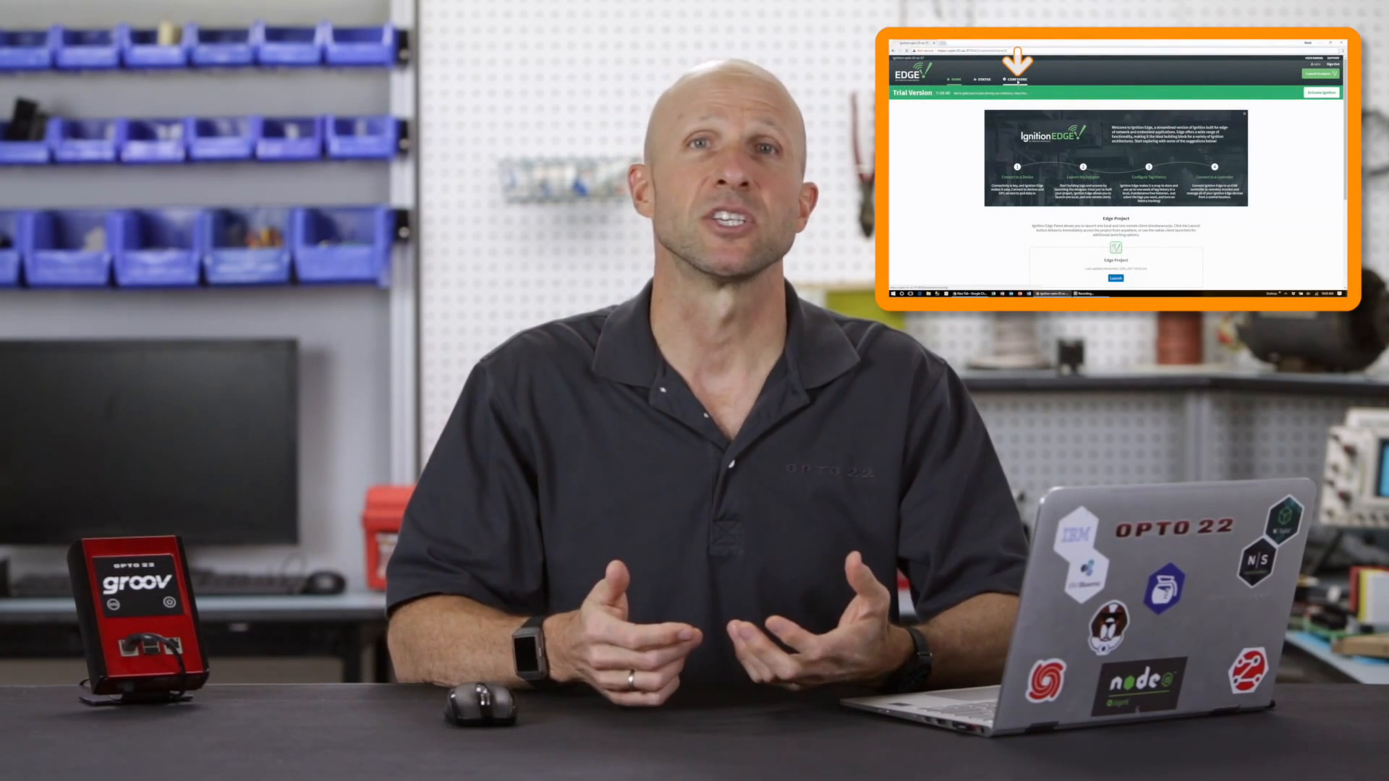
click(1016, 79)
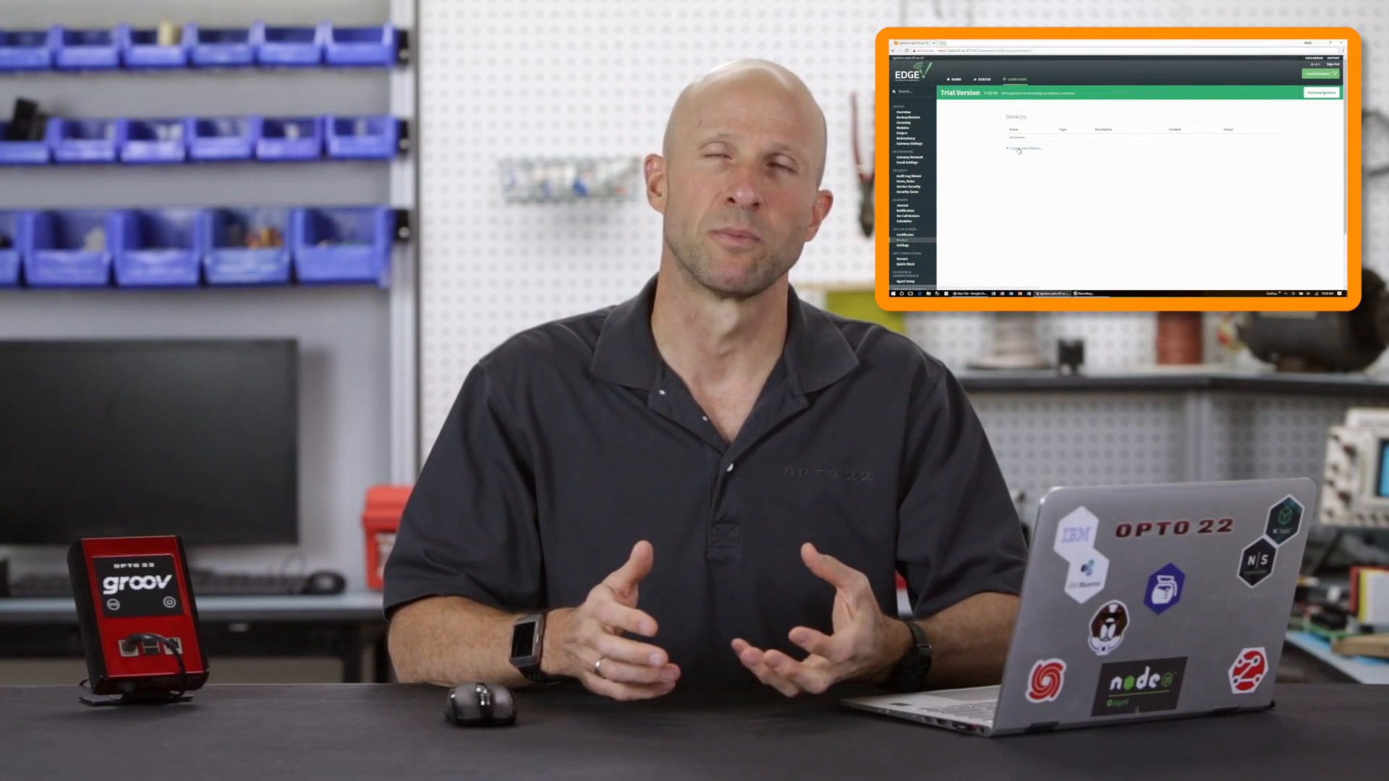
text(https://opto-)
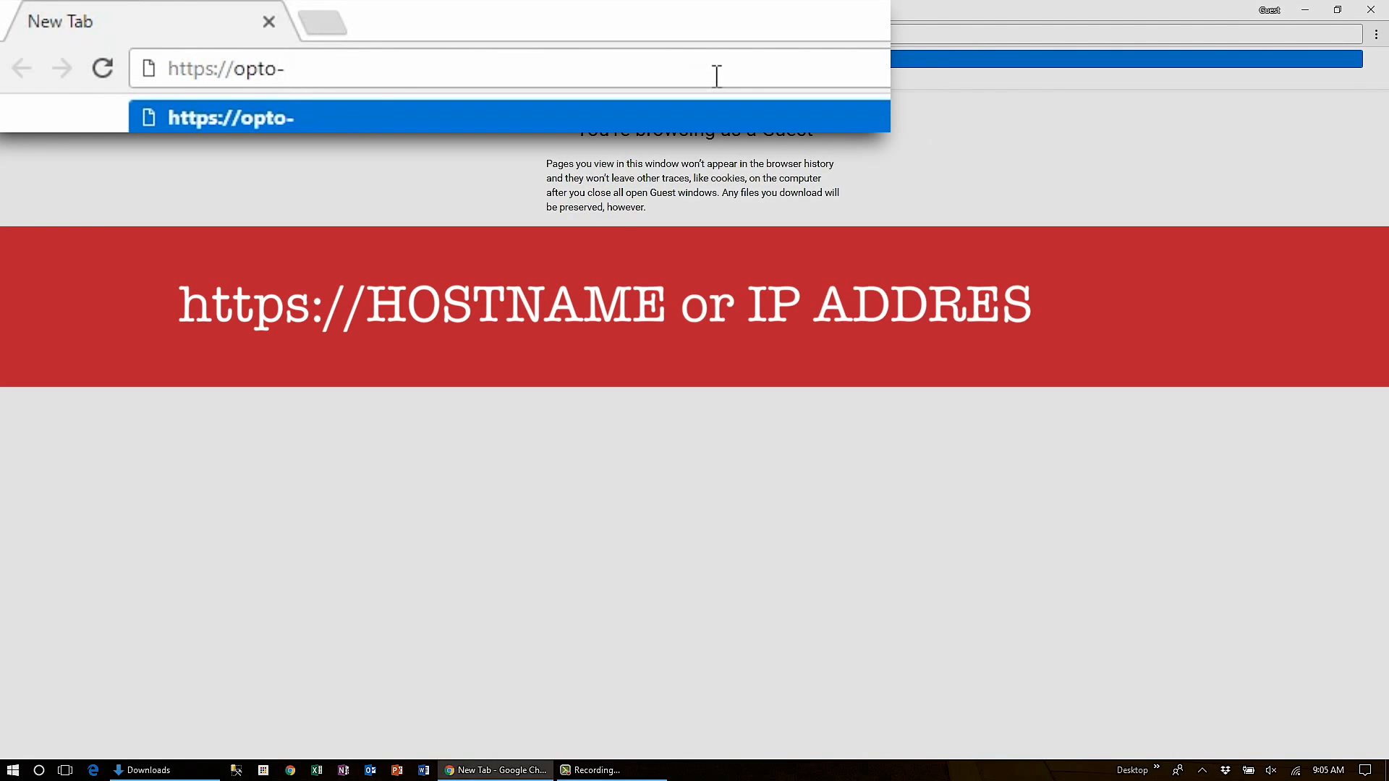
- Load the Edge gateway at opto-03-ac-97:8043 and sign in with username and password
text(03)
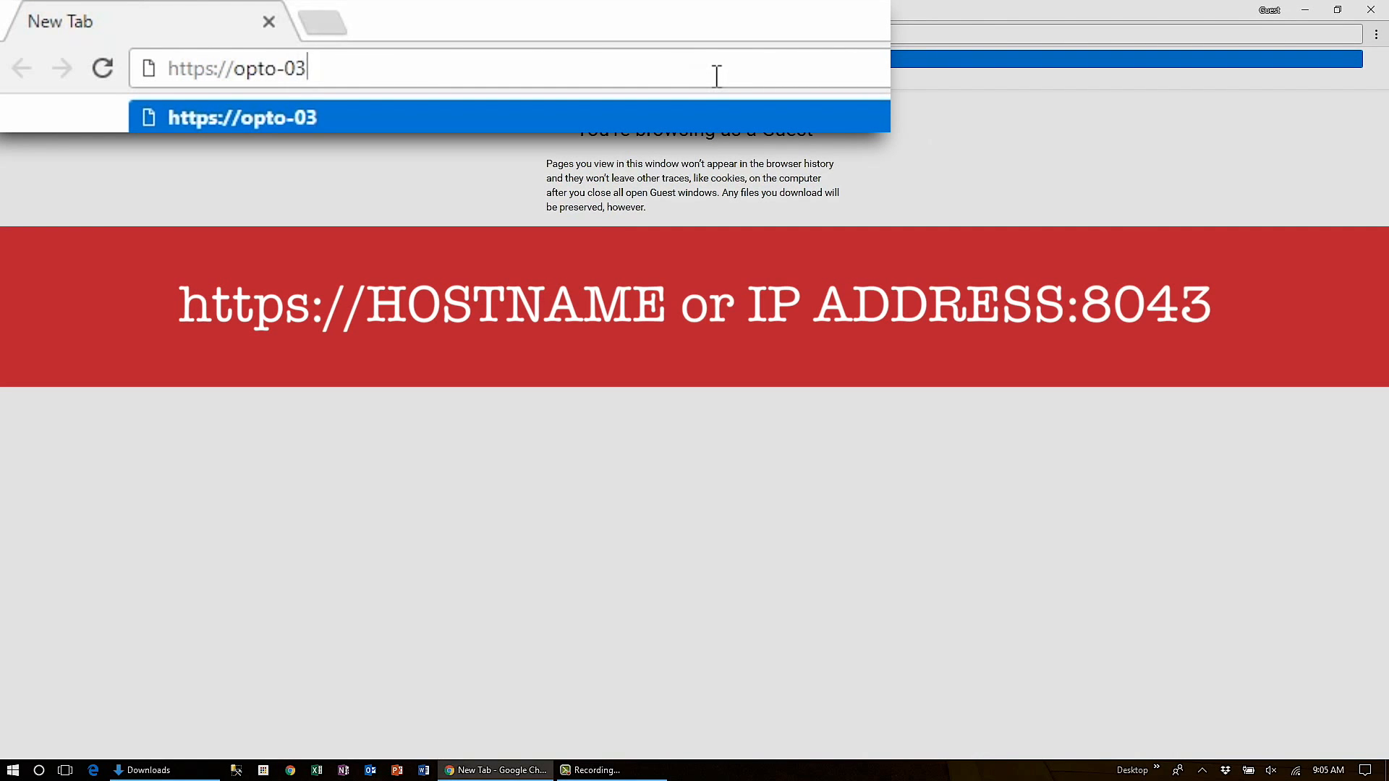
text(-ac-9)
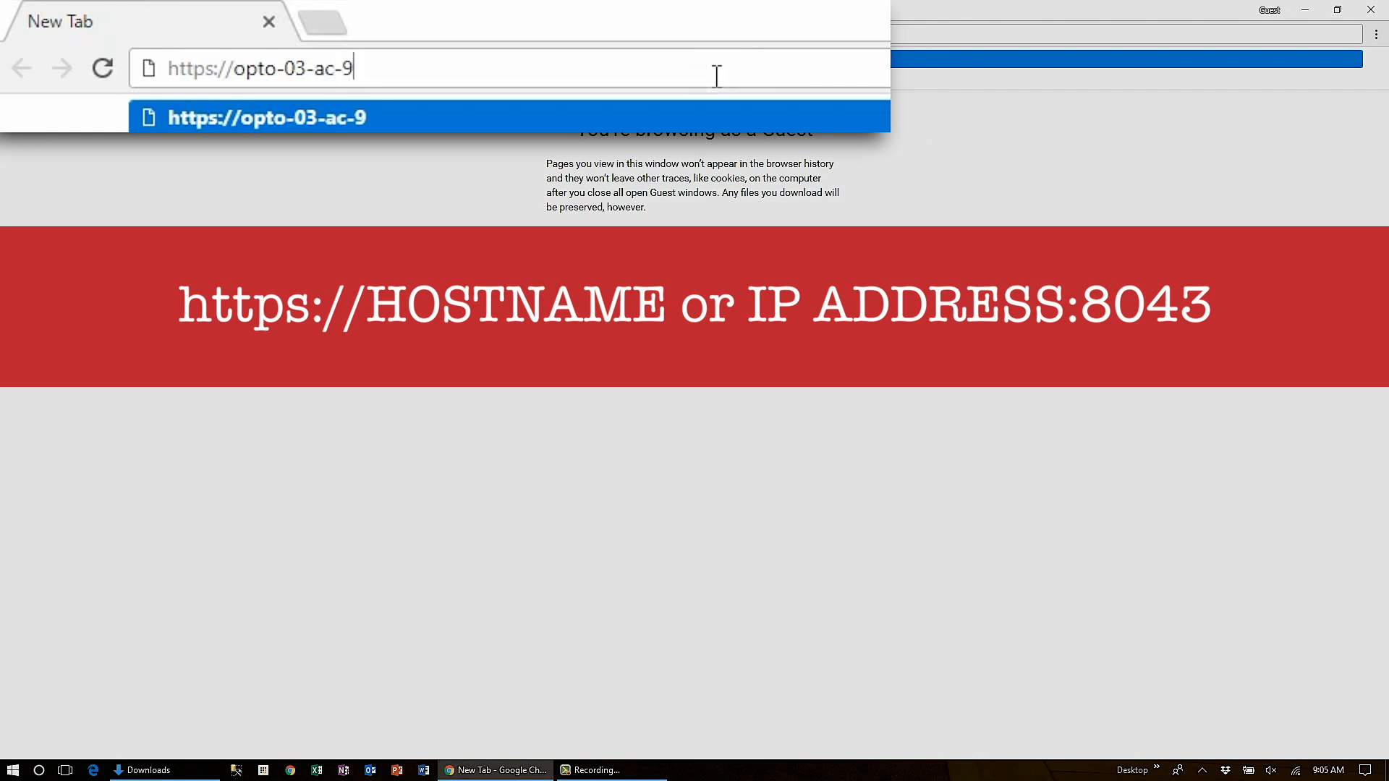
text(7:8043/main/web/home?0)
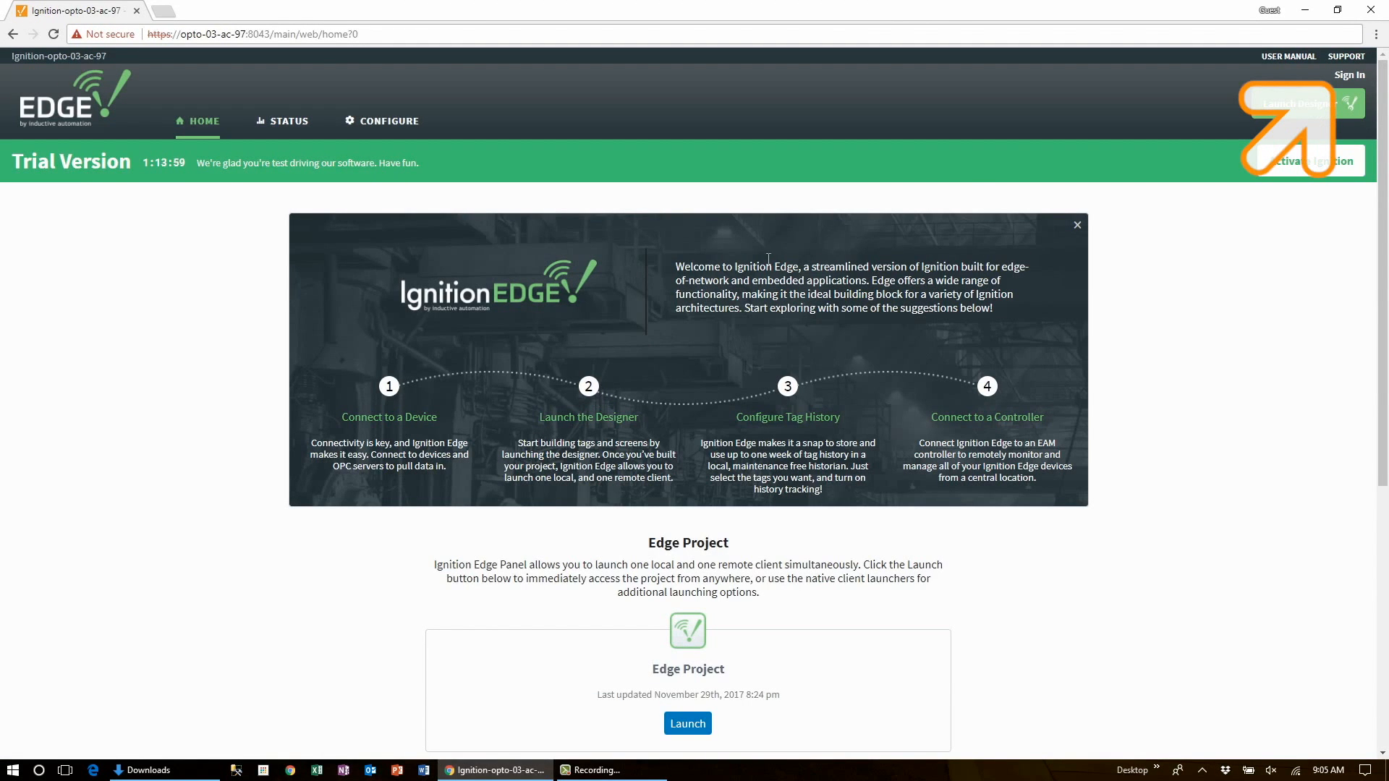
click(1349, 75)
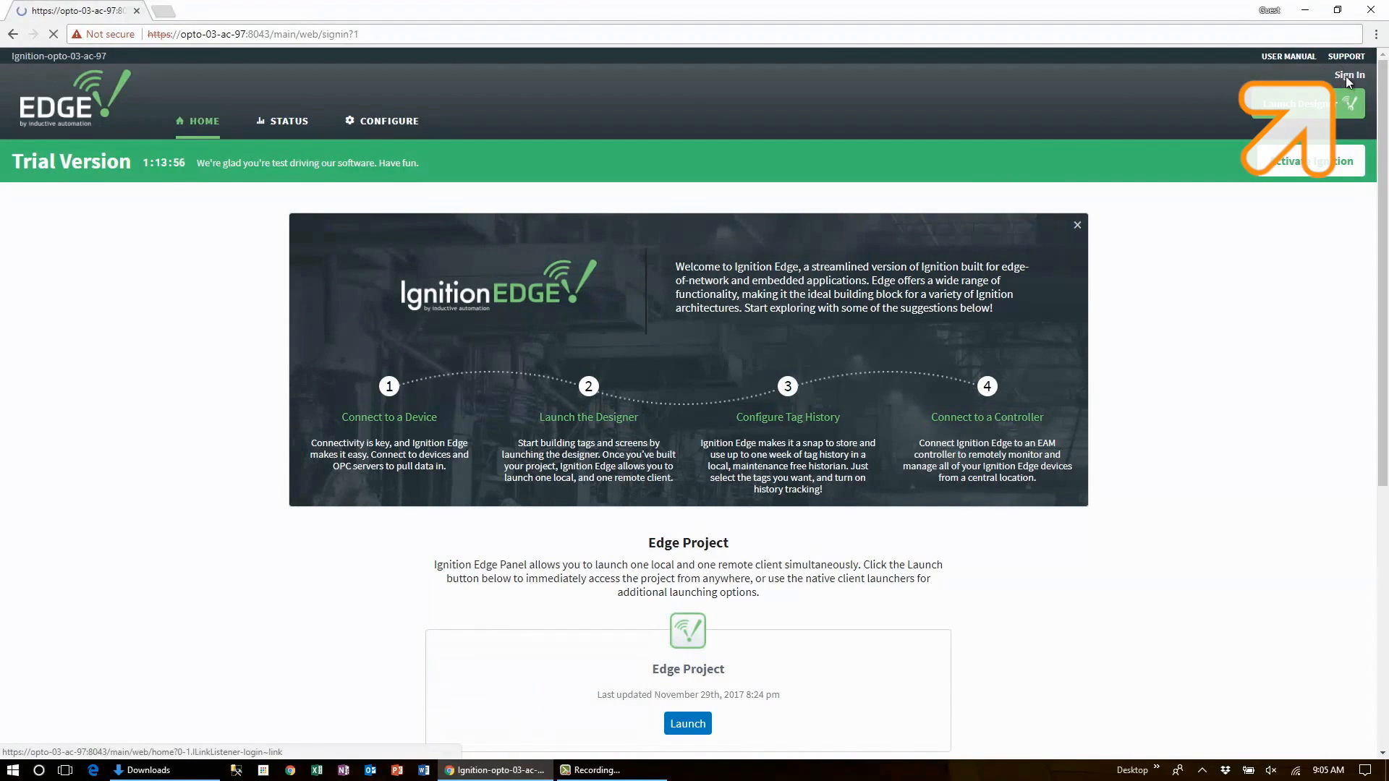
click(1349, 75)
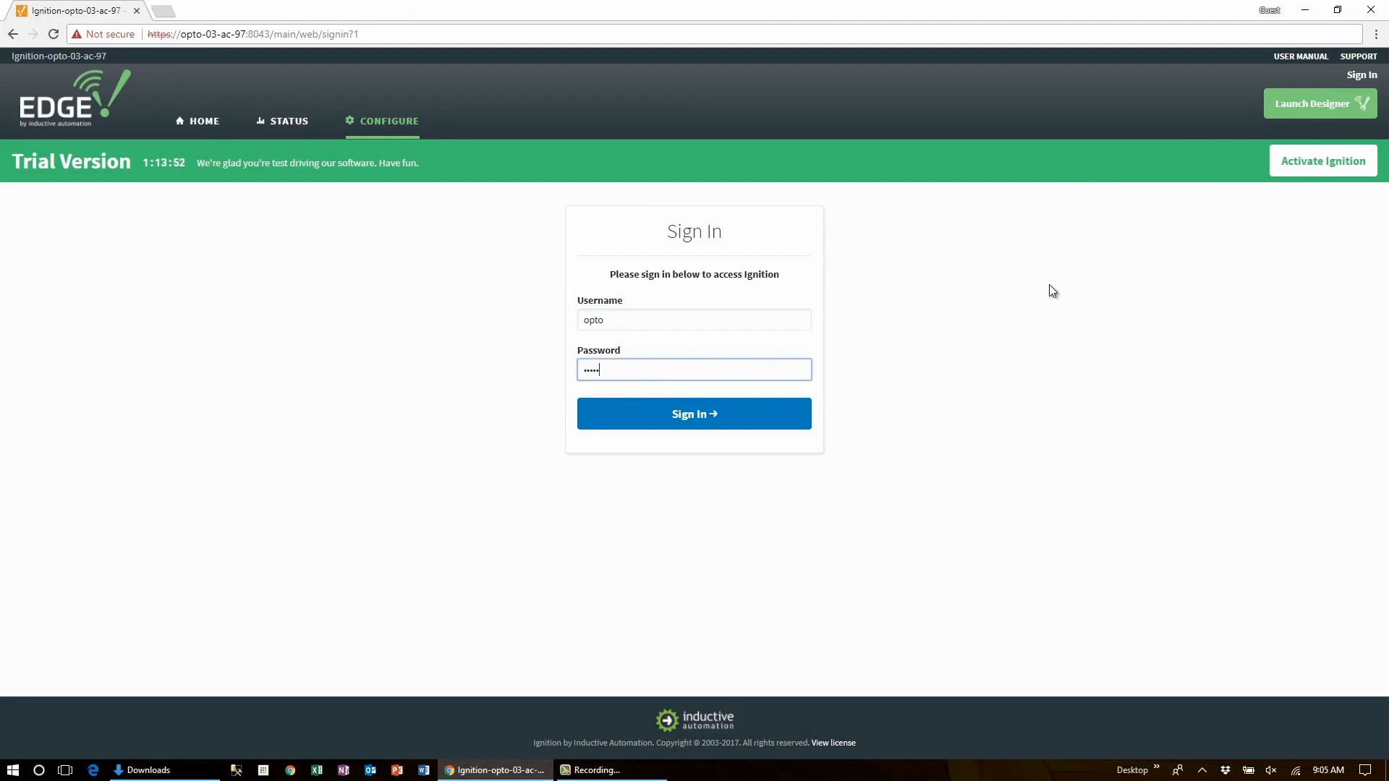
click(694, 414)
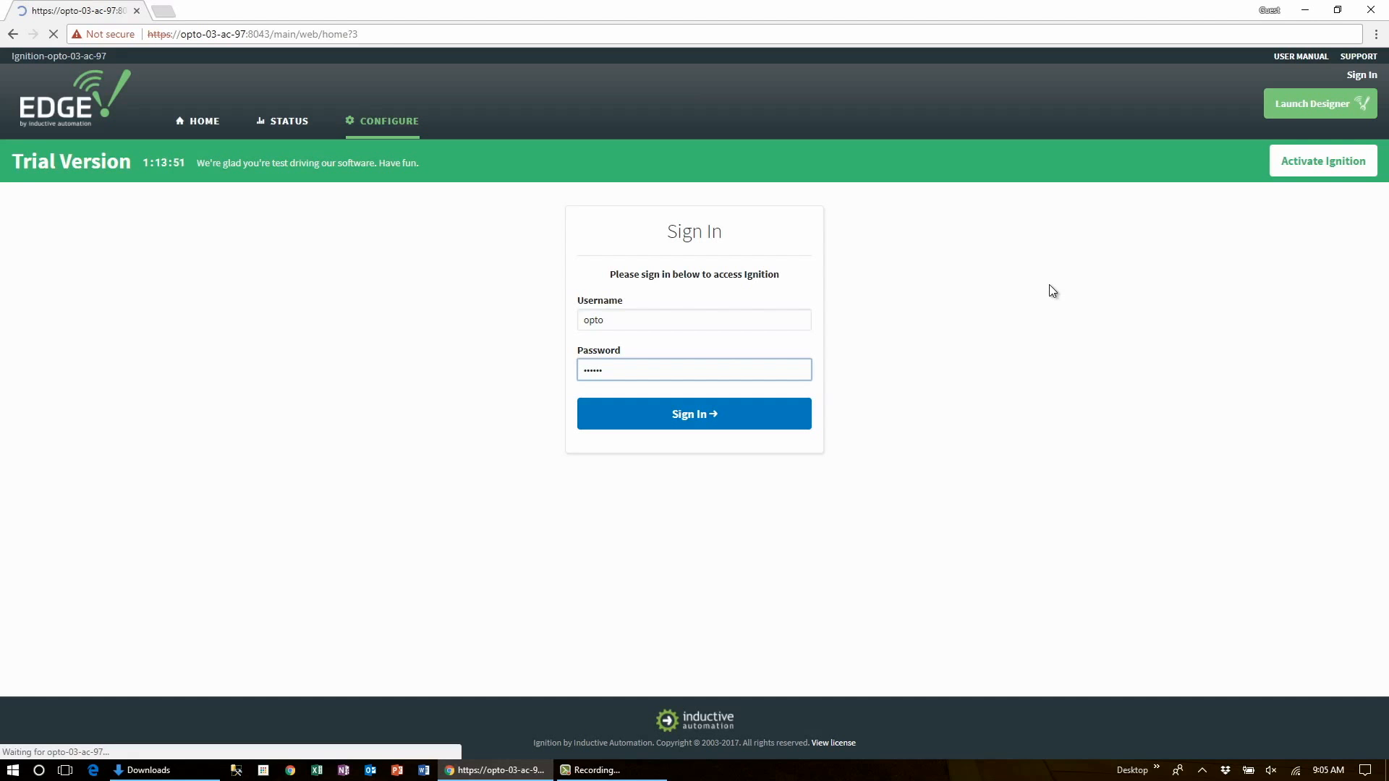
click(694, 414)
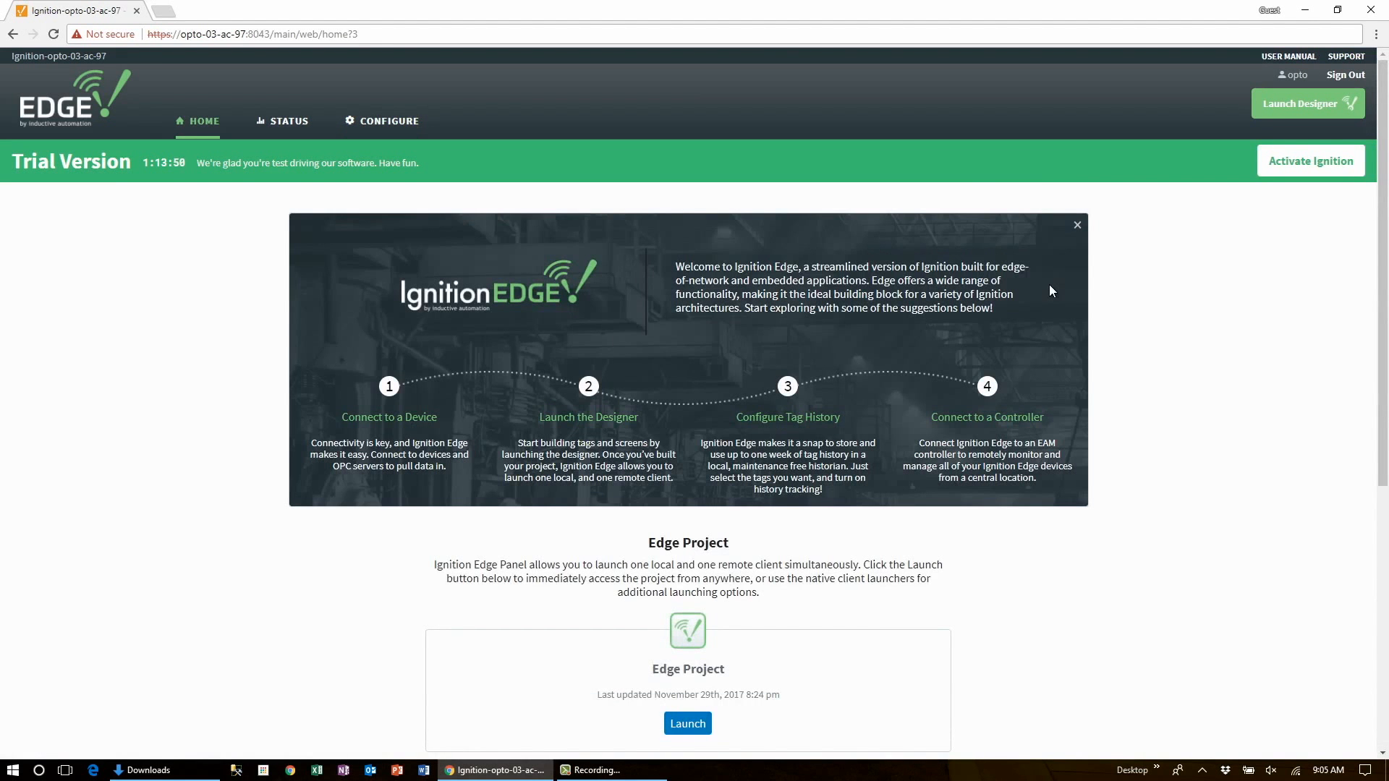
mouse_move(1023, 295)
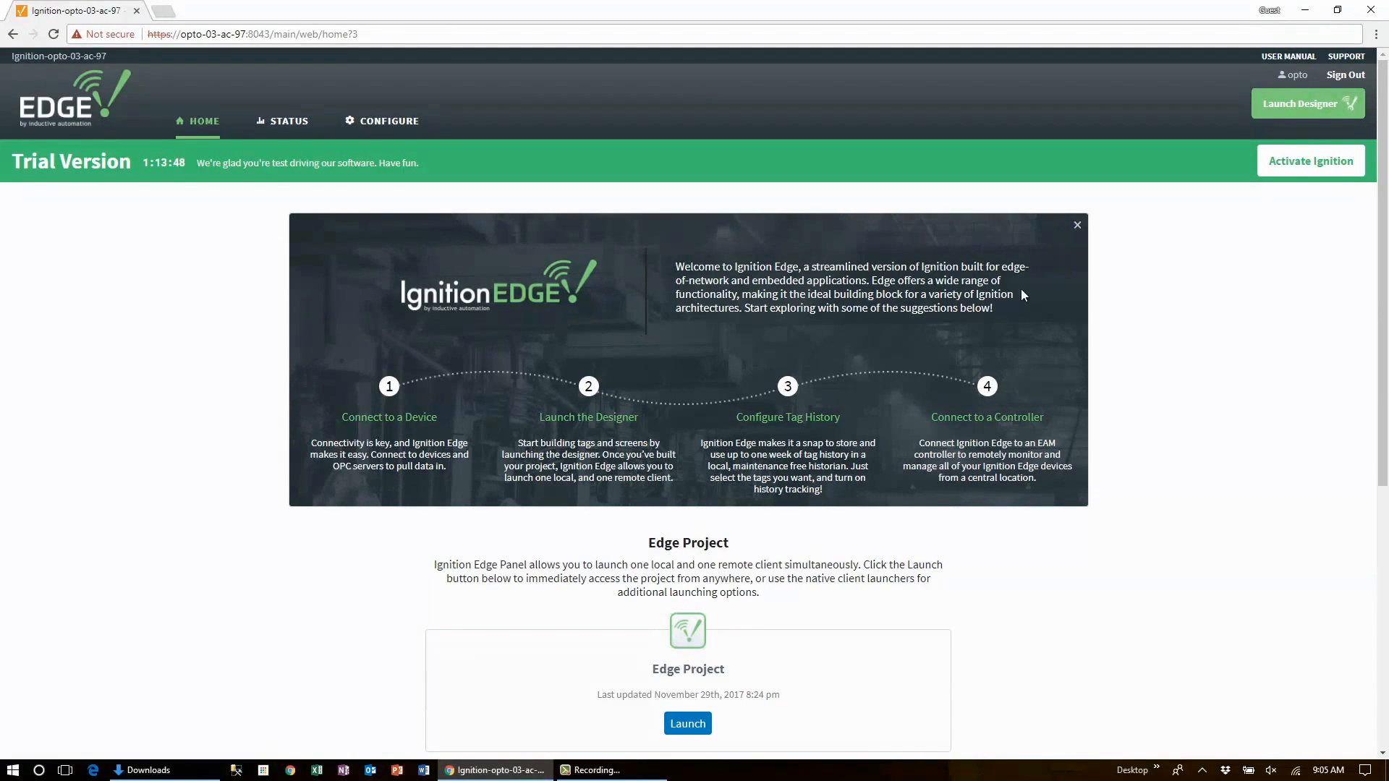
mouse_move(390, 120)
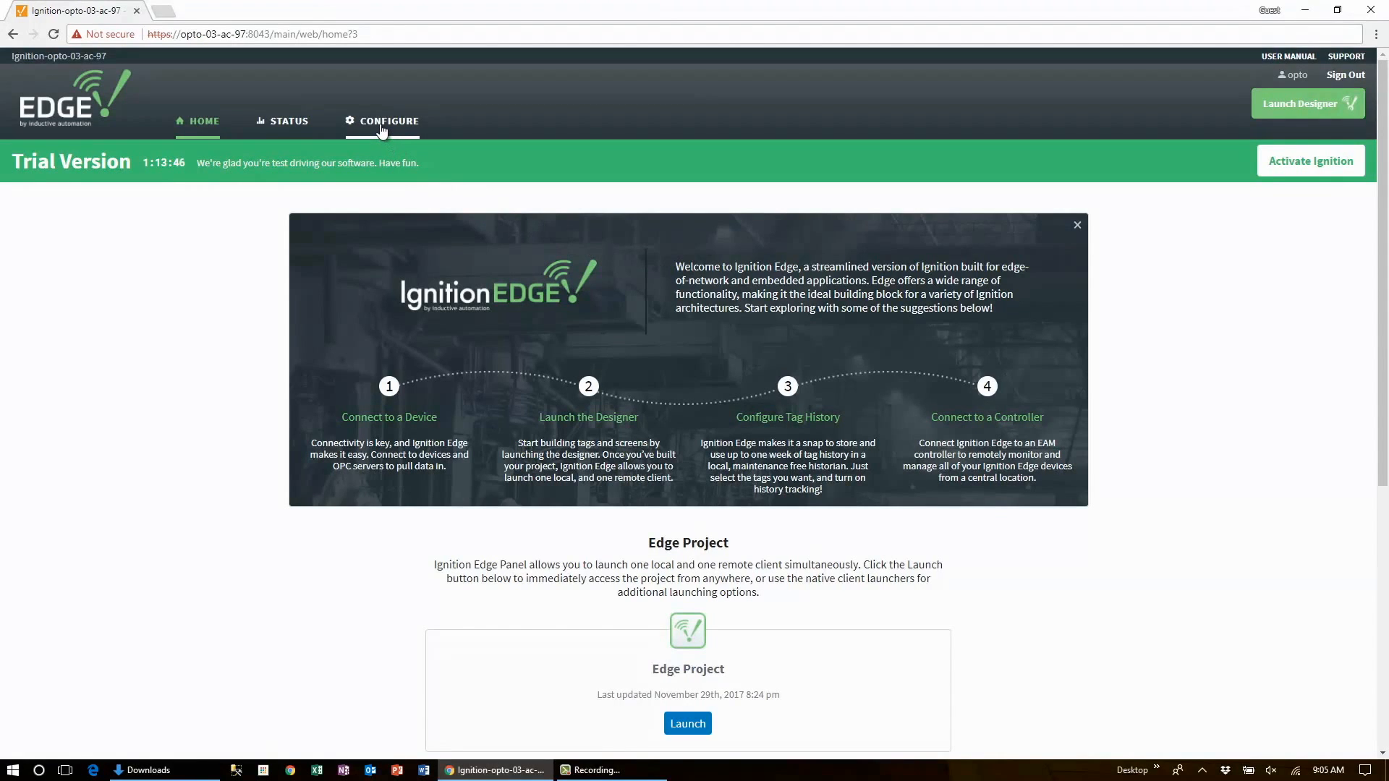
- Open CONFIGURE and choose Settings under MQTT TRANSMISSION in the sidebar
click(382, 121)
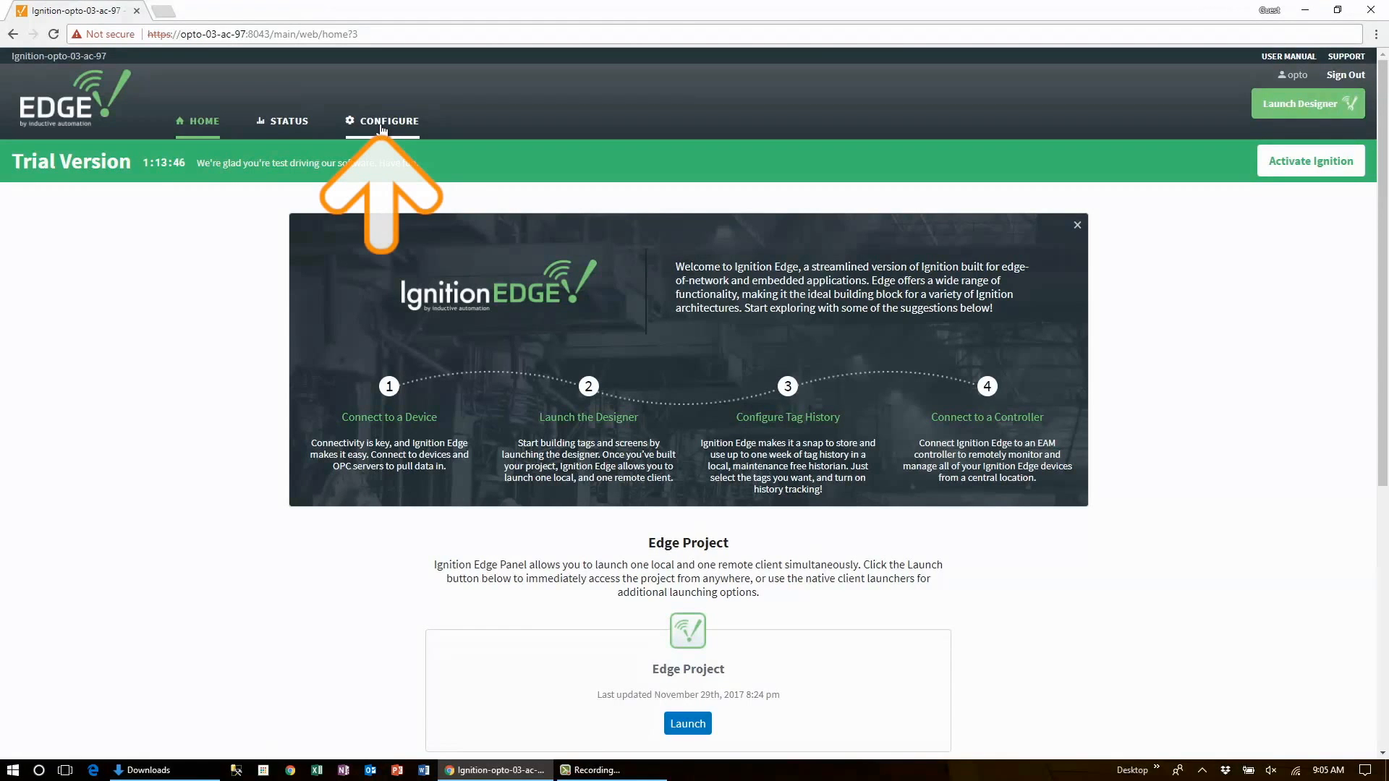
click(390, 121)
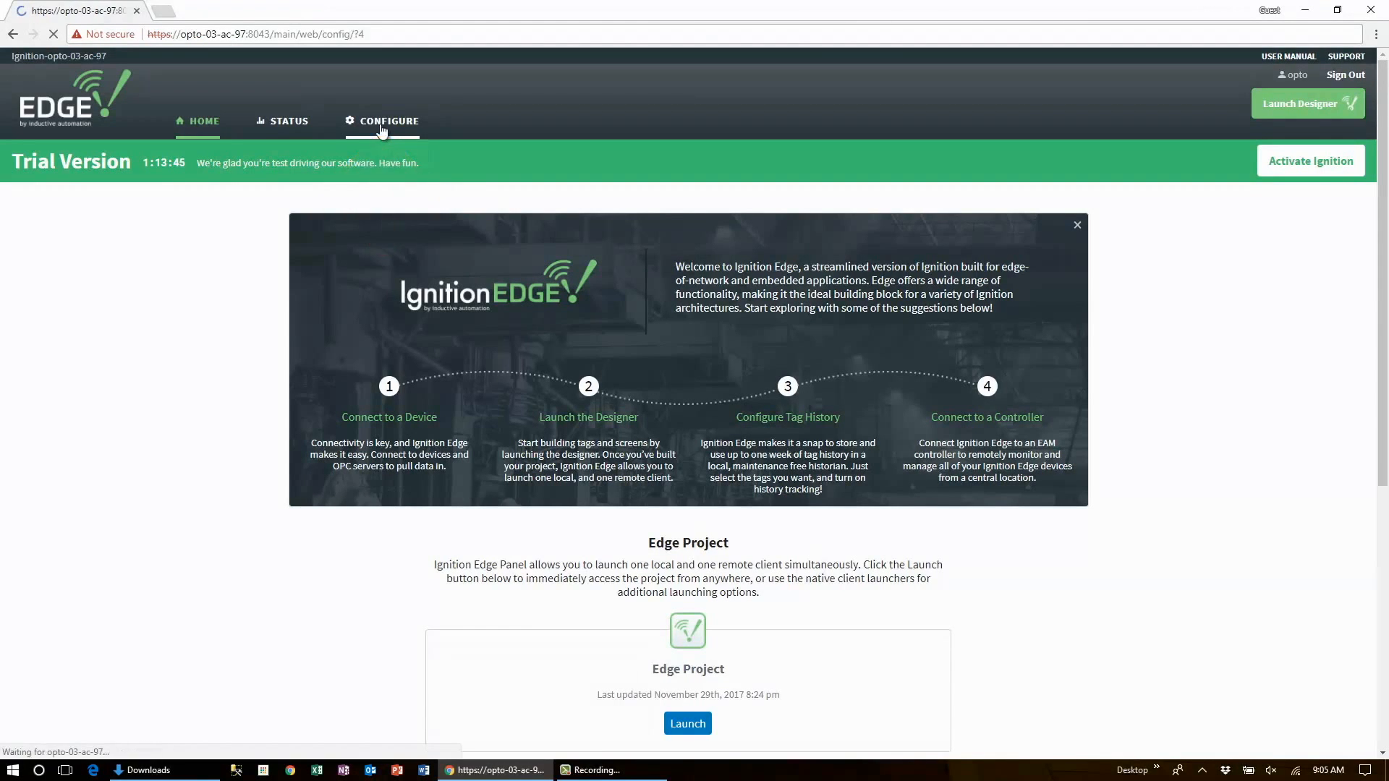
click(390, 121)
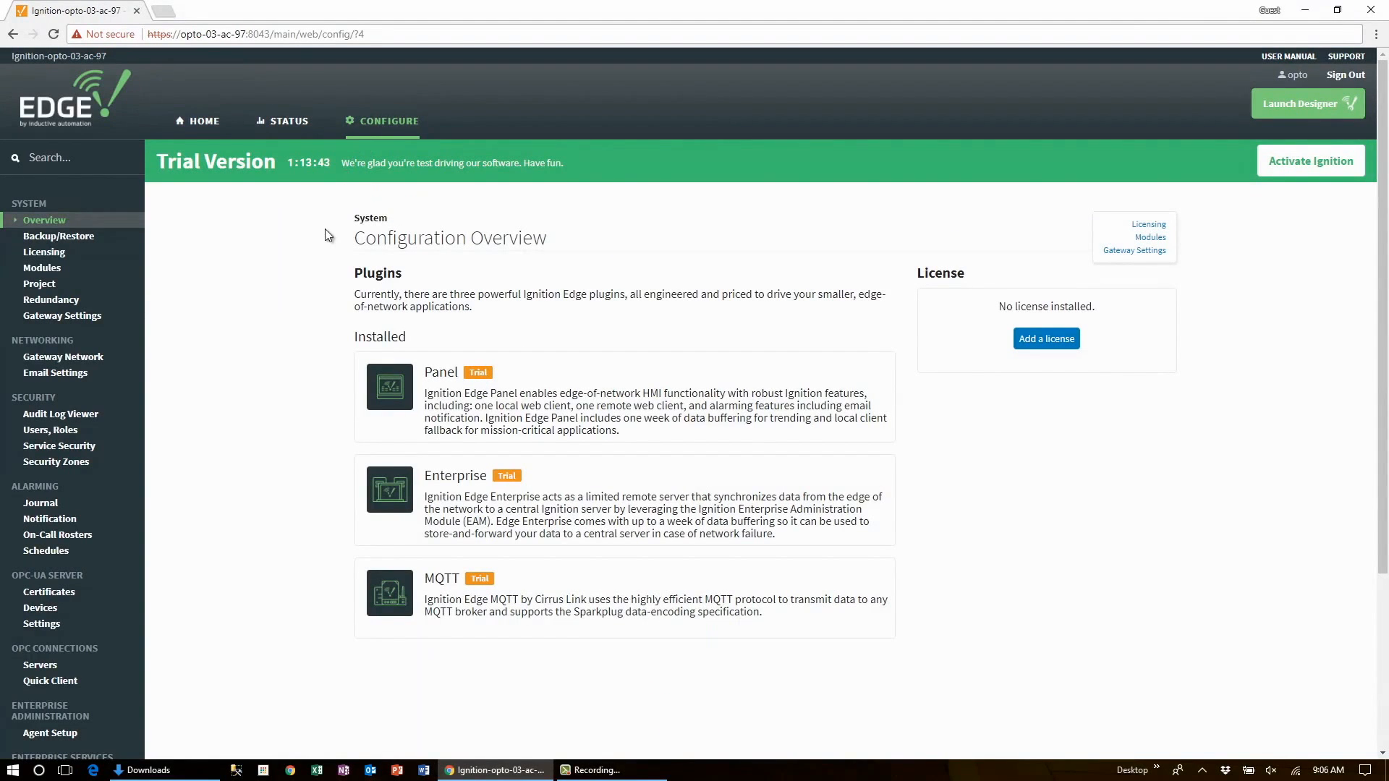
scroll(down, 3)
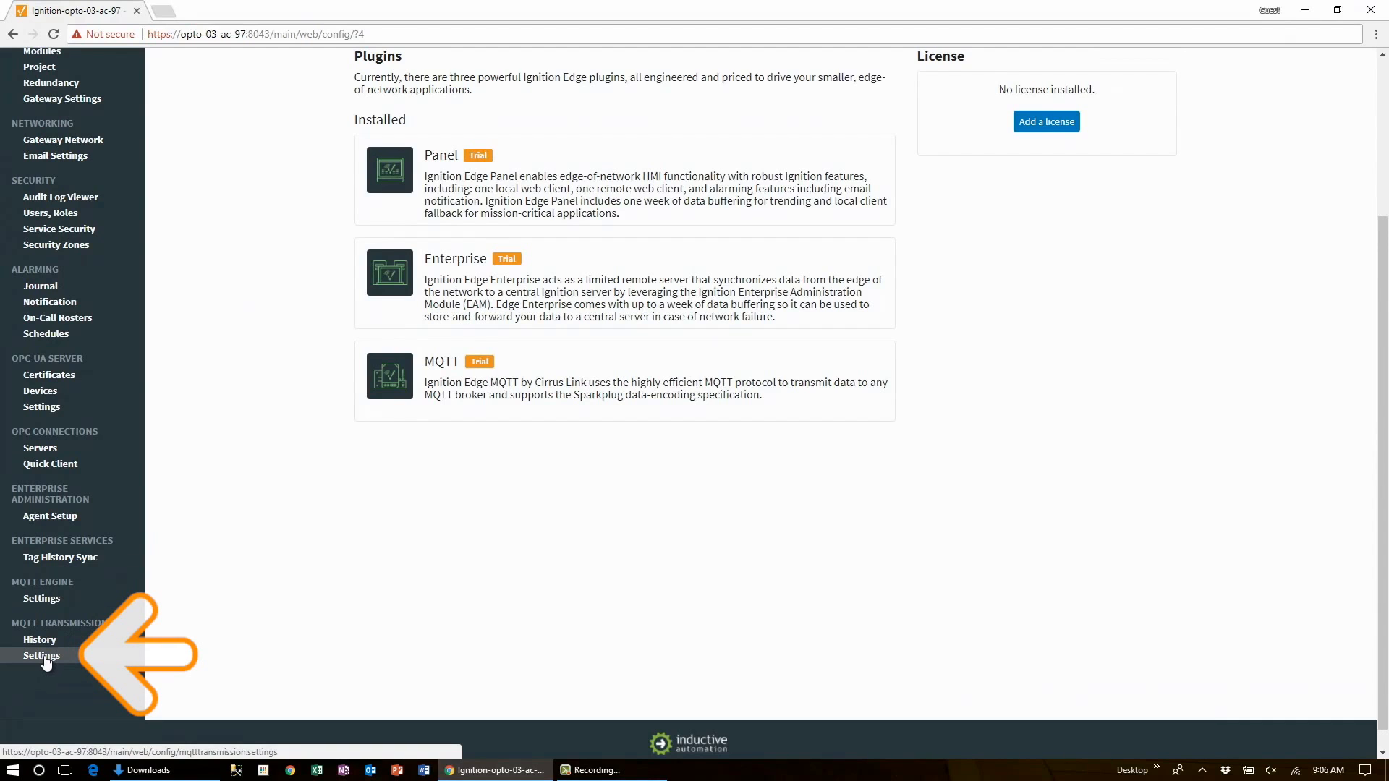
click(42, 655)
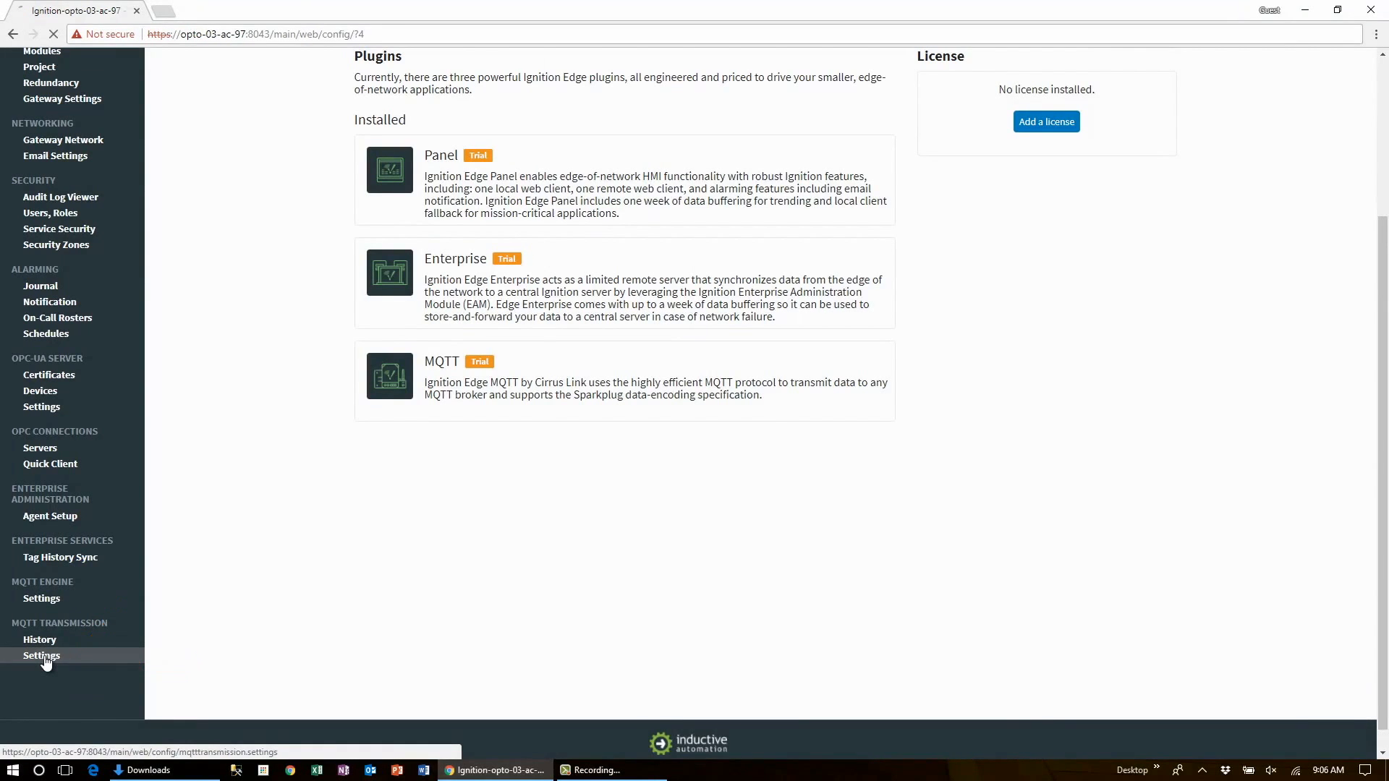
click(42, 654)
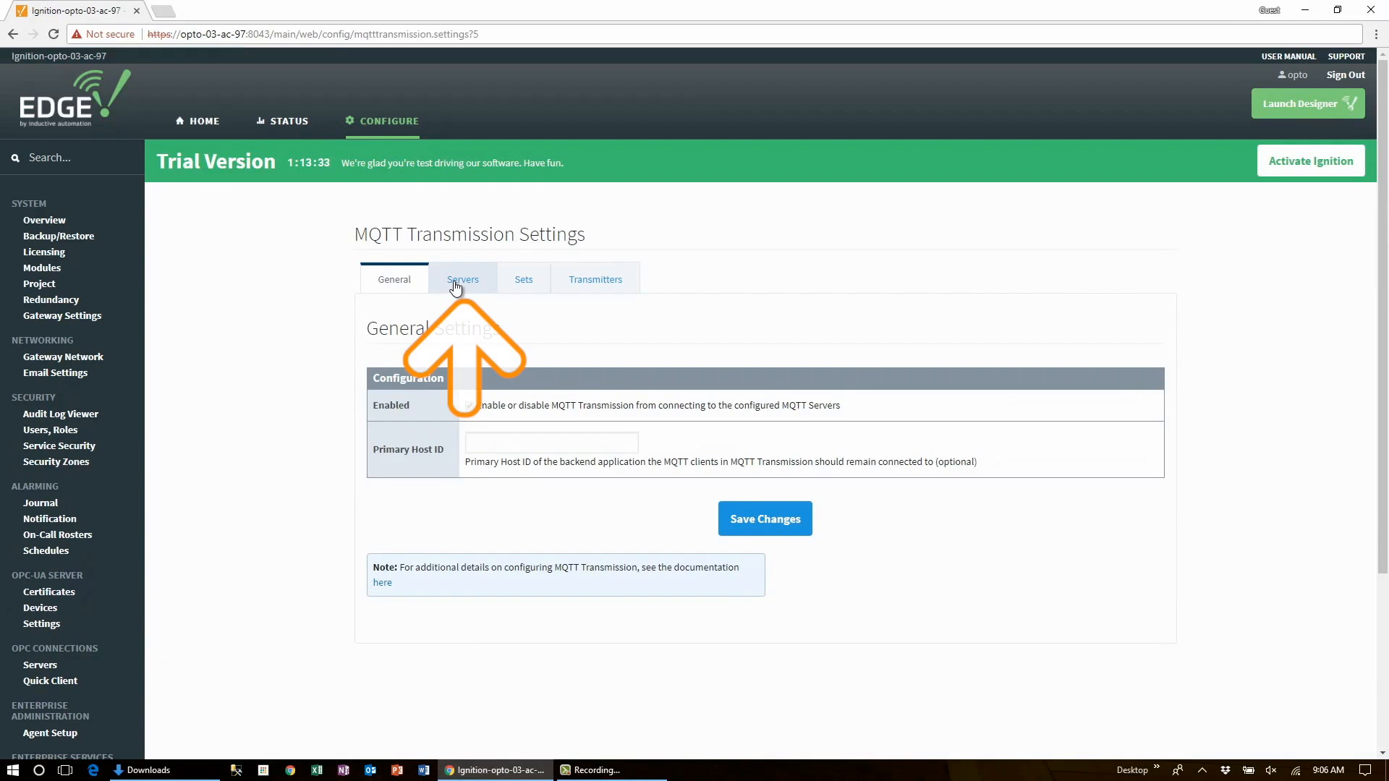
- Delete the Example MQTT Broker on the Servers tab and start a new MQTT server
click(462, 280)
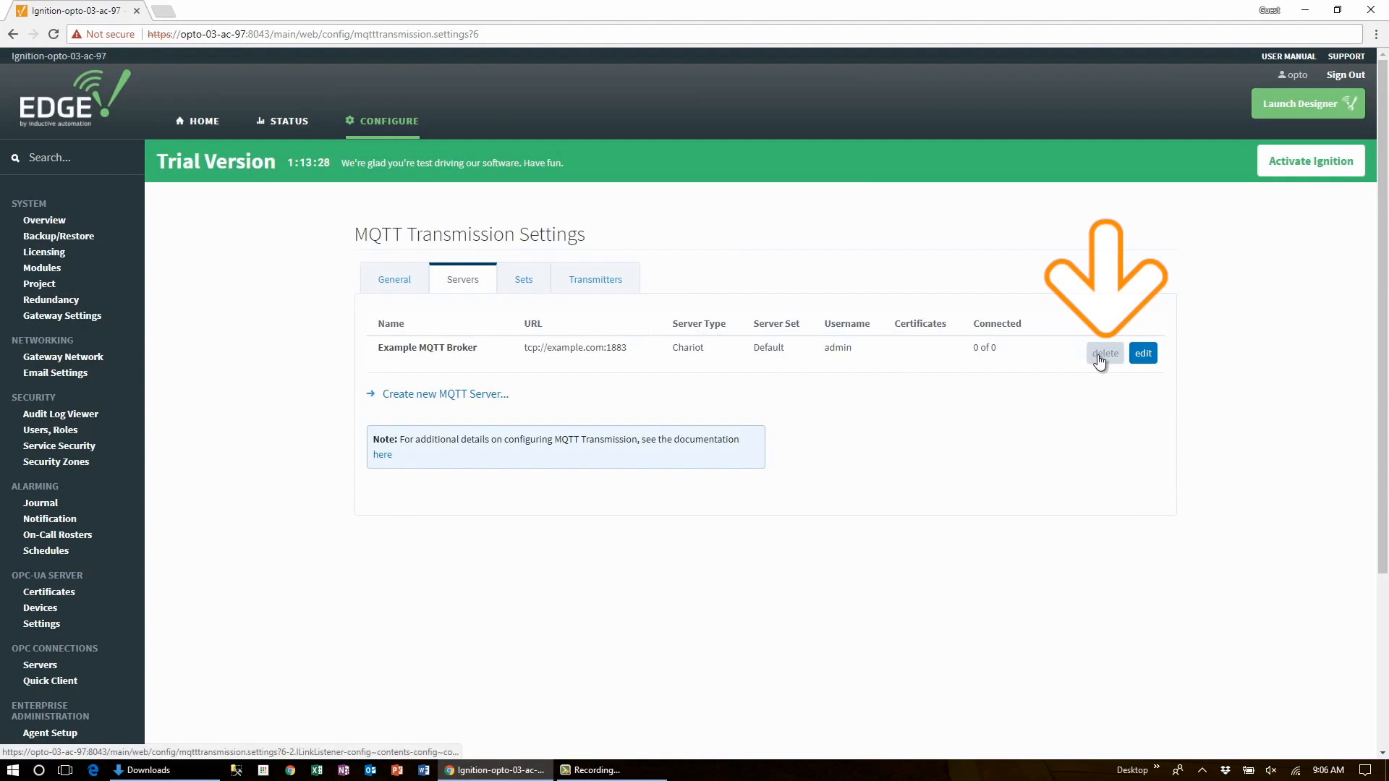
click(1105, 353)
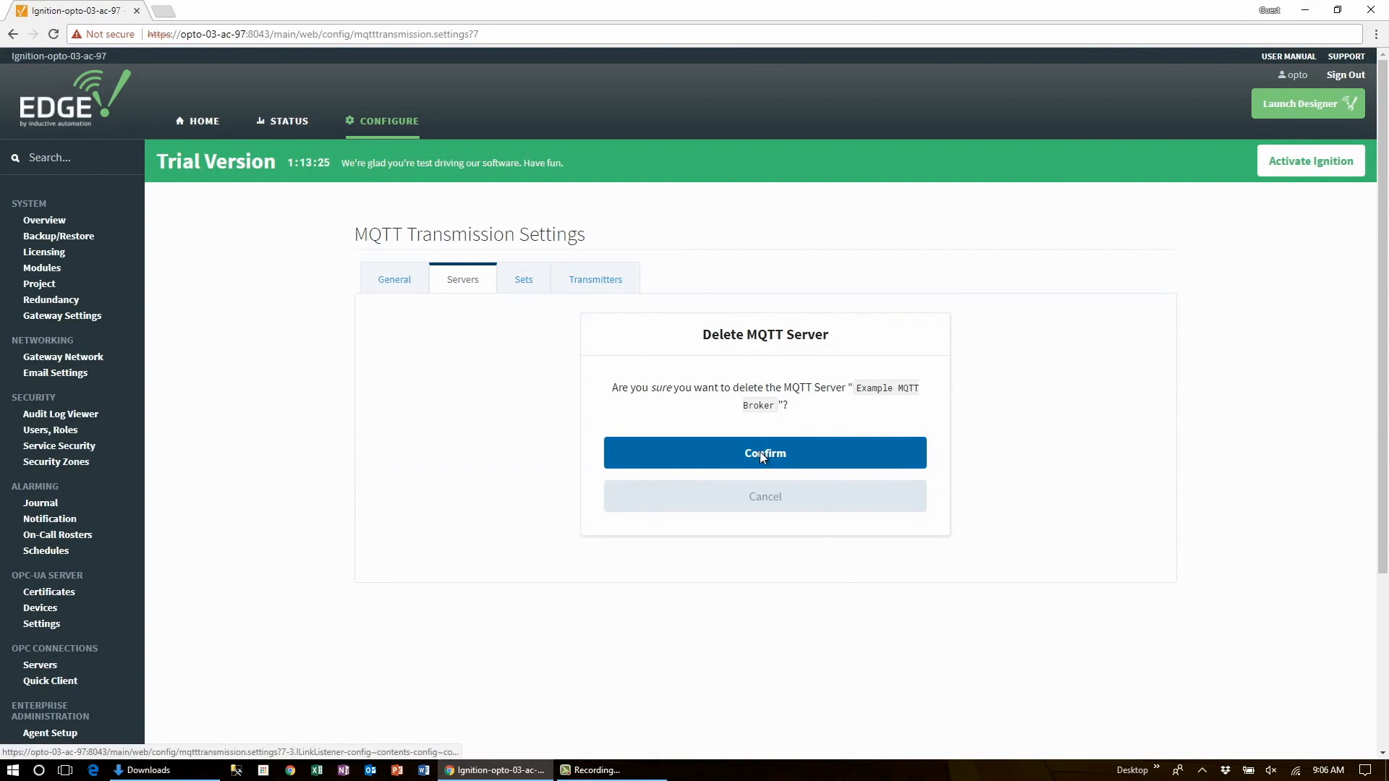
click(764, 453)
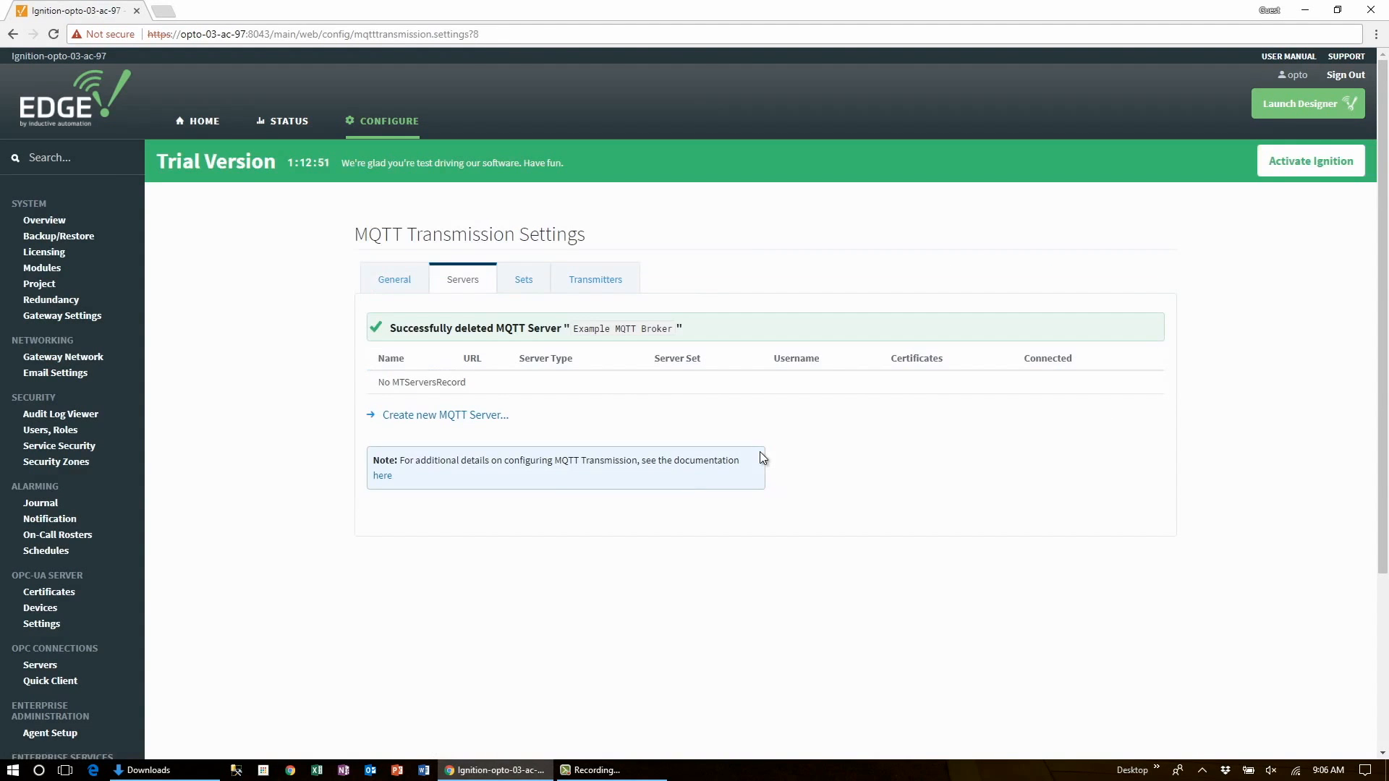
click(446, 414)
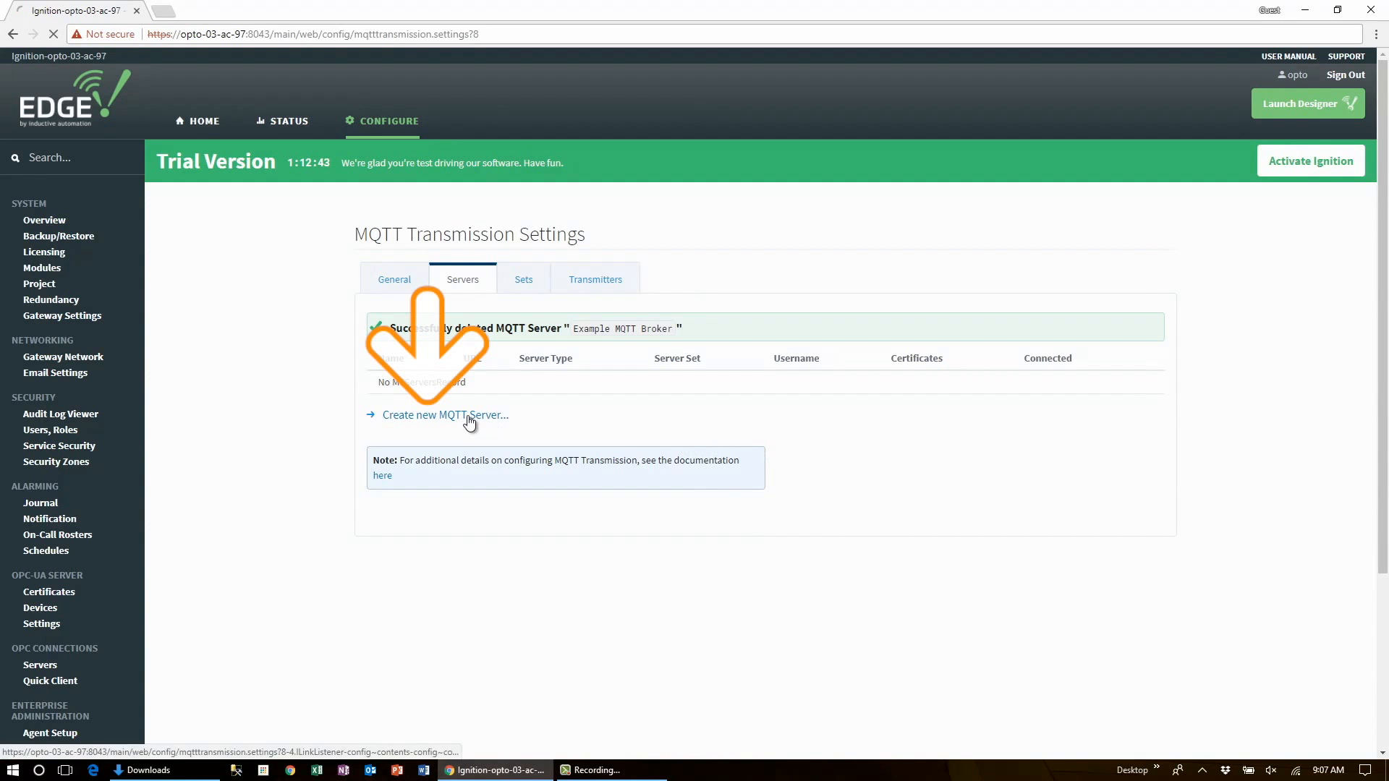
click(445, 414)
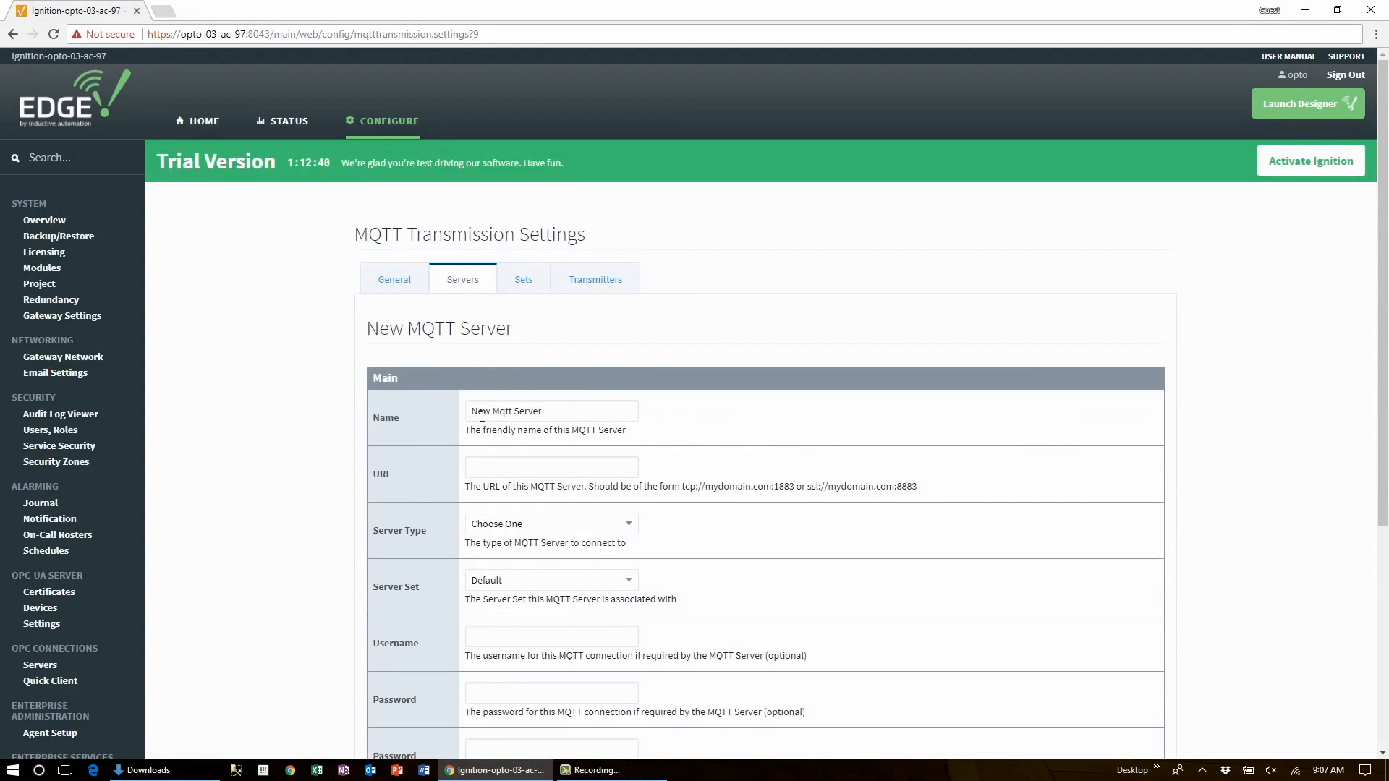
- Name the server Opto MQTT Broker with URL tcp://chariot.groov.com:1883
text(Opto MQTT B)
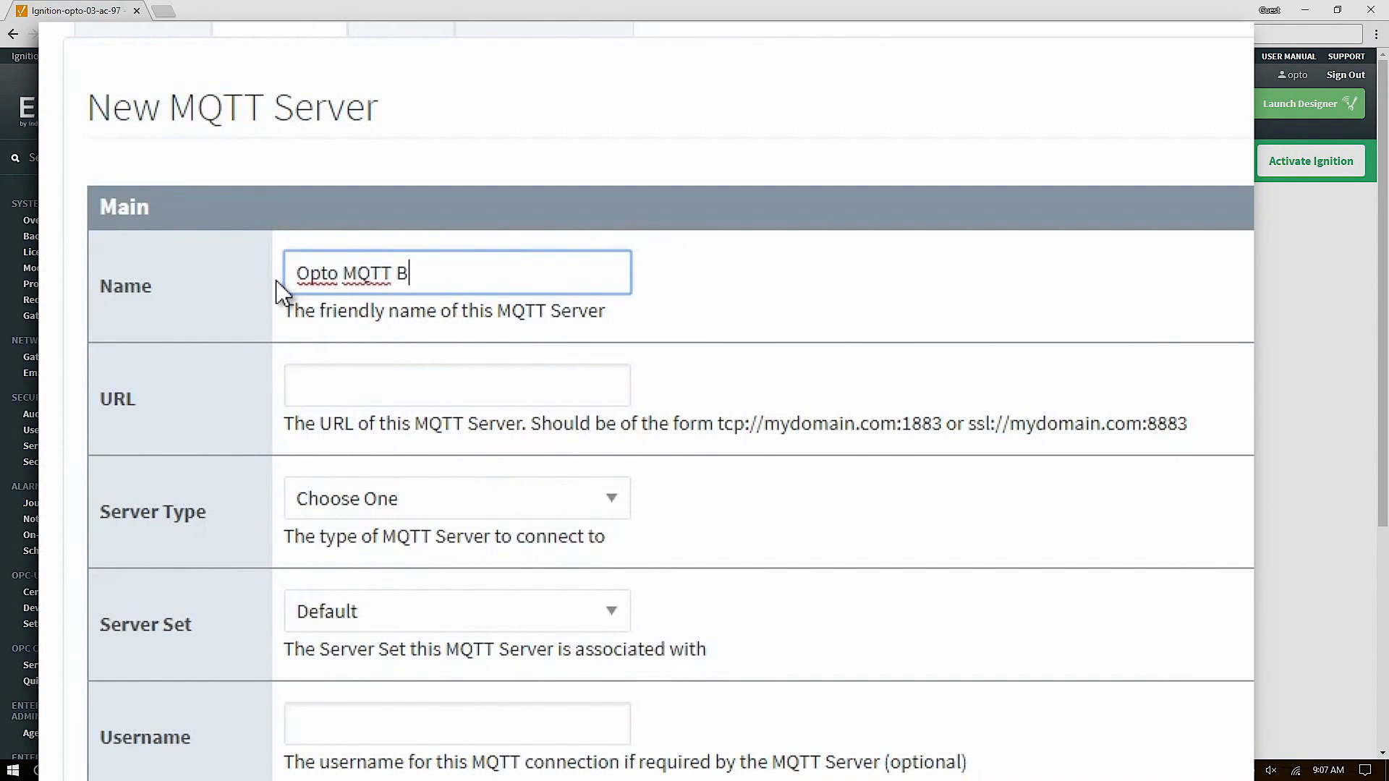
text(roker)
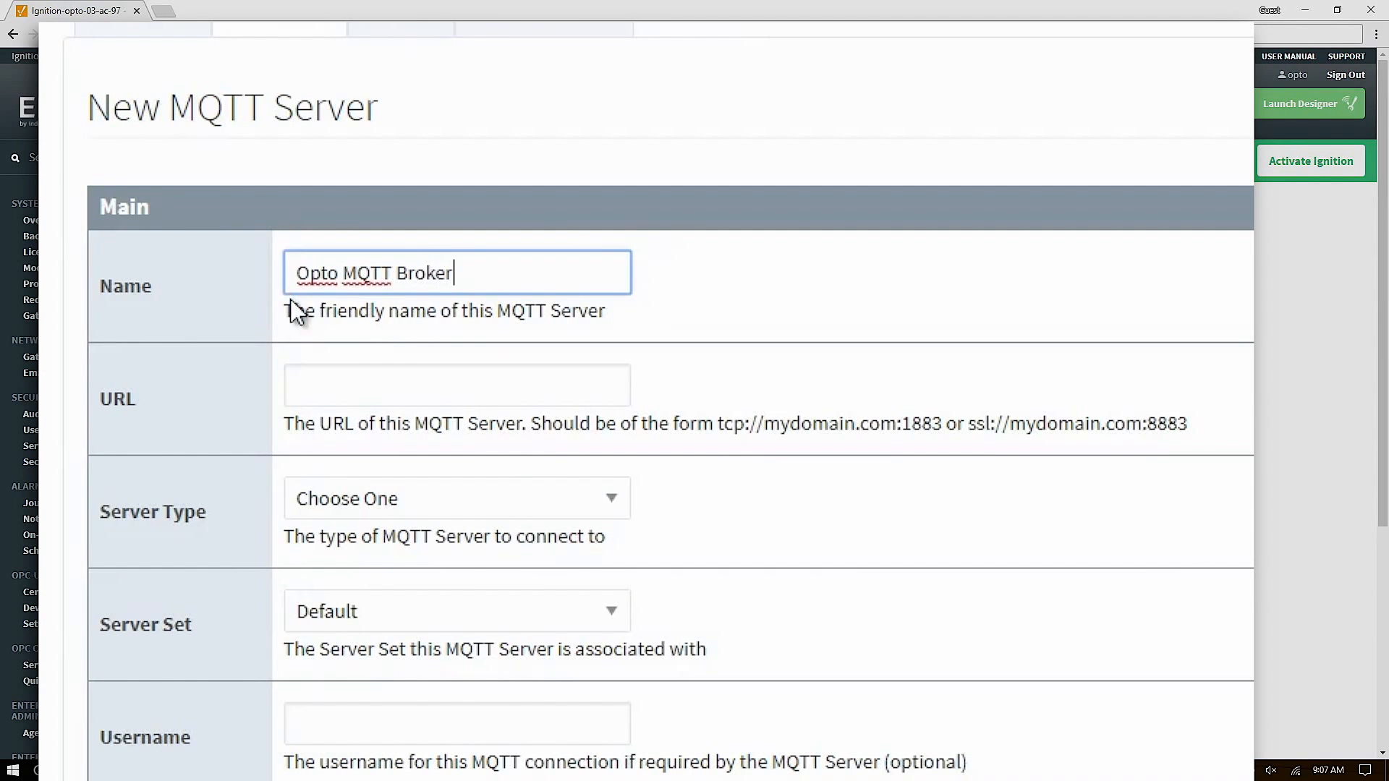
click(457, 384)
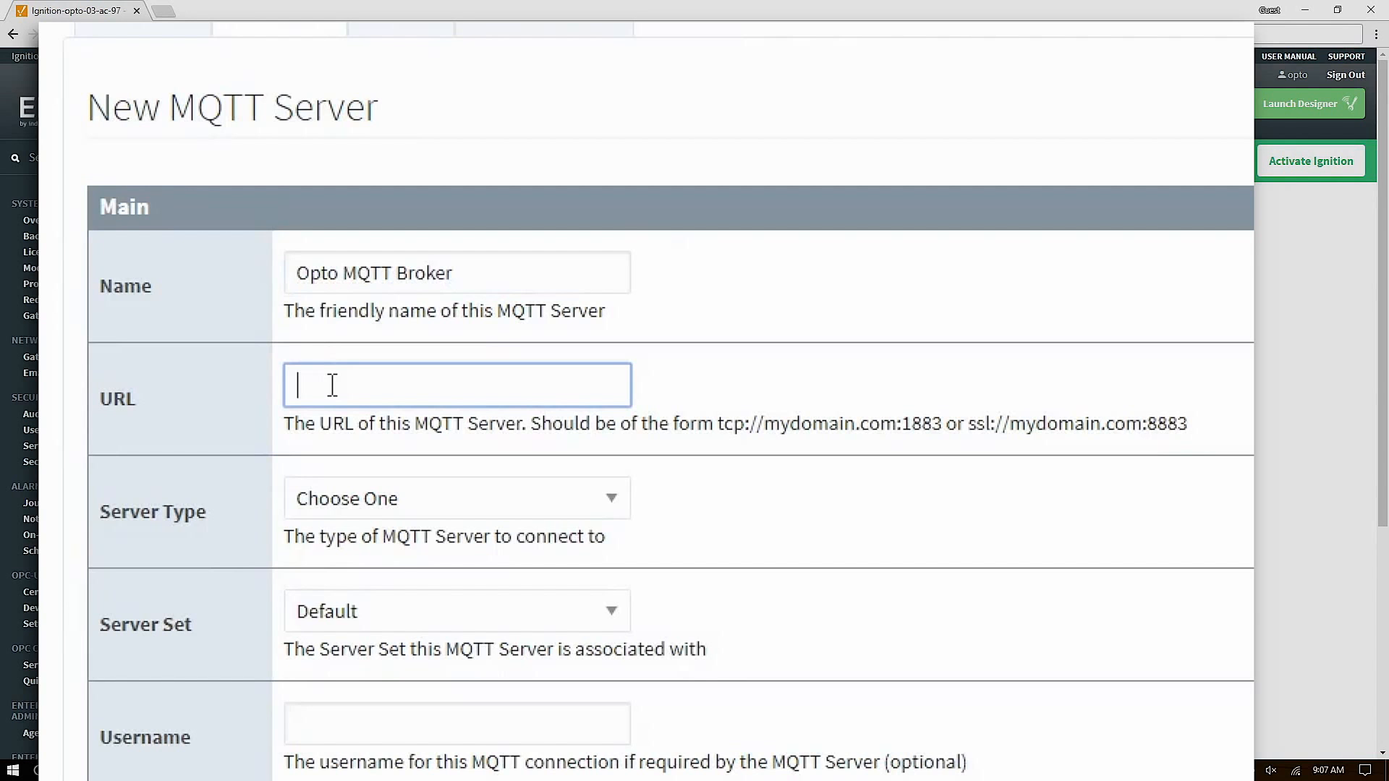
text(t)
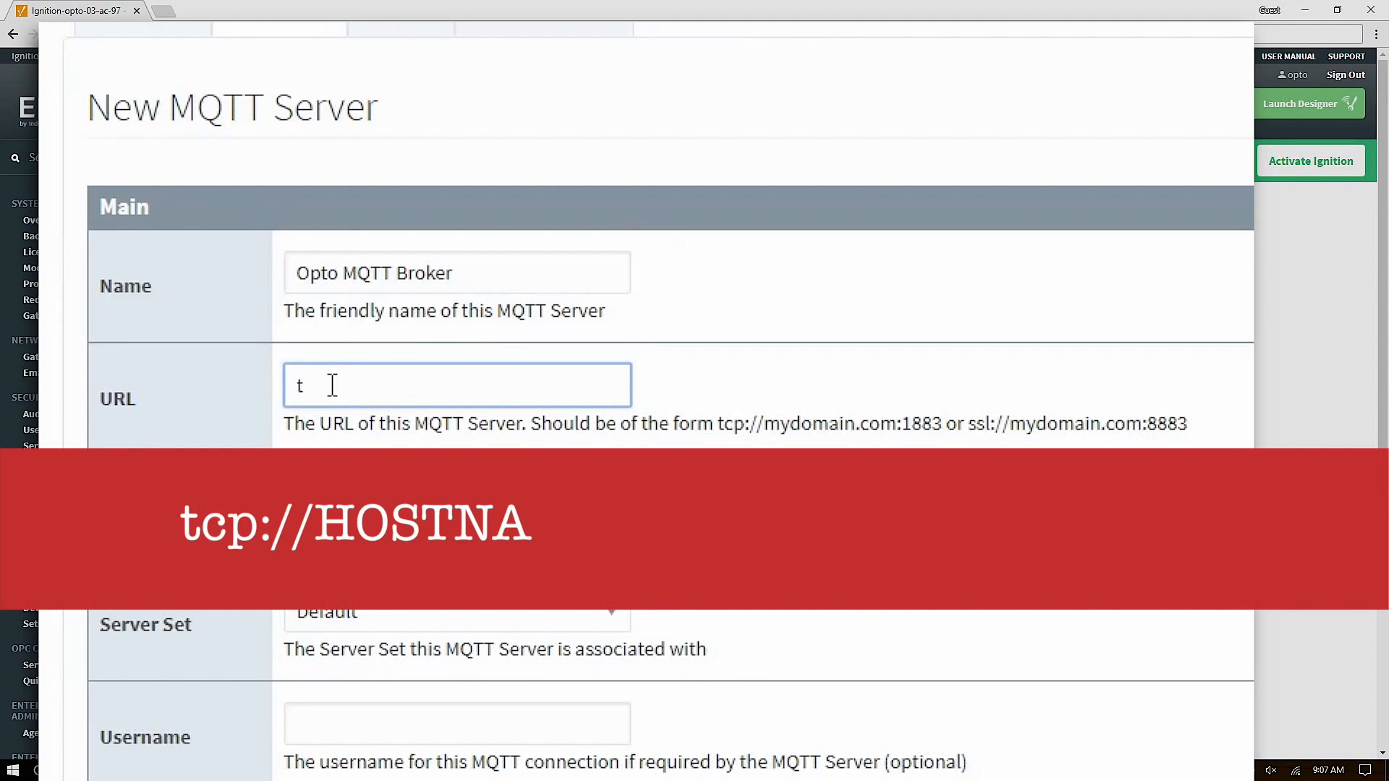
text(cp://)
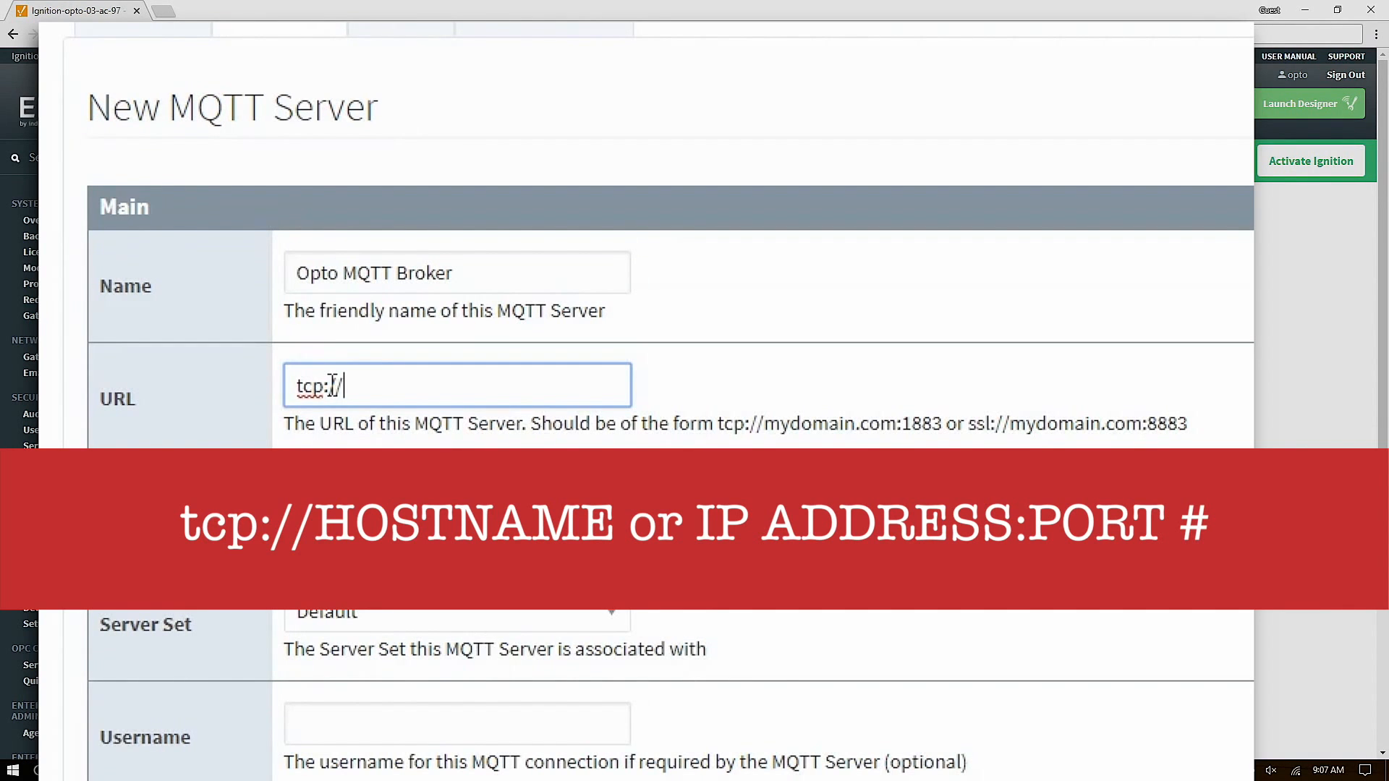
text(chario)
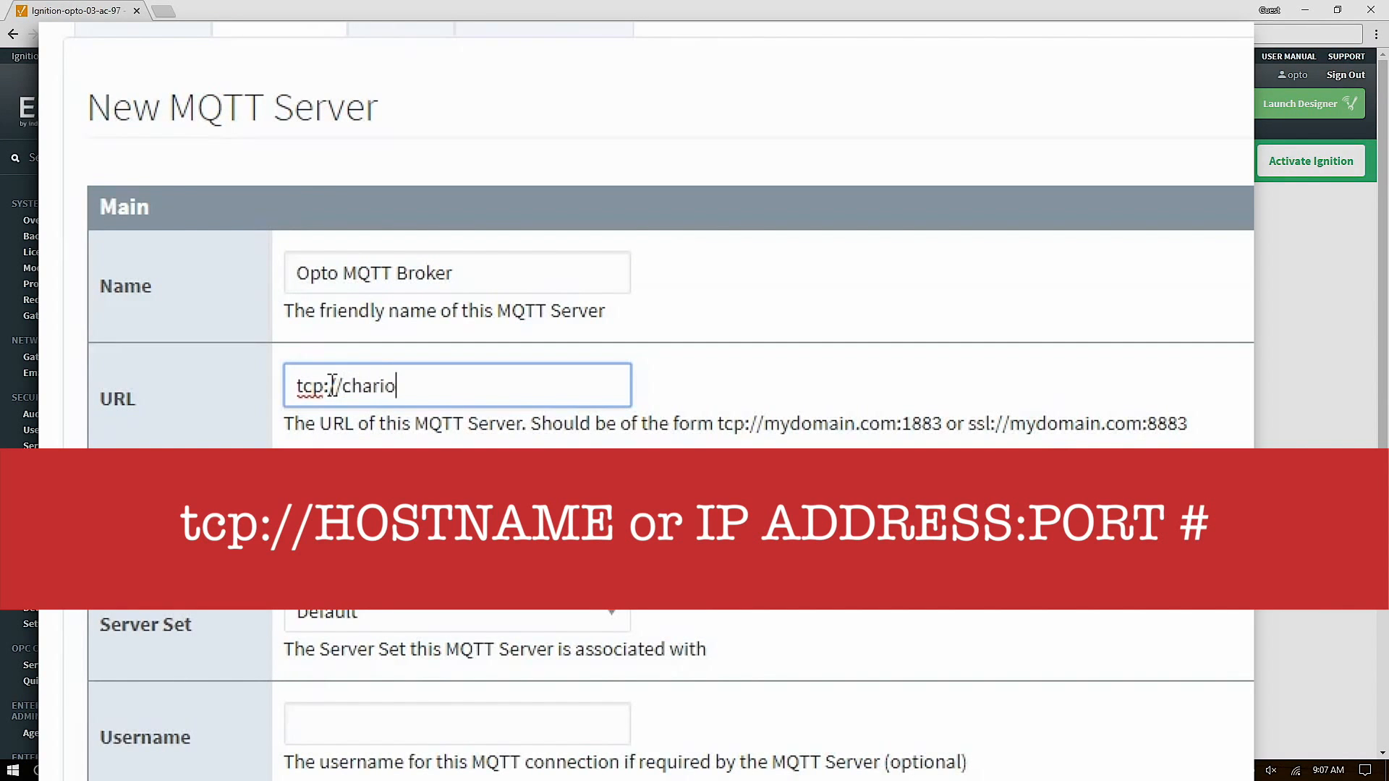
text(t.groov.c)
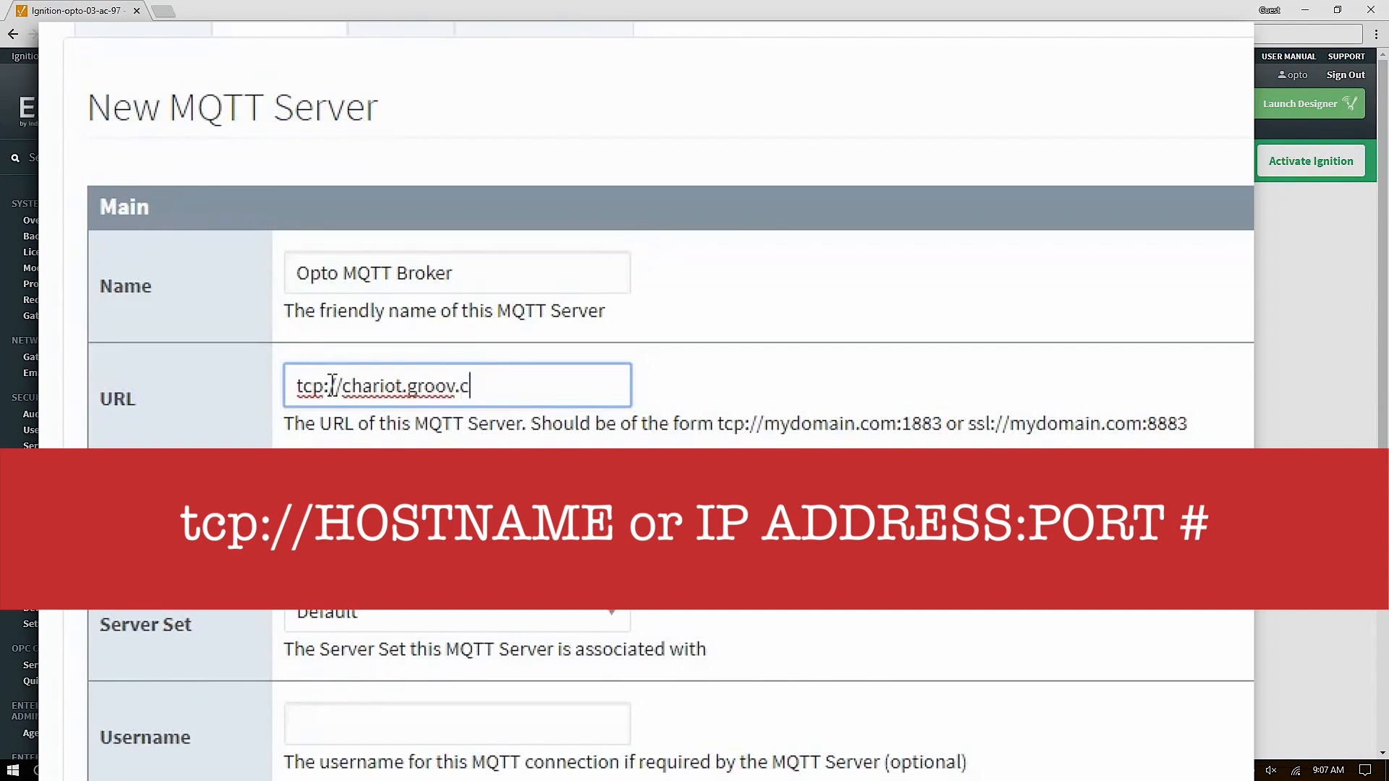
text(om:1)
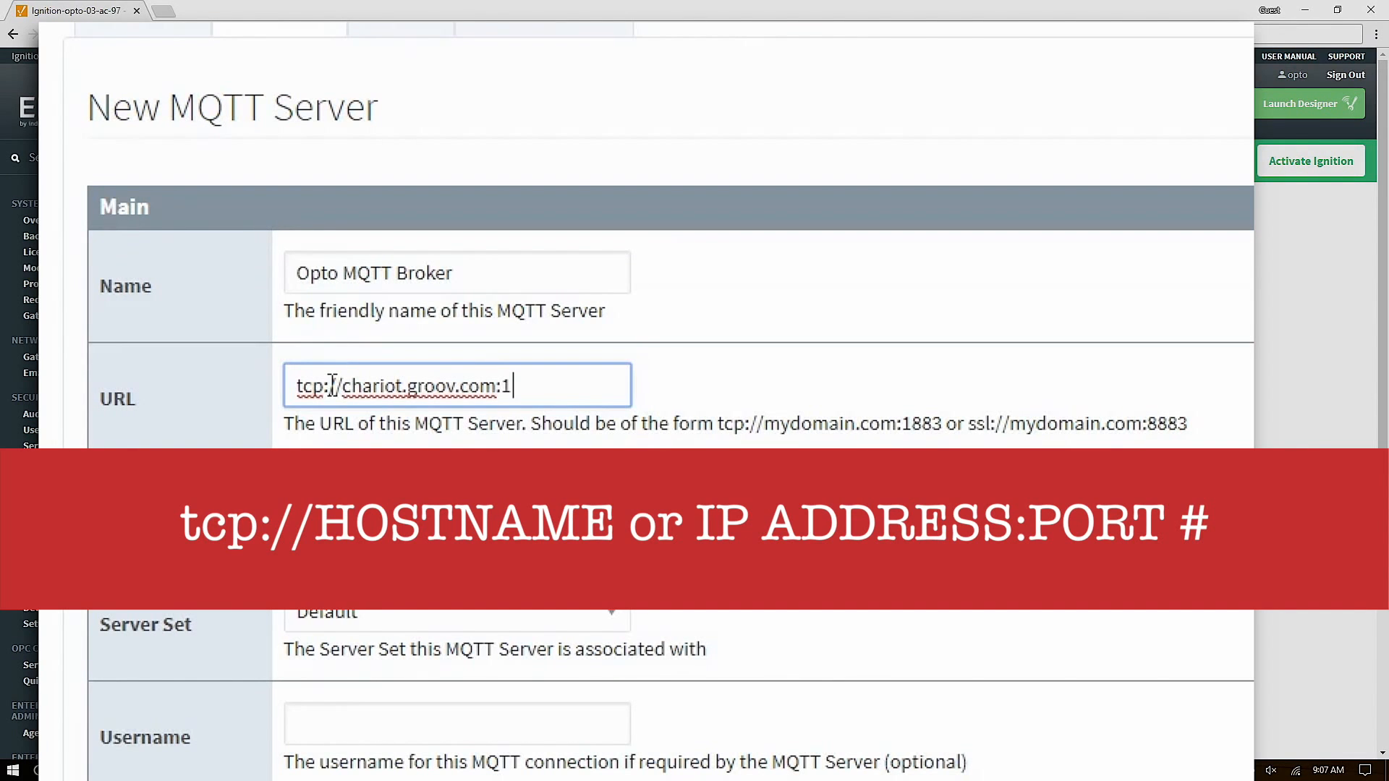
text(883)
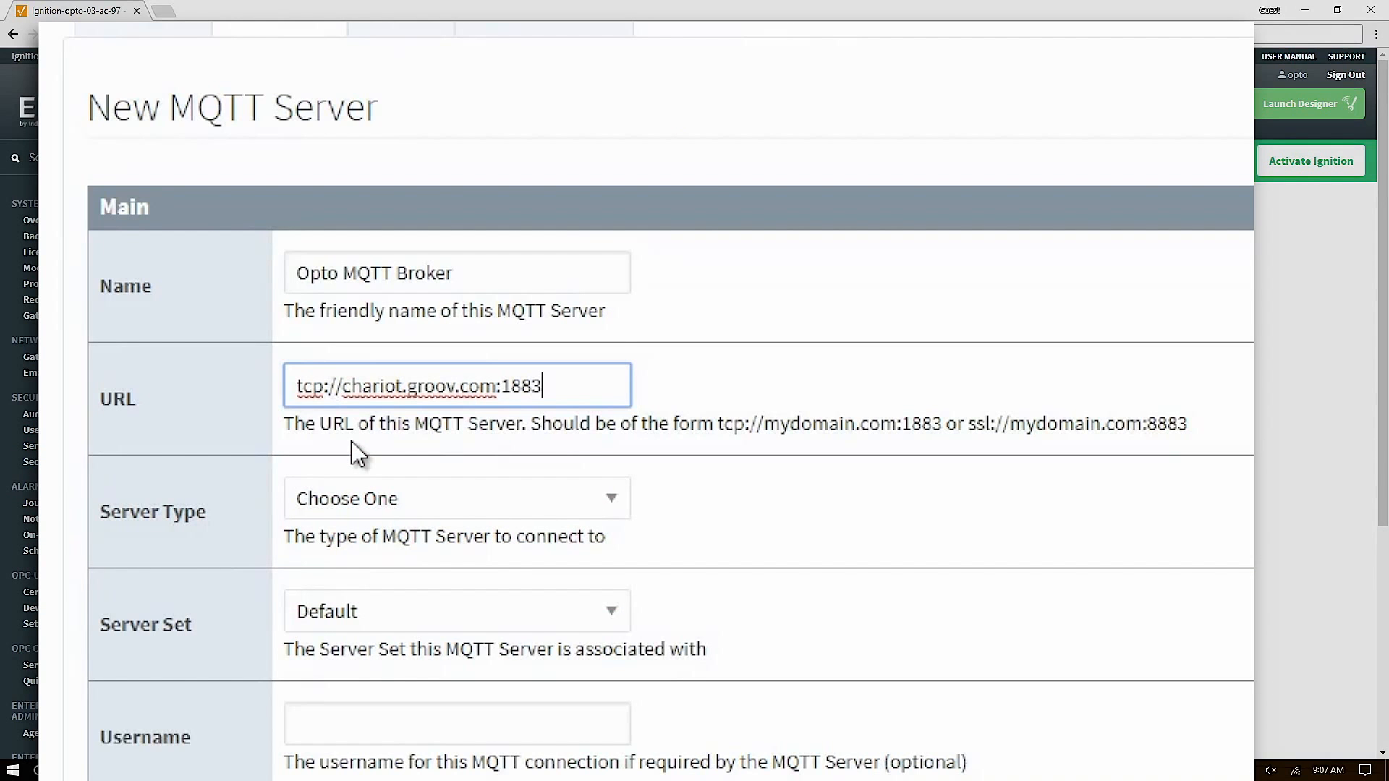
- Choose Chariot server type, enter username opto and password, and create the server
click(457, 498)
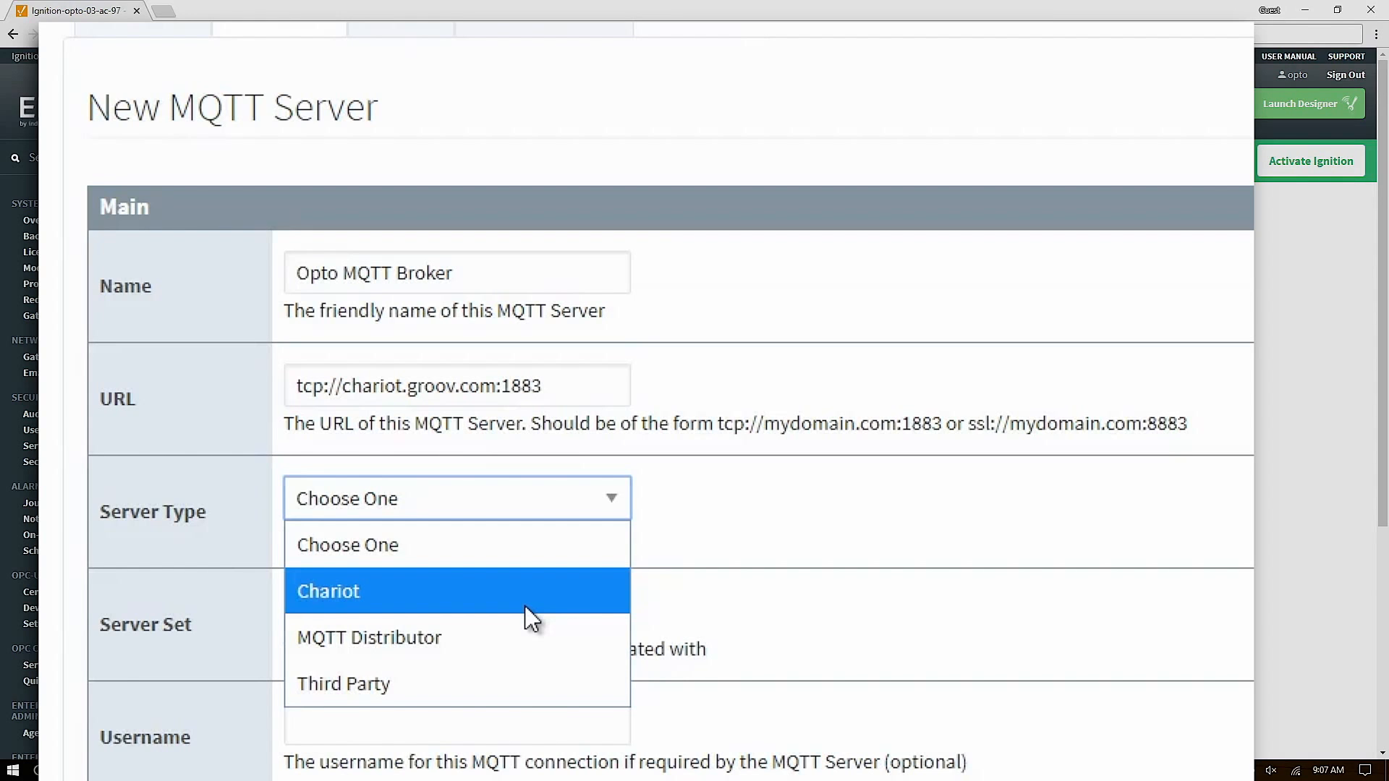
mouse_move(531, 655)
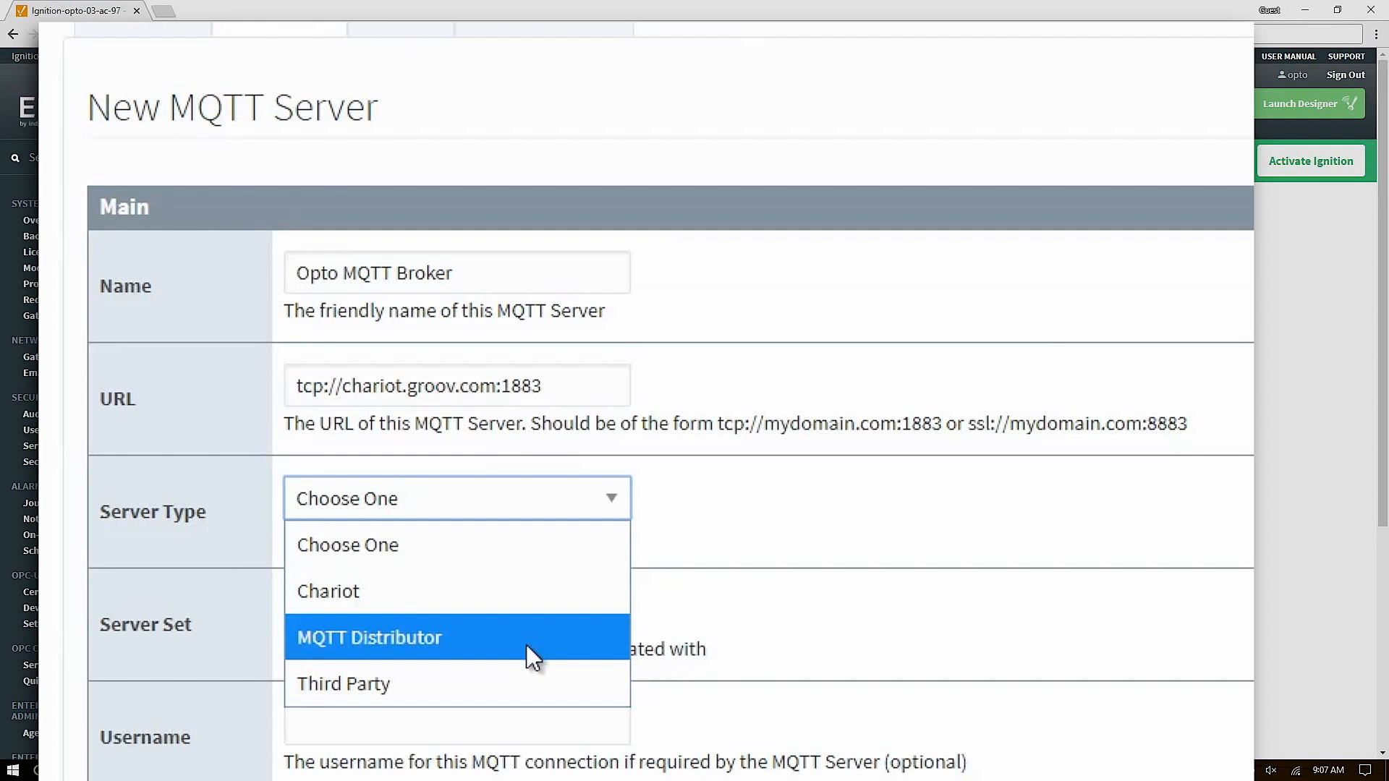
mouse_move(532, 664)
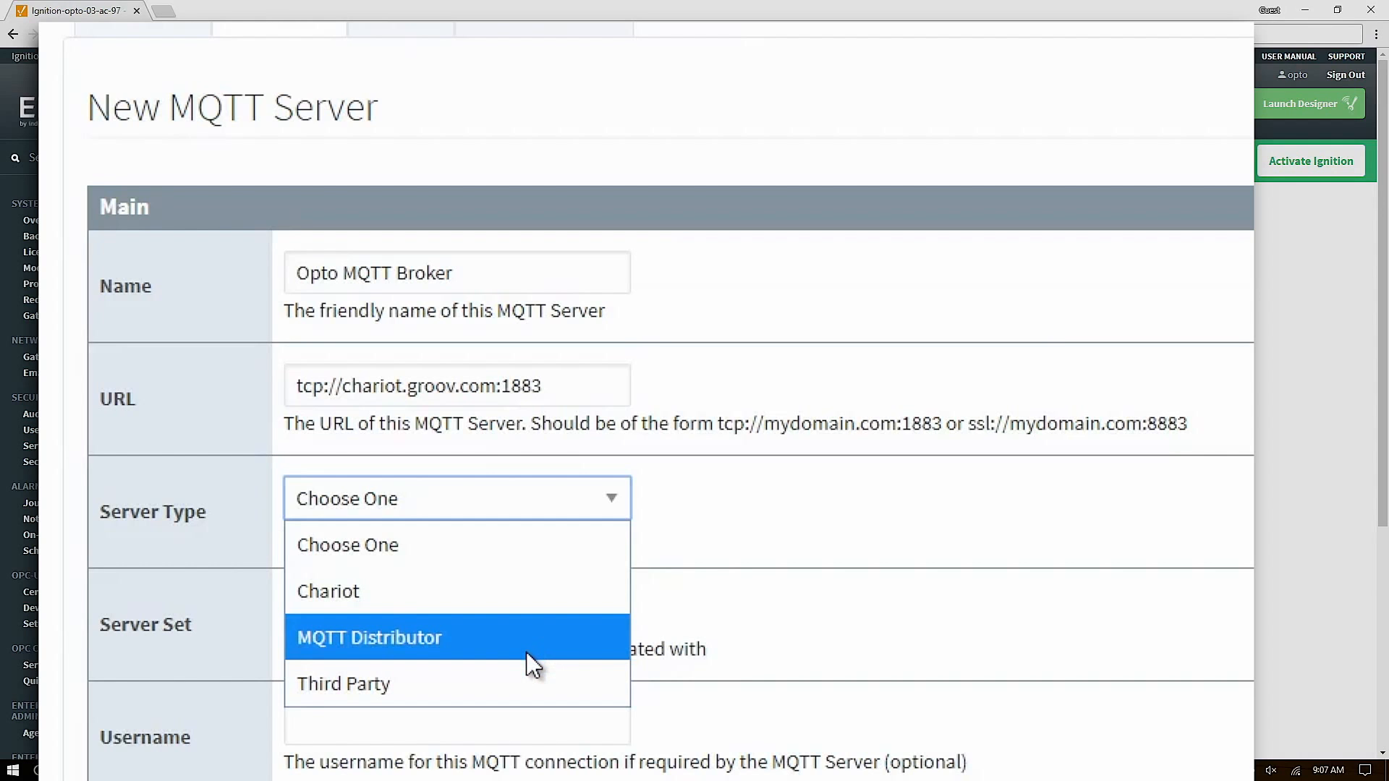
mouse_move(532, 659)
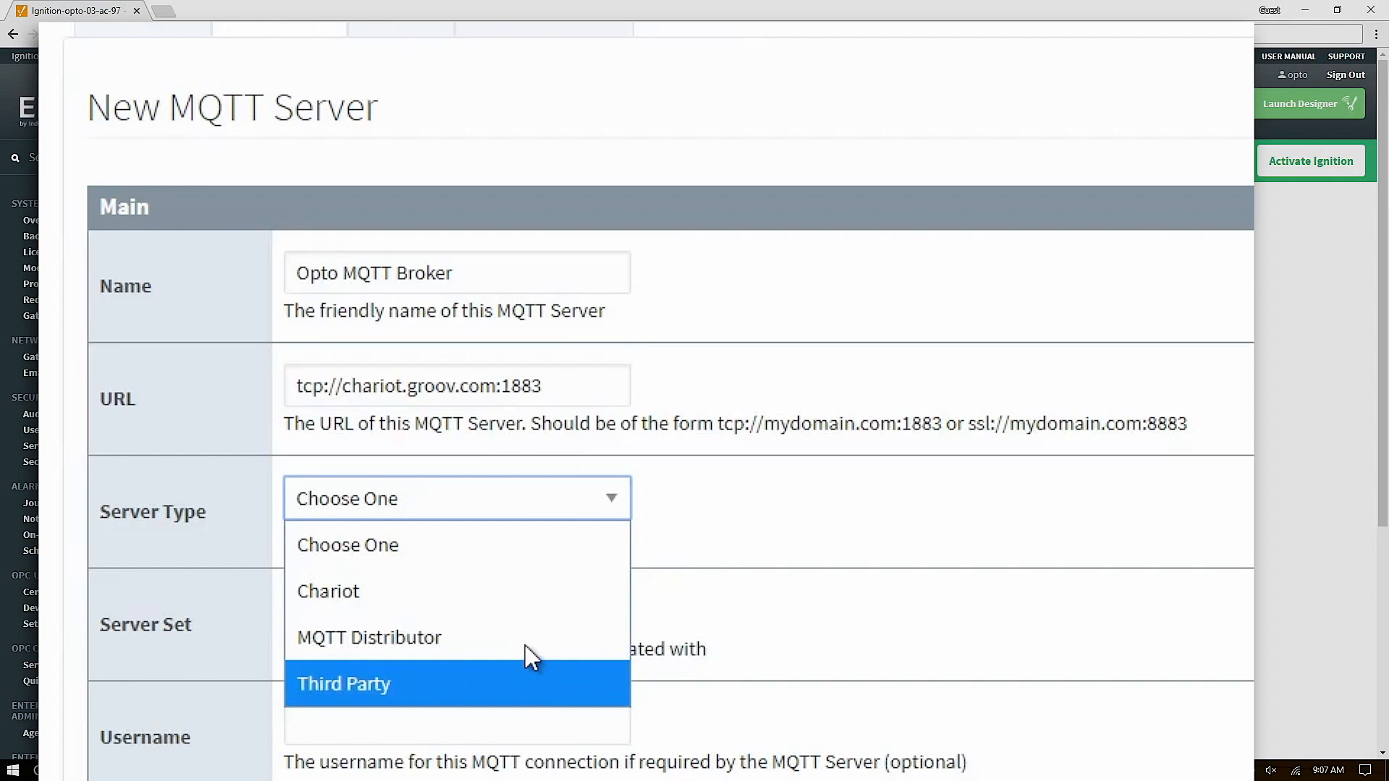
mouse_move(532, 603)
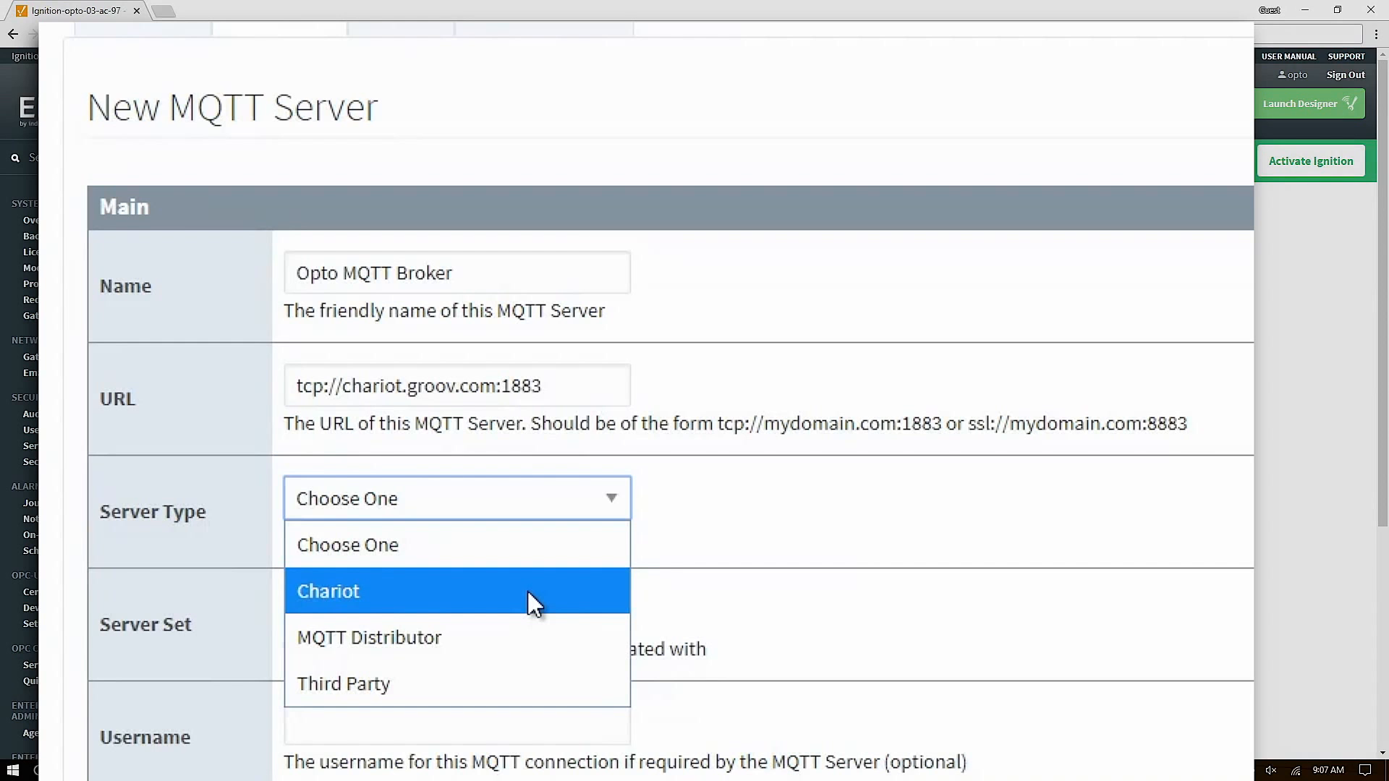
click(327, 591)
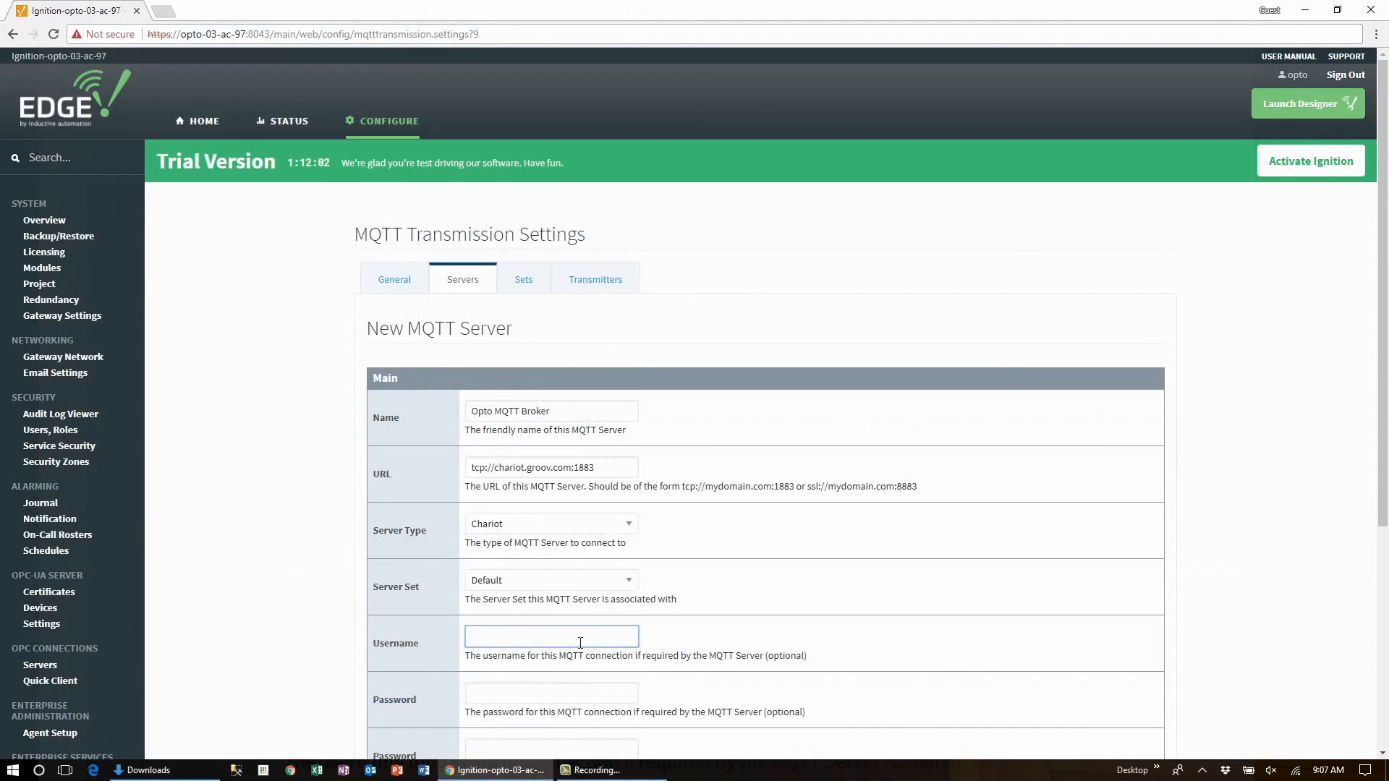
text(opto)
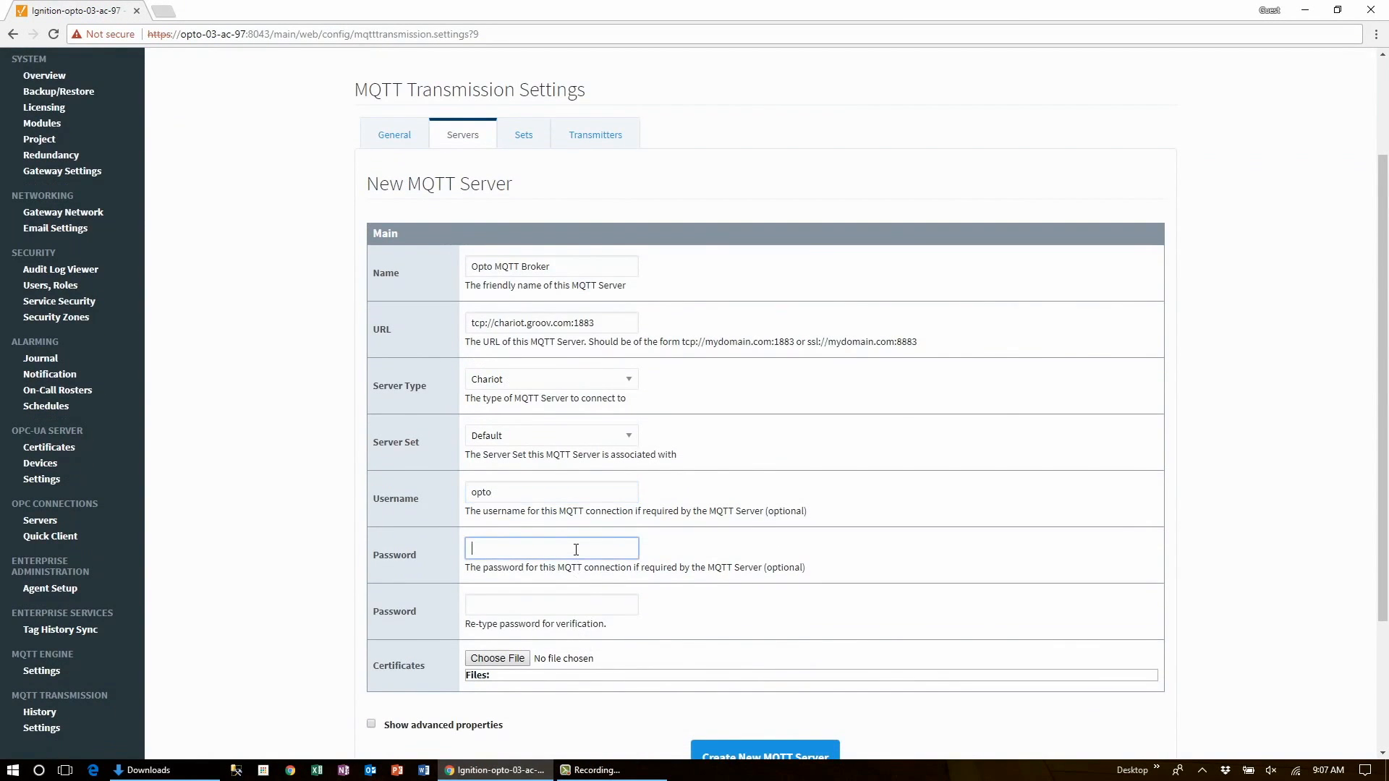
text(••••)
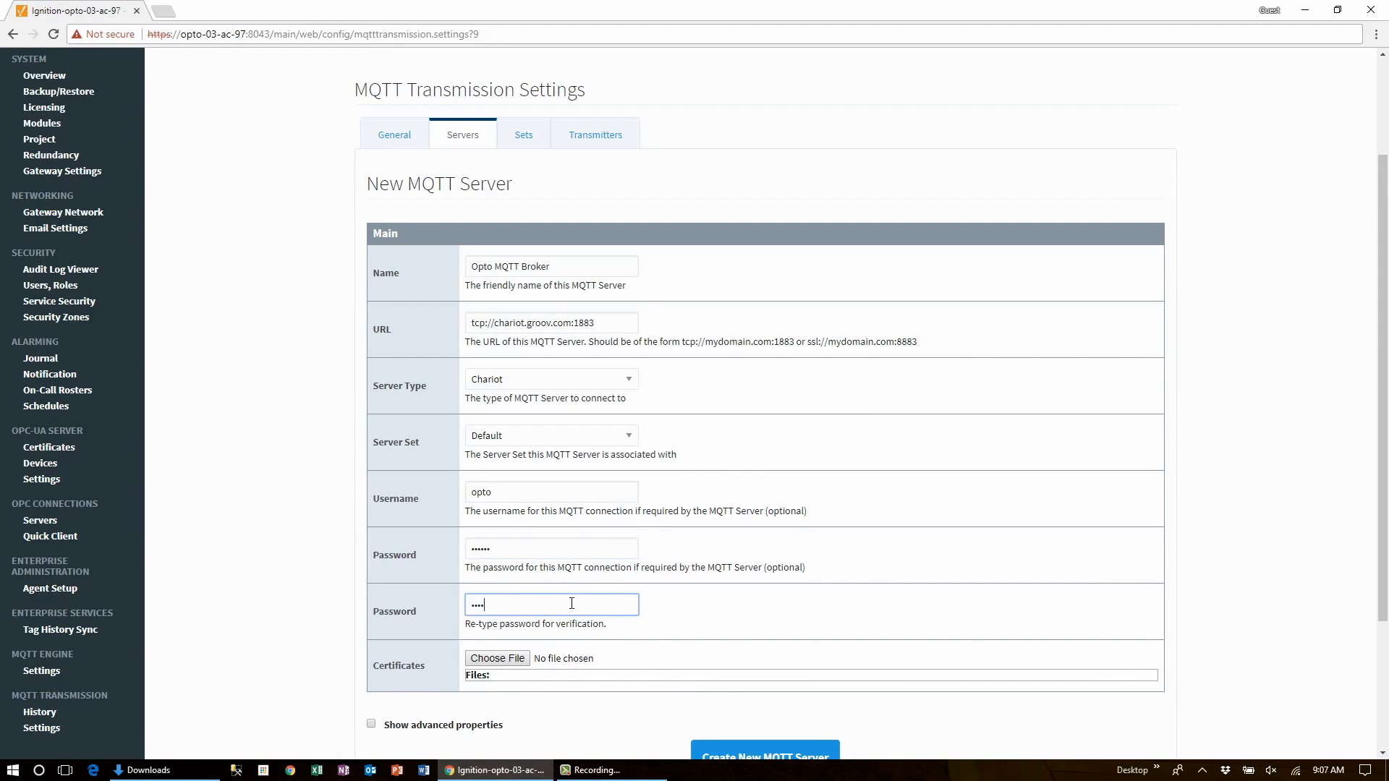
scroll(down, 3)
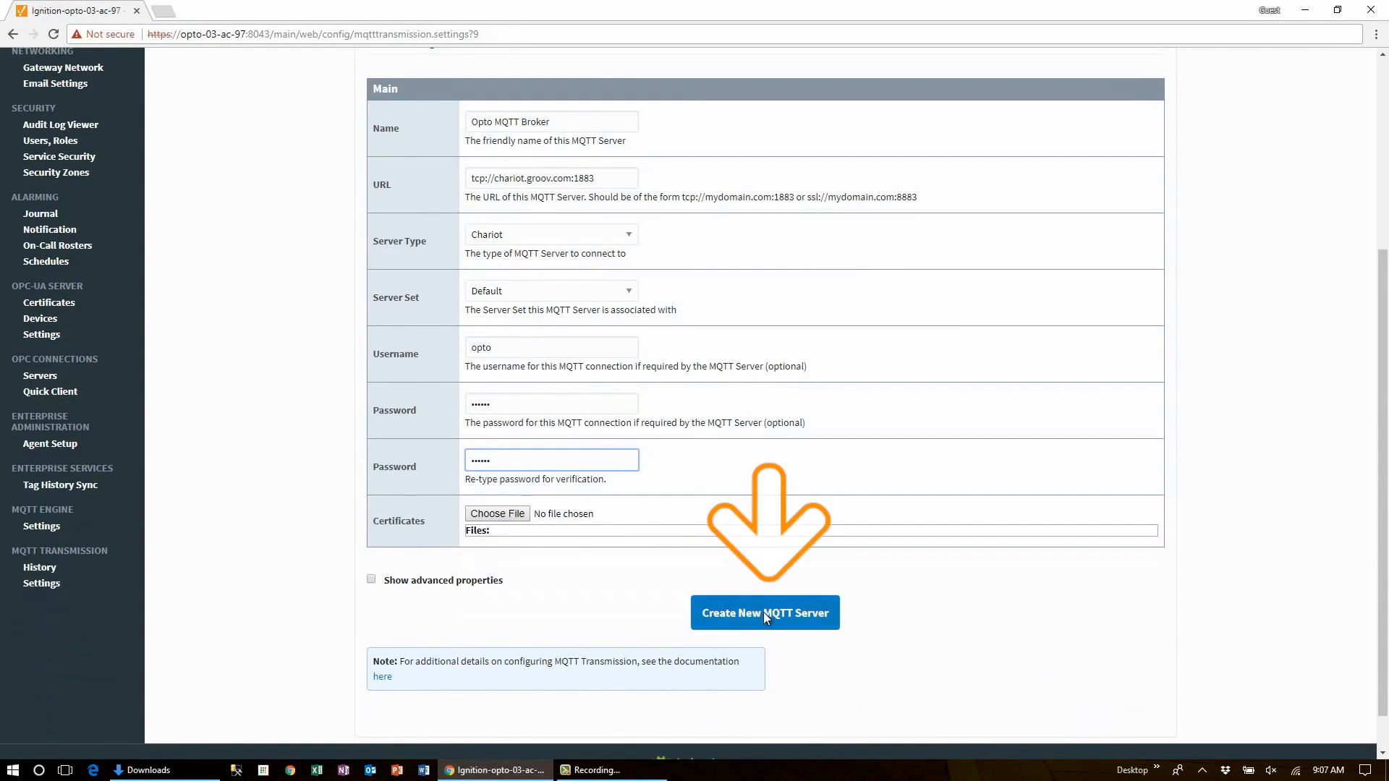
click(764, 612)
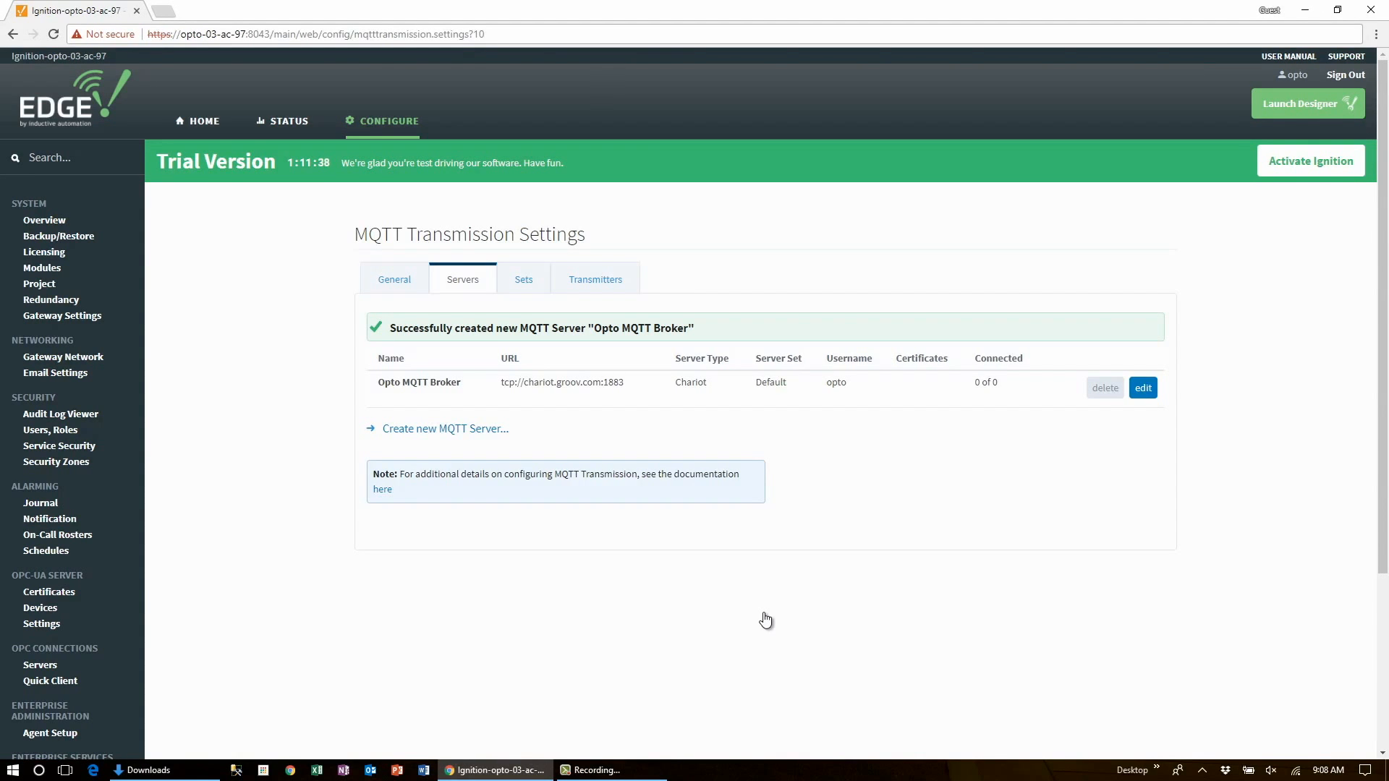
mouse_move(749, 620)
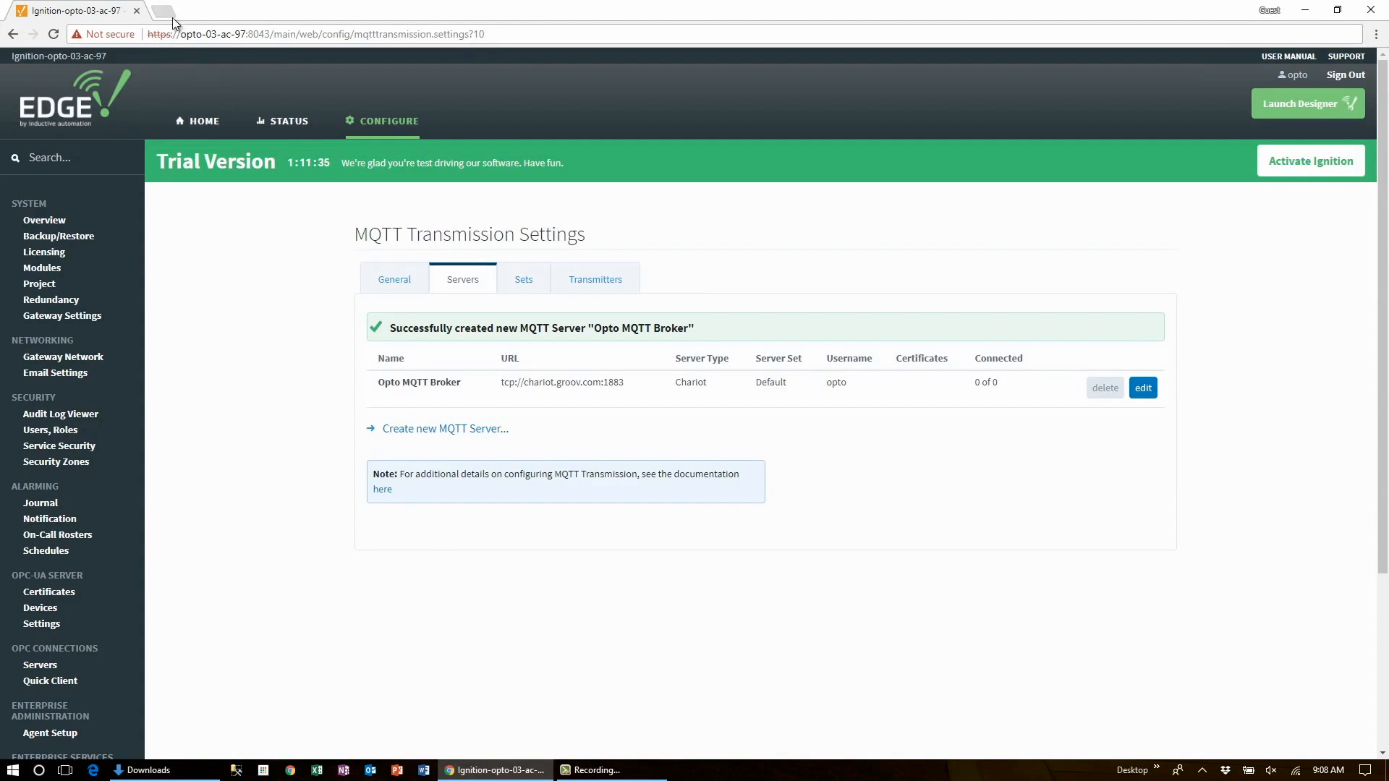
- Open groov Admin at opto-03-ac-97:10000 in a new tab and sign in
click(159, 12)
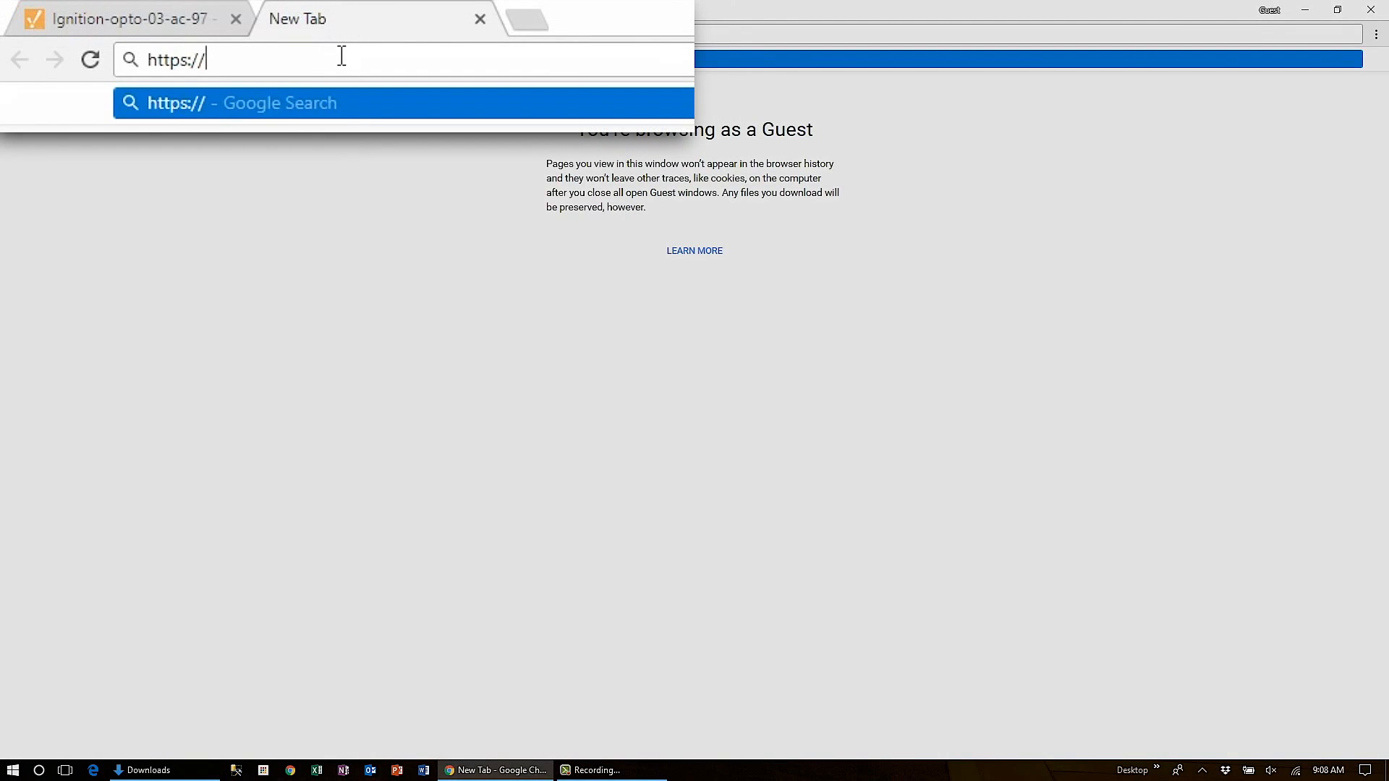
text(opto-03)
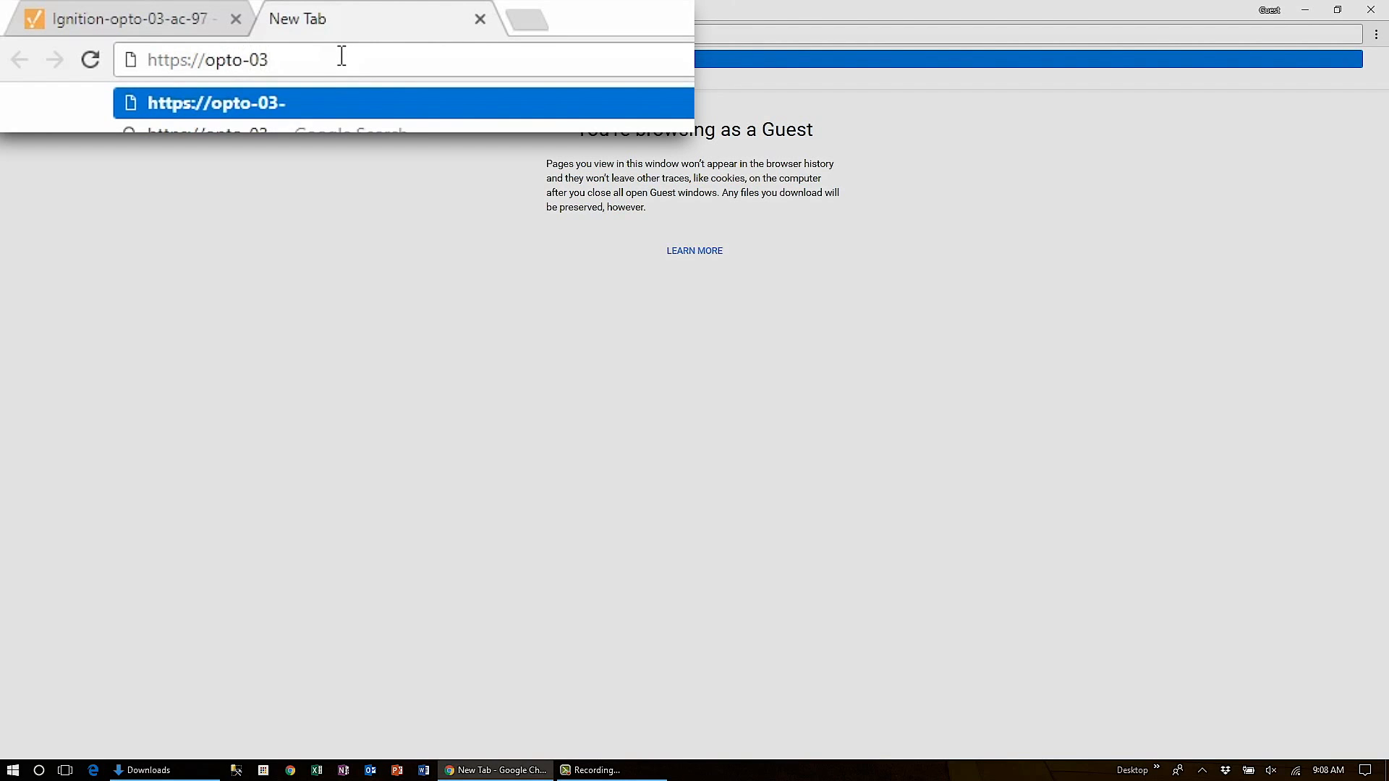
text(ac-97:10000)
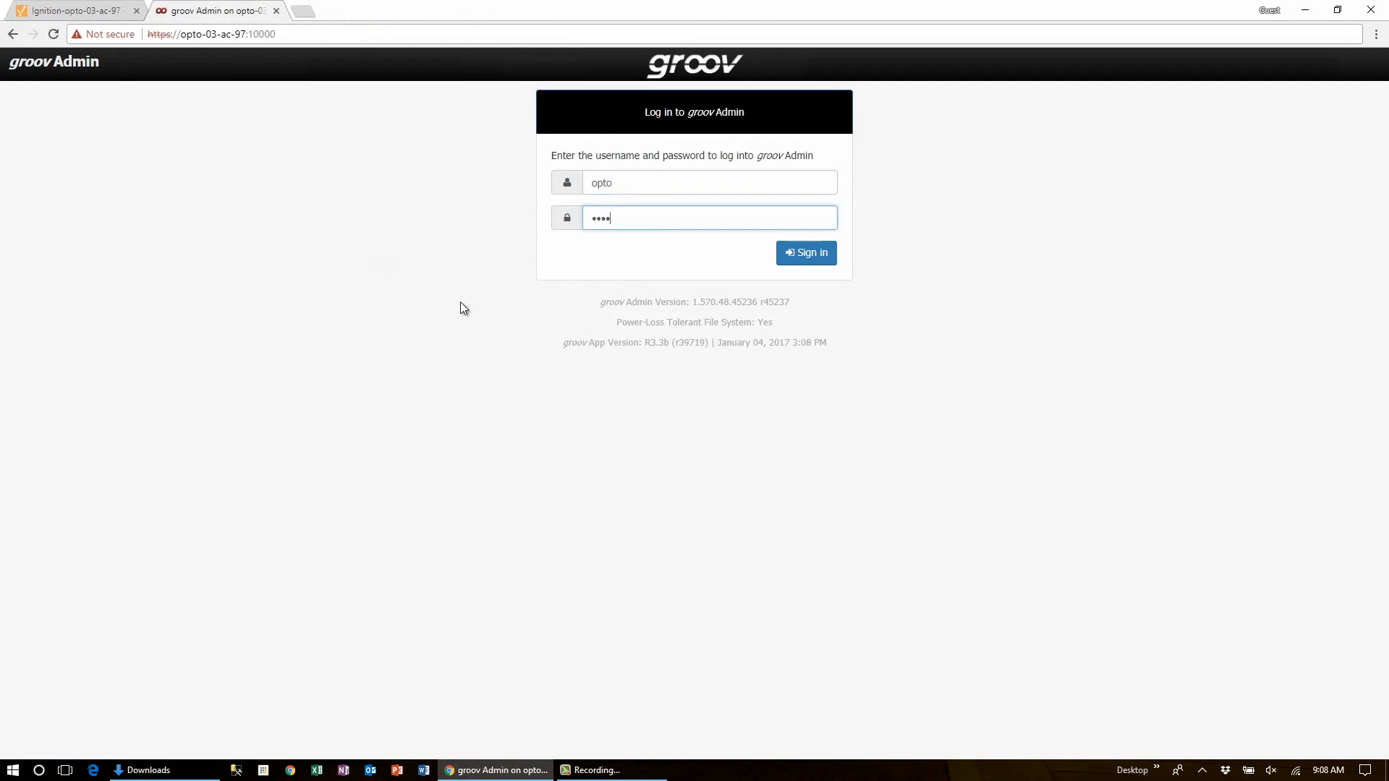
click(806, 253)
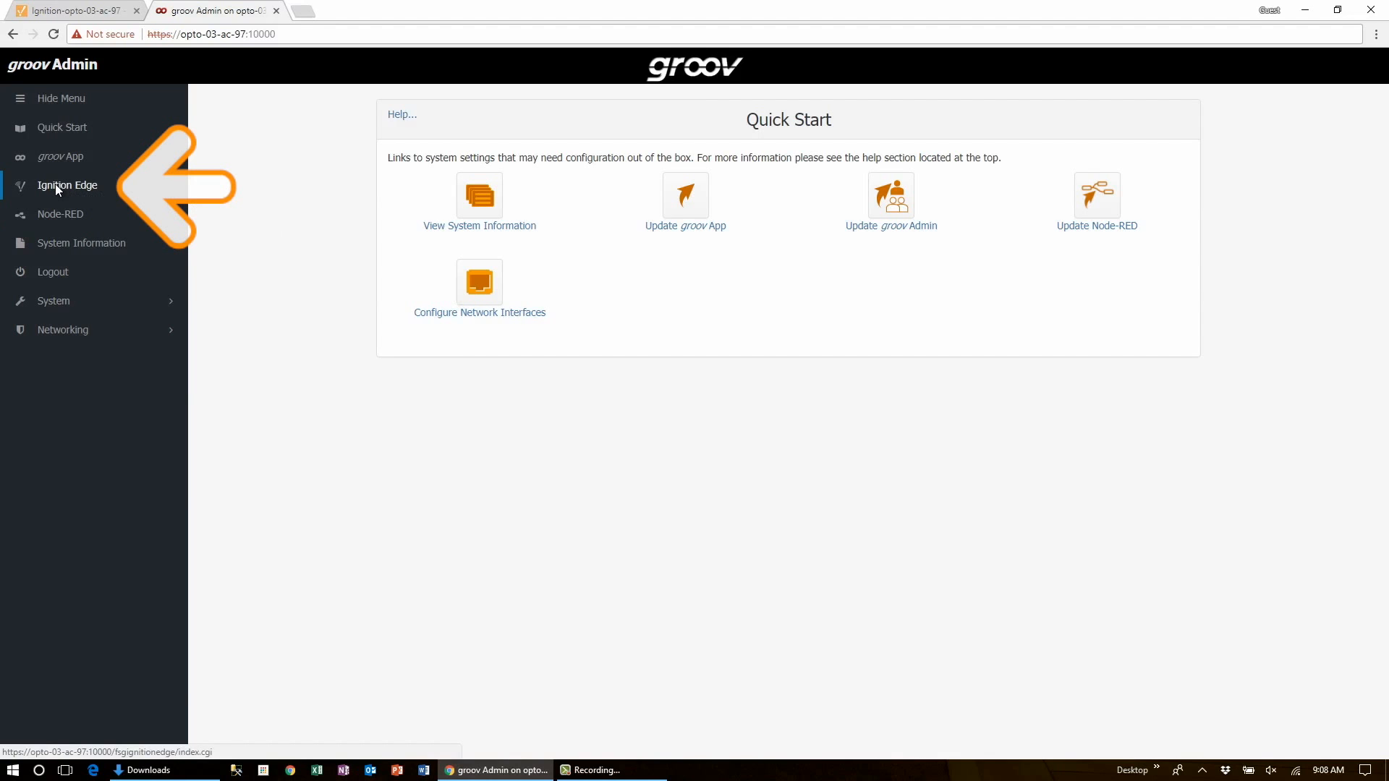
- Enable Ignition Edge Designer and Edge Panel access, save, and go back
click(67, 185)
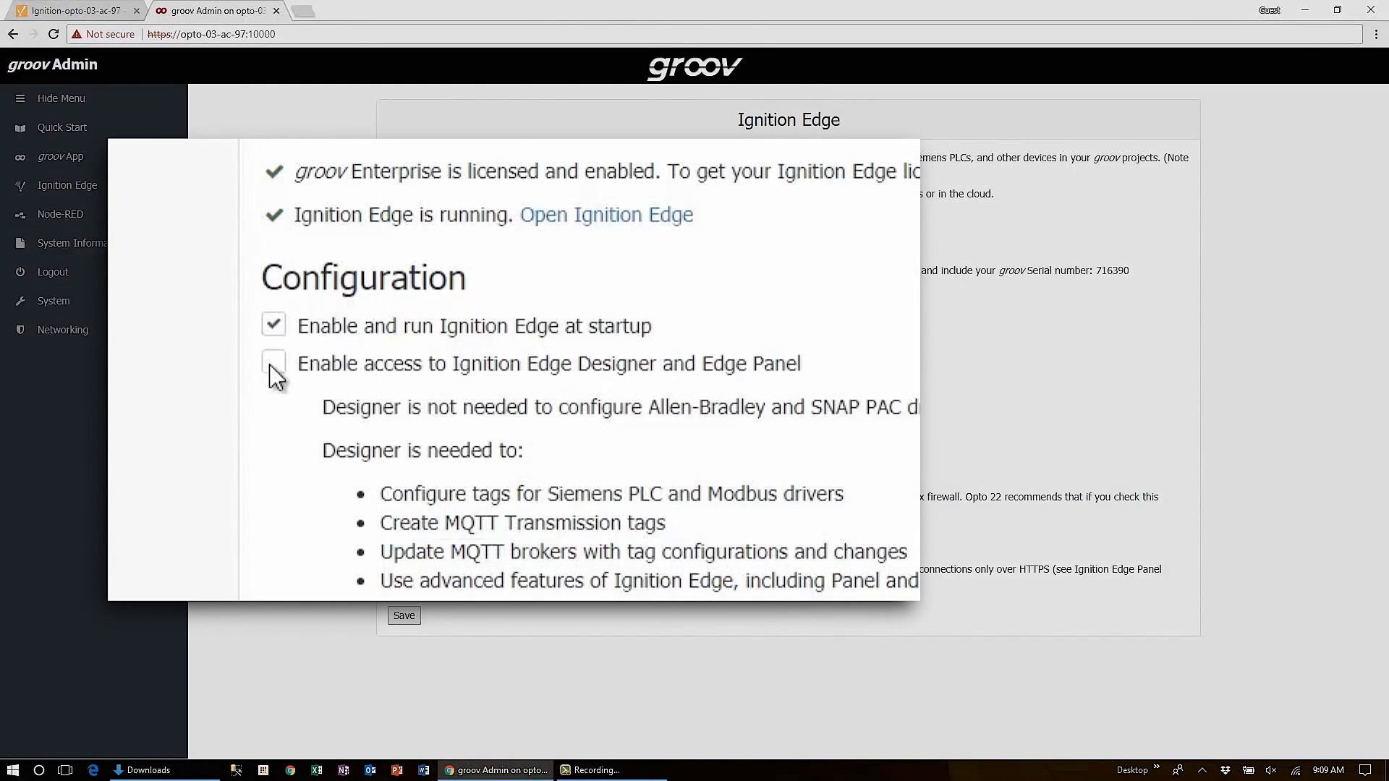
click(273, 363)
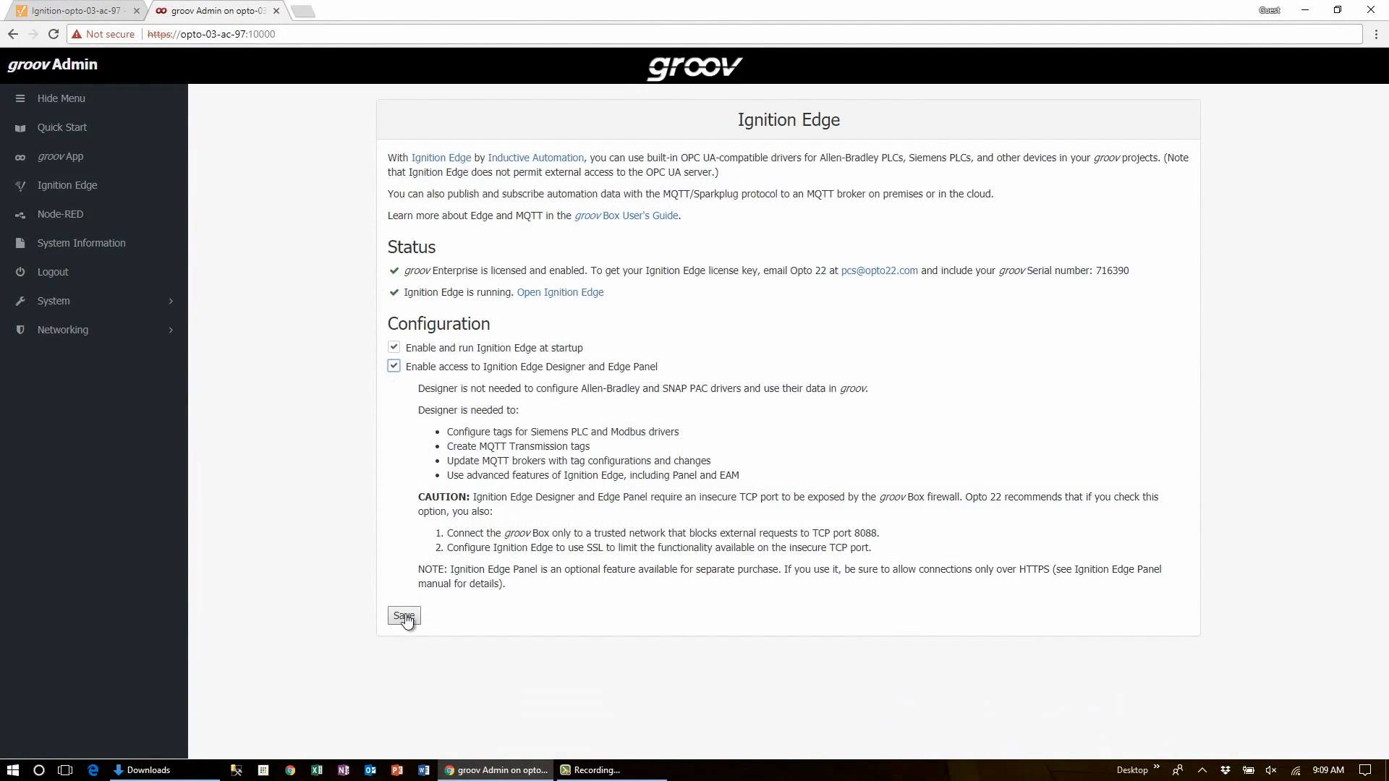
click(403, 616)
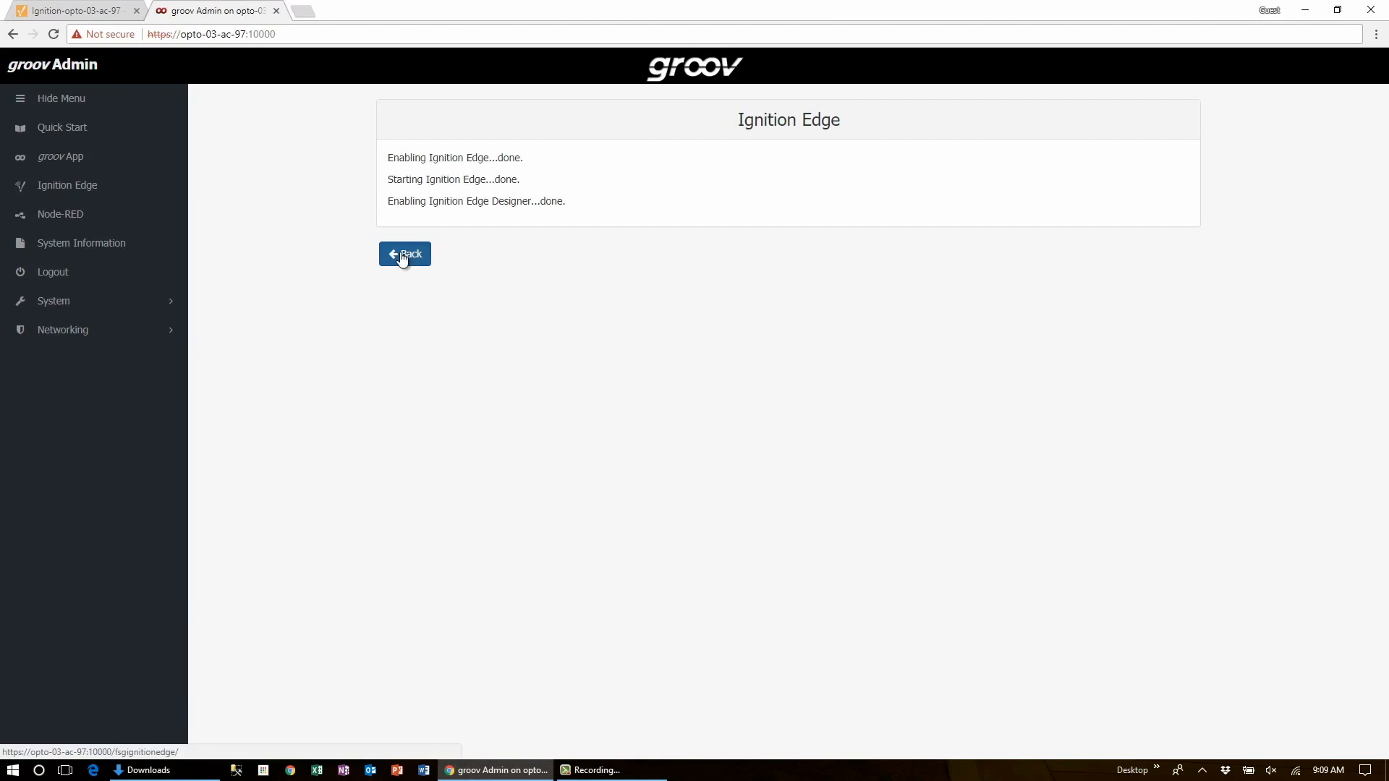
click(404, 257)
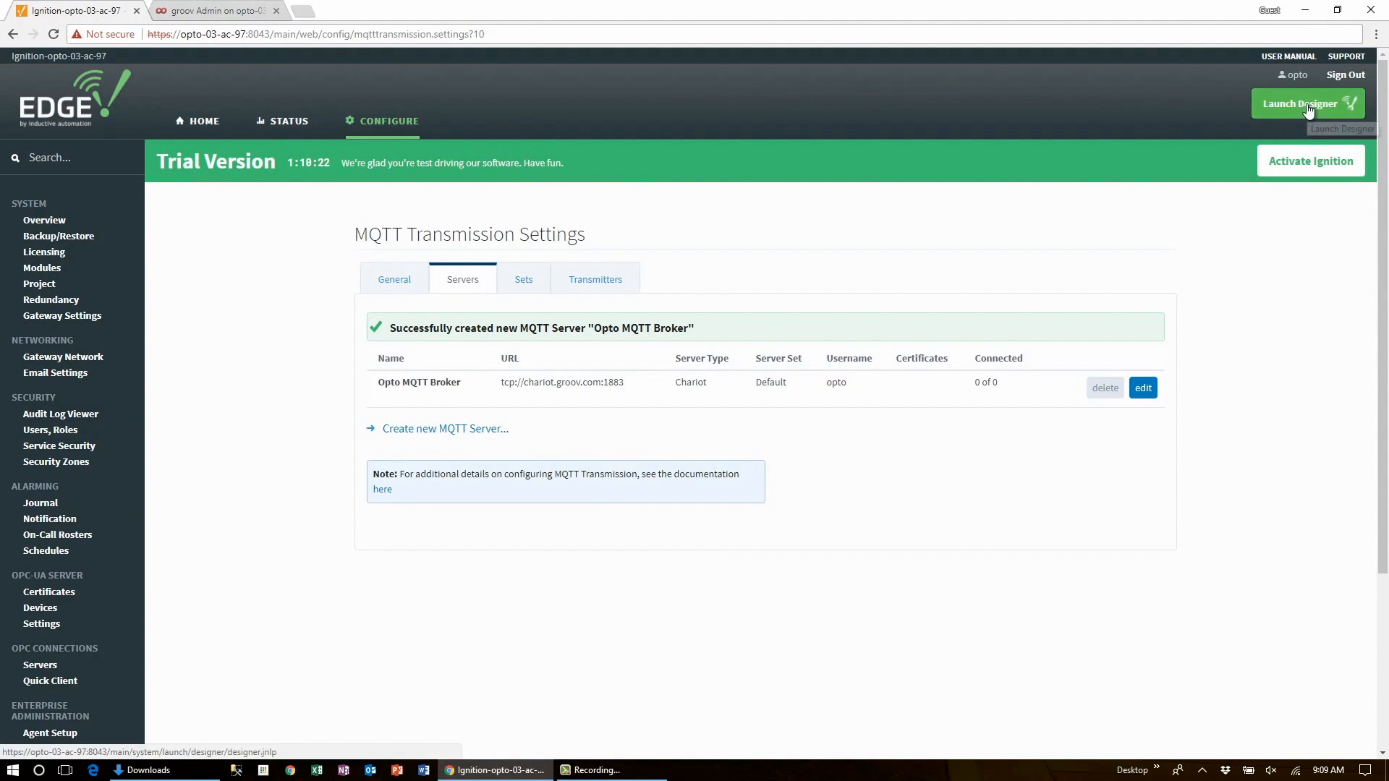
mouse_move(1307, 108)
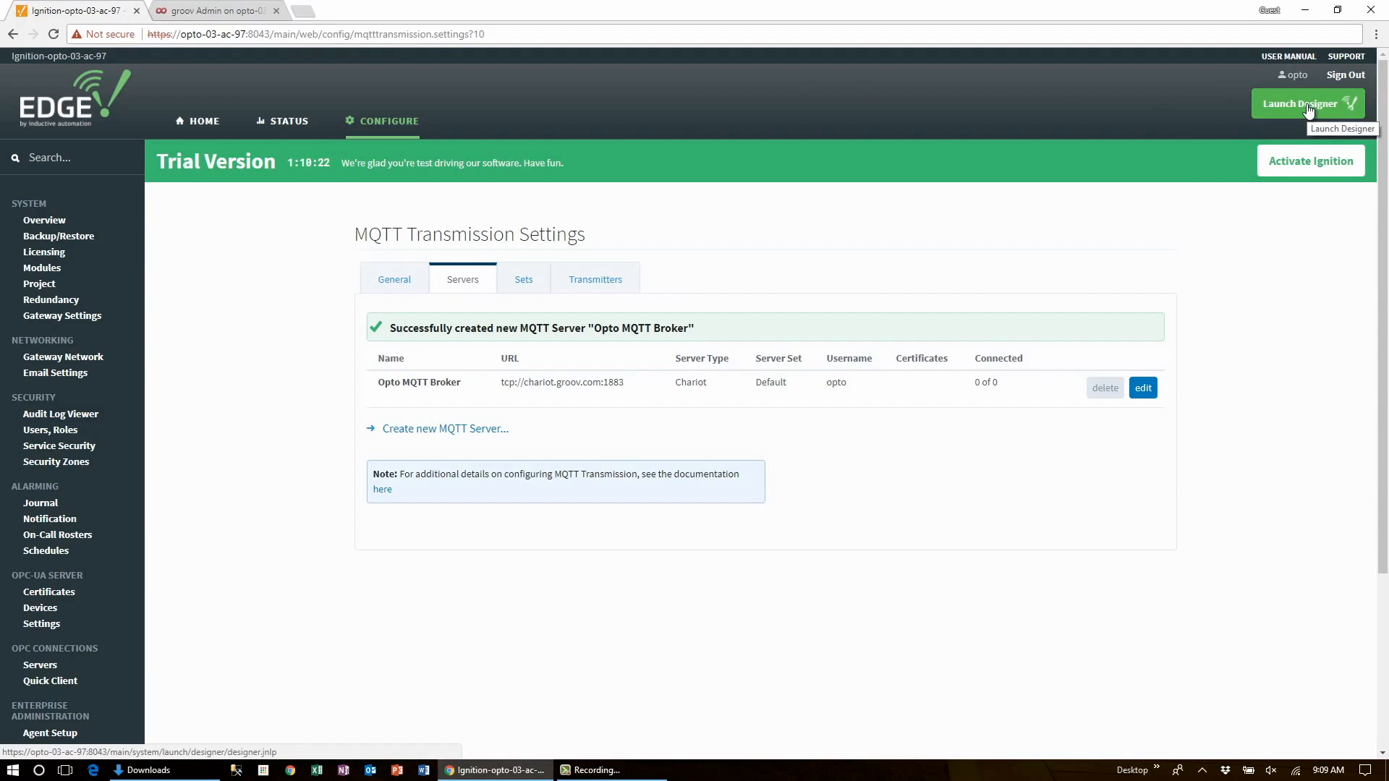
- Launch Ignition Designer by keeping and opening the downloaded launcher file
click(1307, 104)
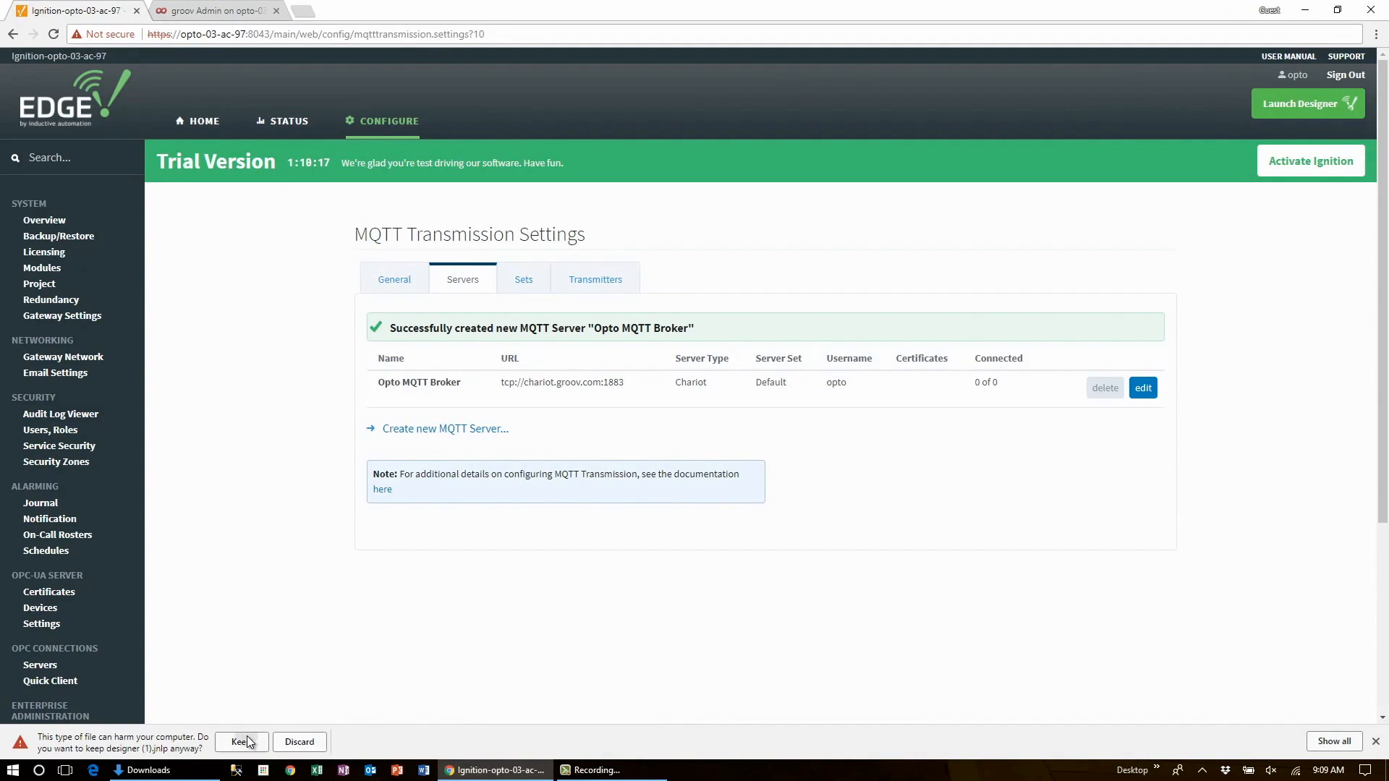
click(238, 741)
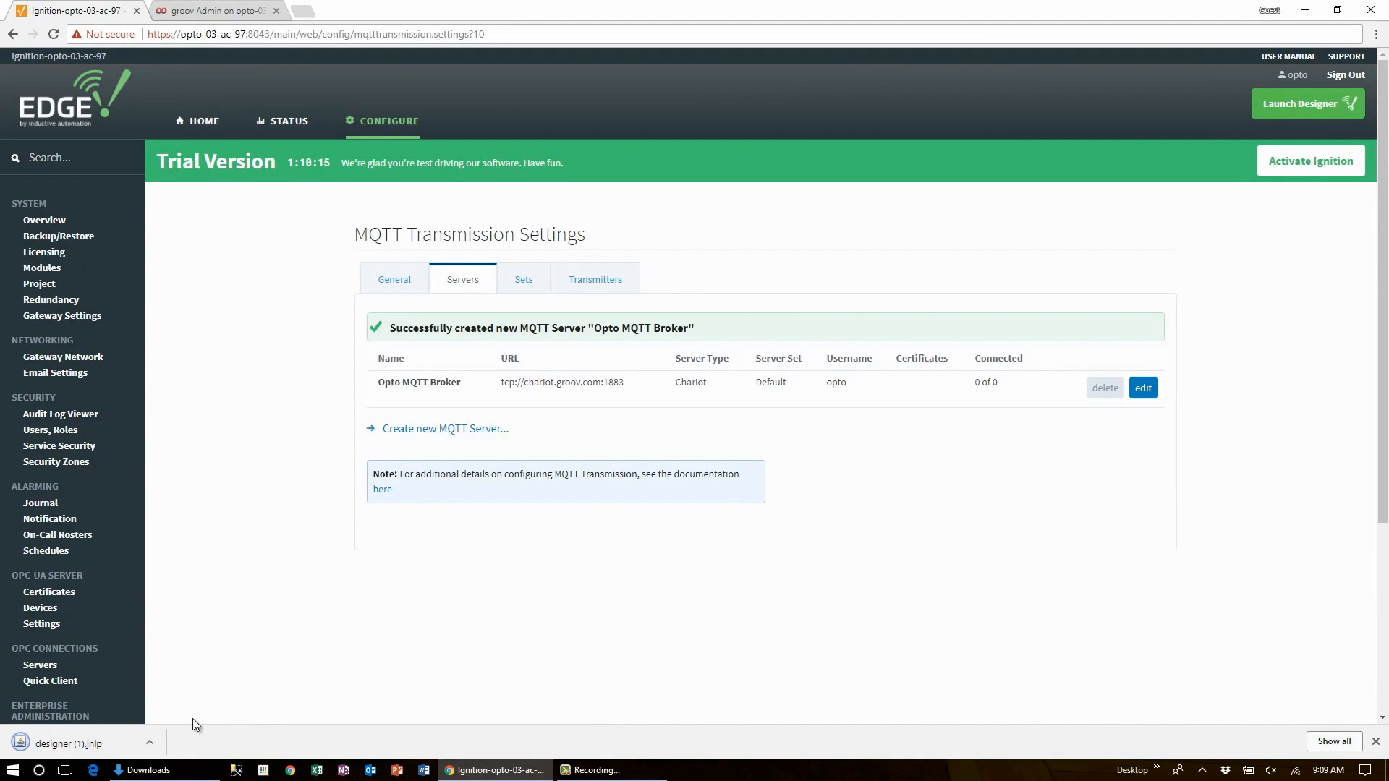
click(1307, 103)
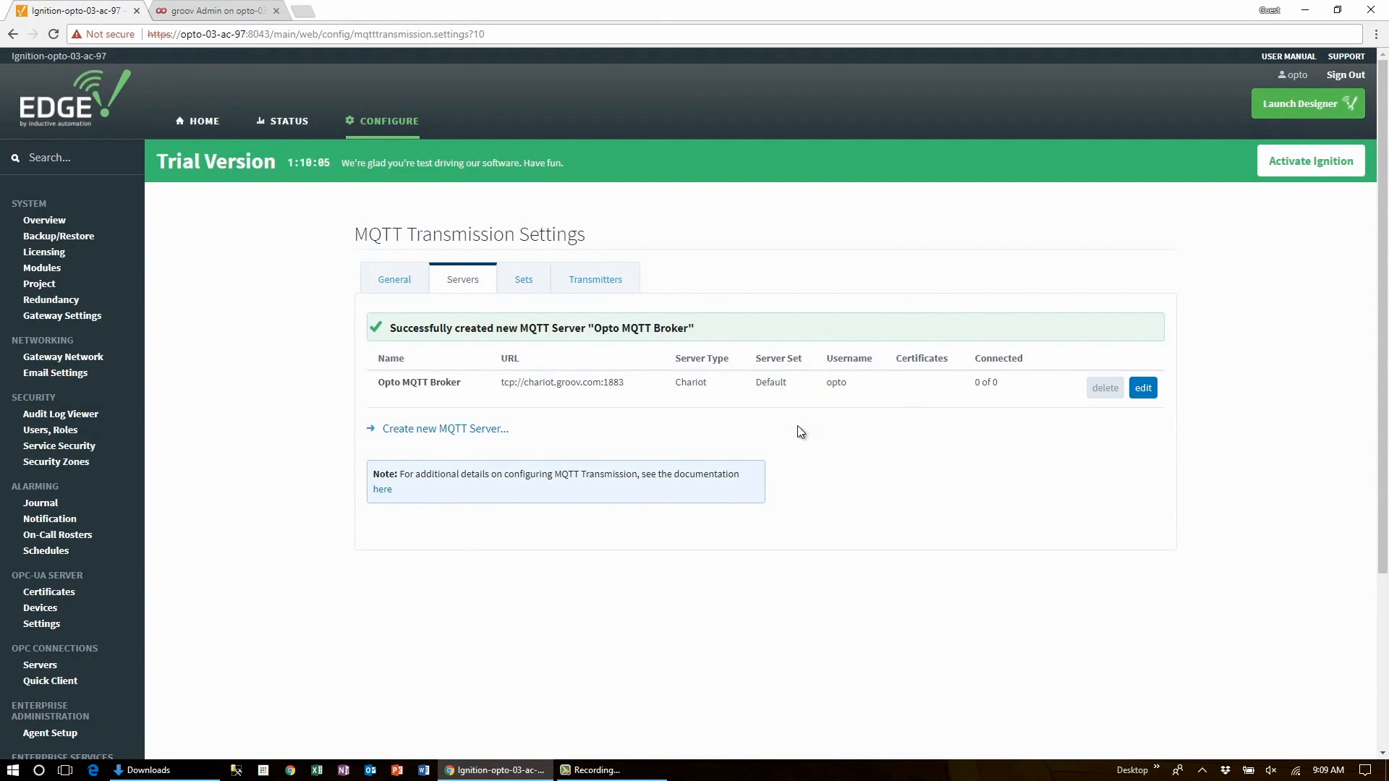
click(1307, 103)
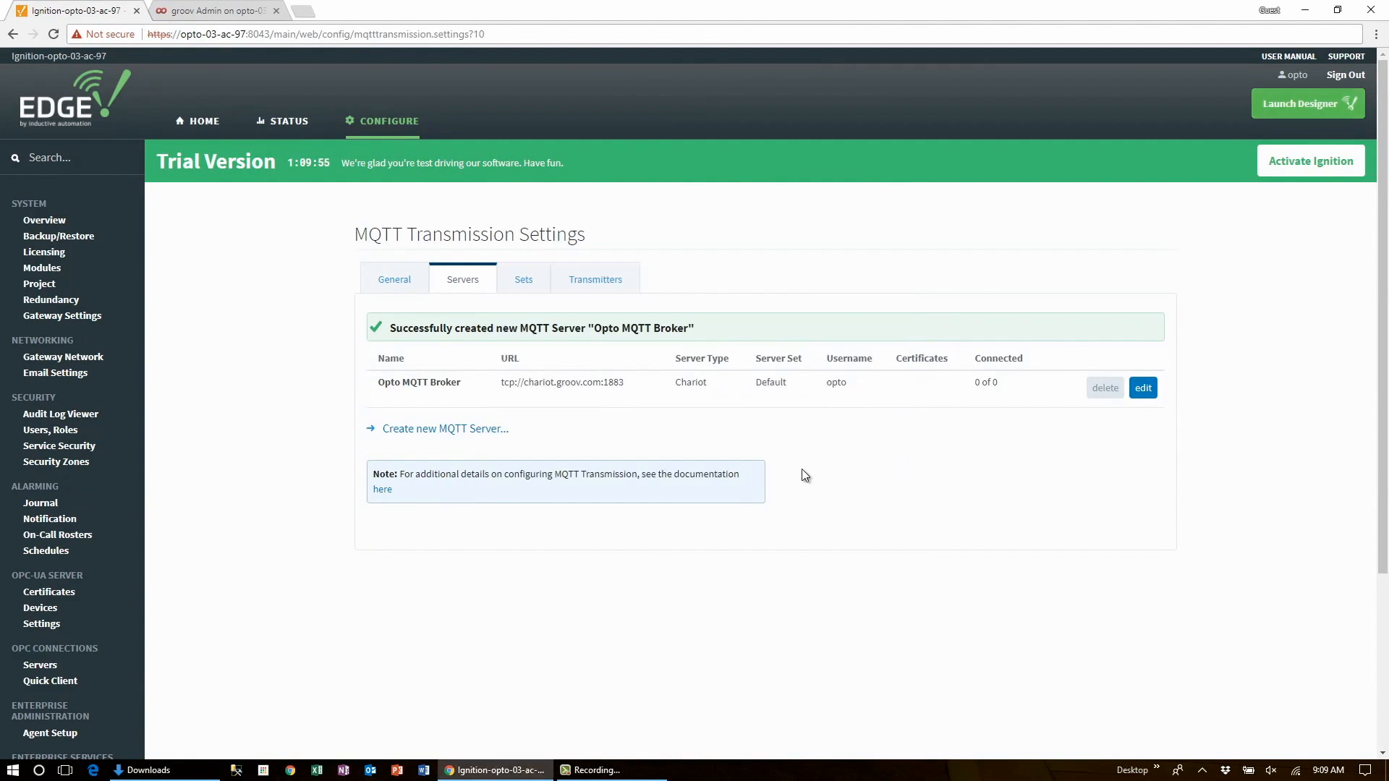
click(1307, 104)
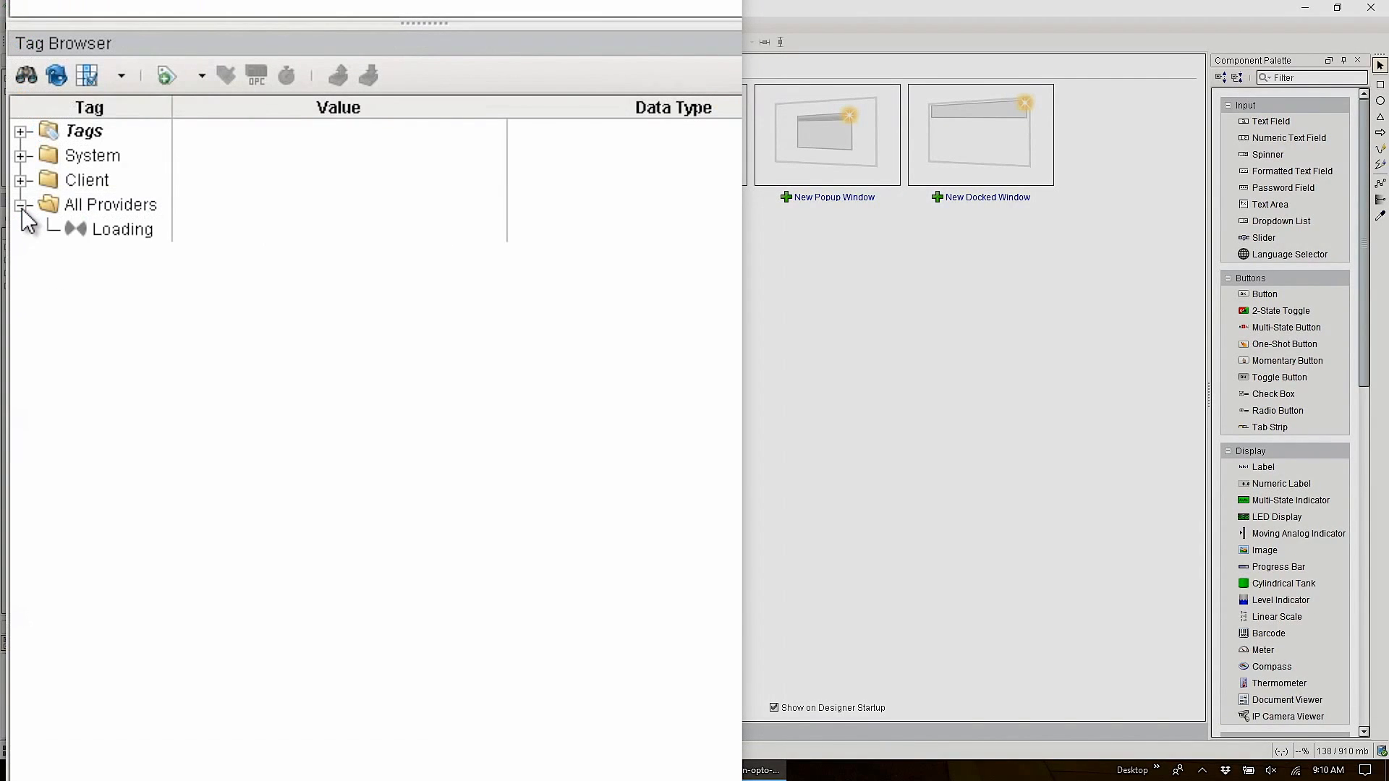
- Expand All Providers and then the edge provider in the Tag Browser
click(21, 205)
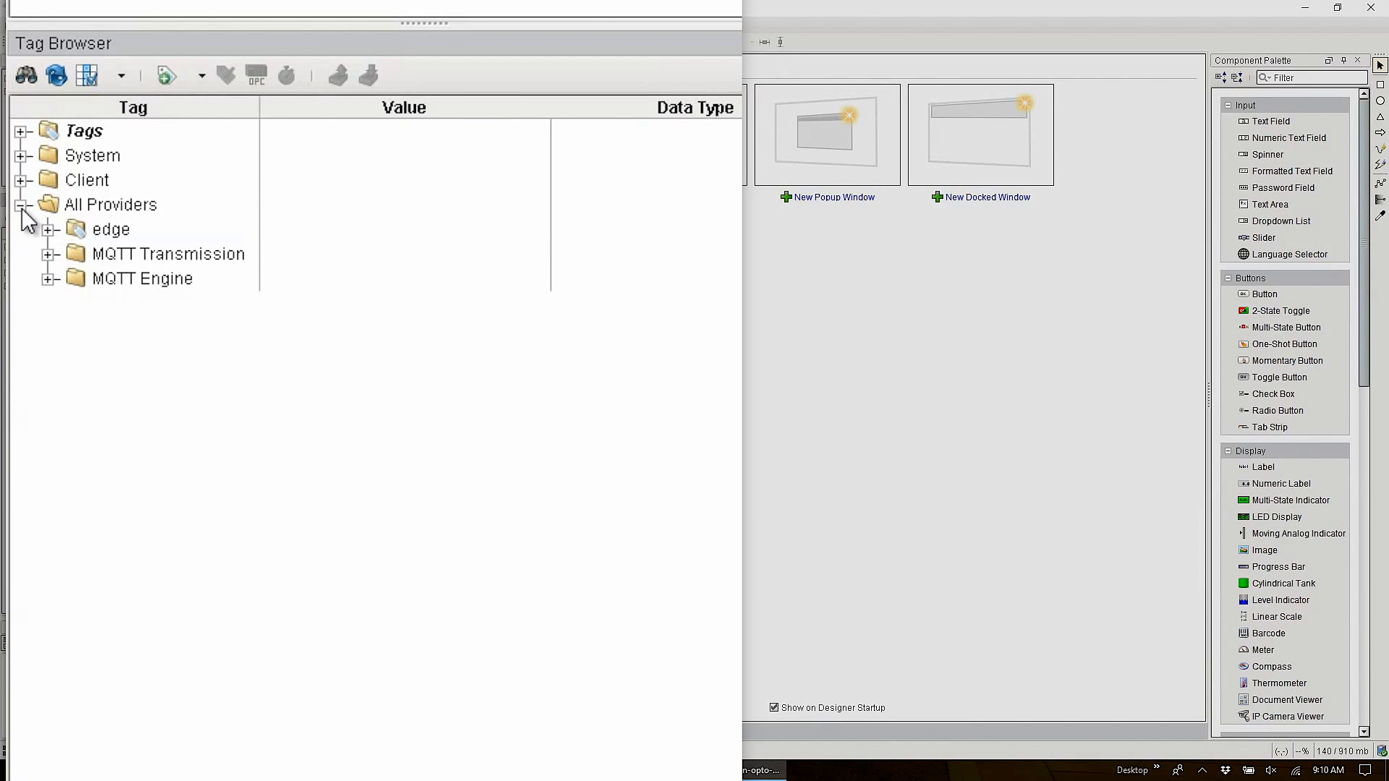
click(49, 228)
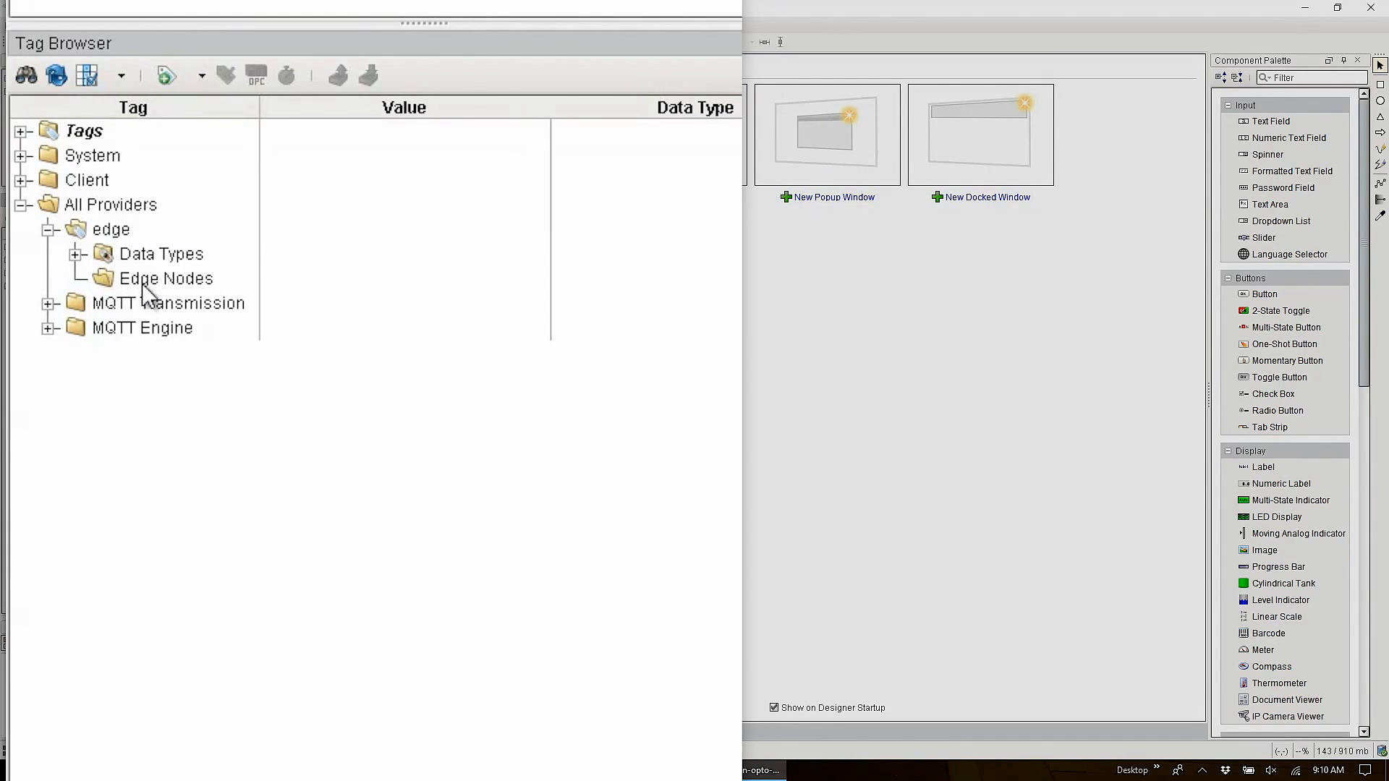
- Add a new folder under Edge Nodes and name it groovEdgeBox
right_click(165, 277)
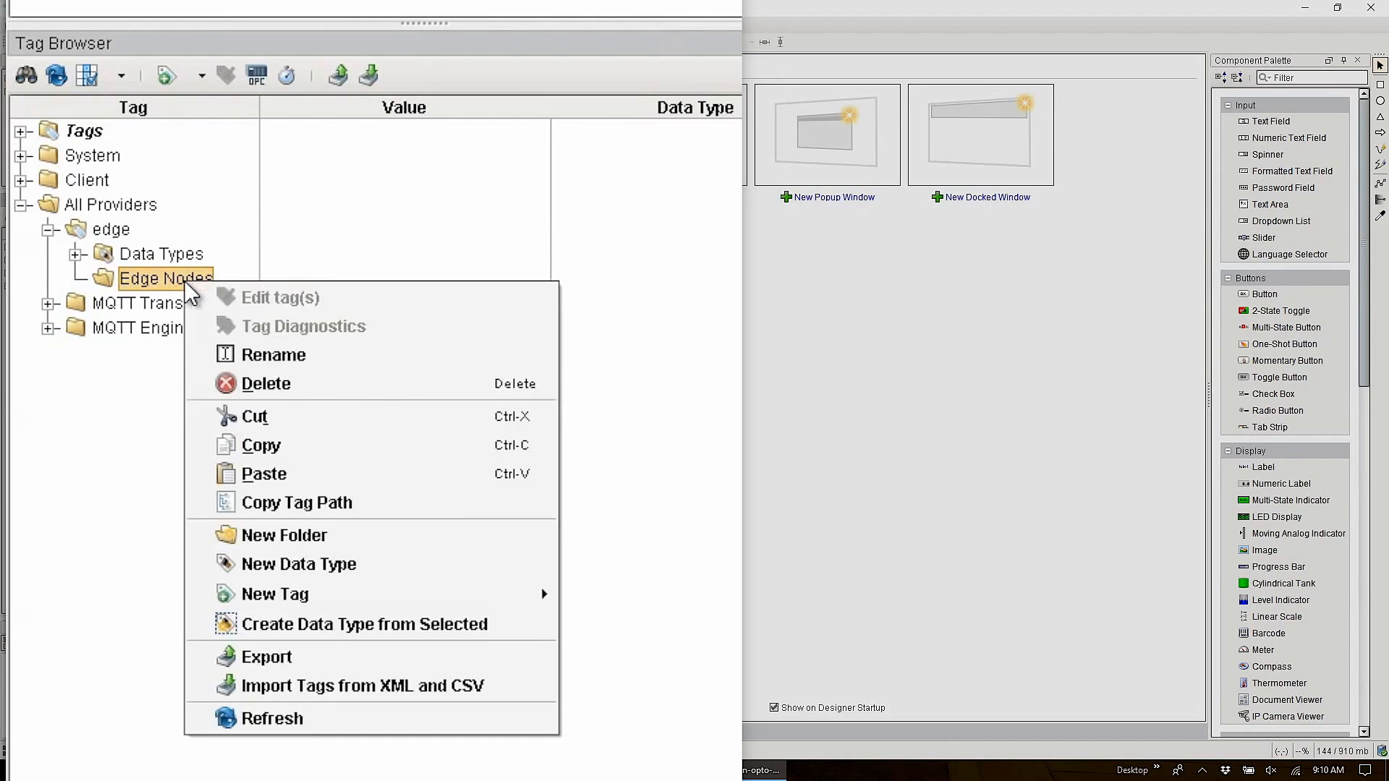
mouse_move(263, 473)
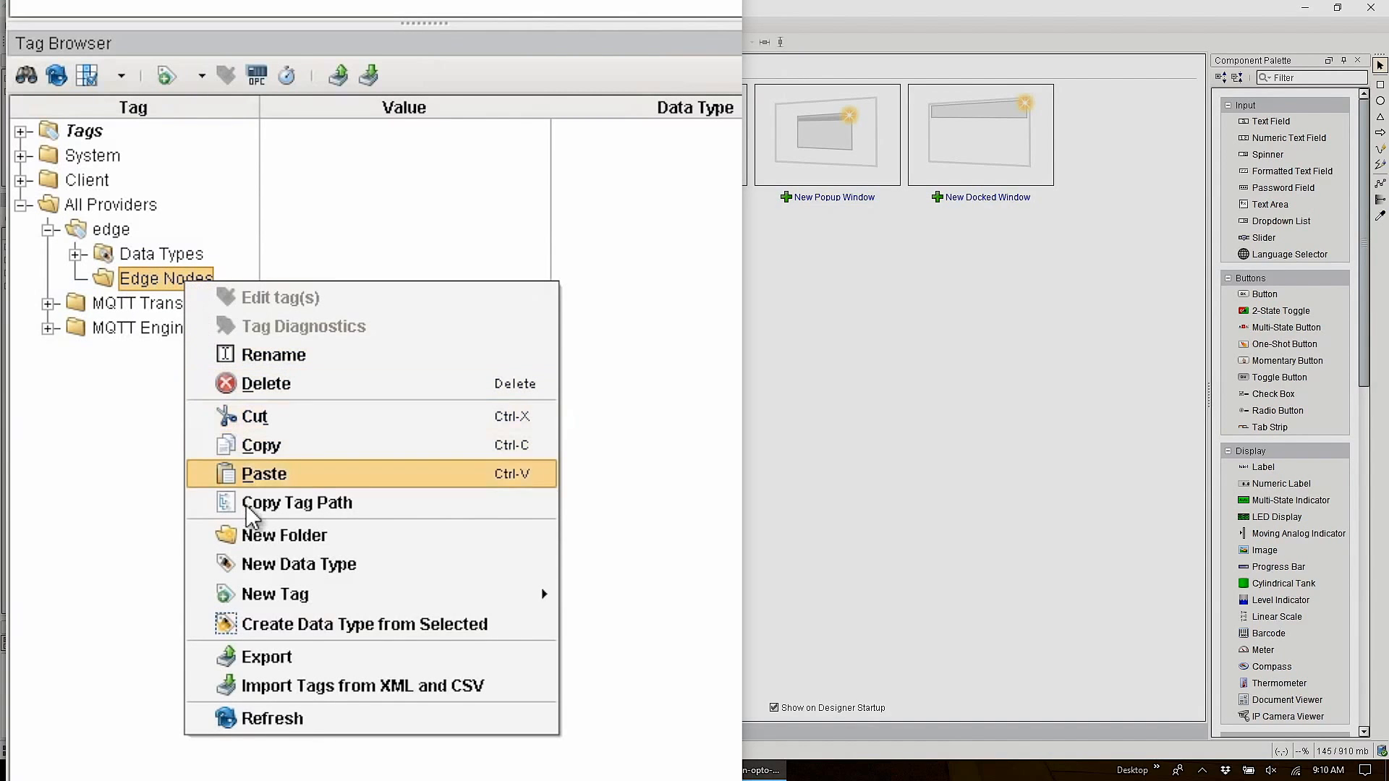
mouse_move(283, 535)
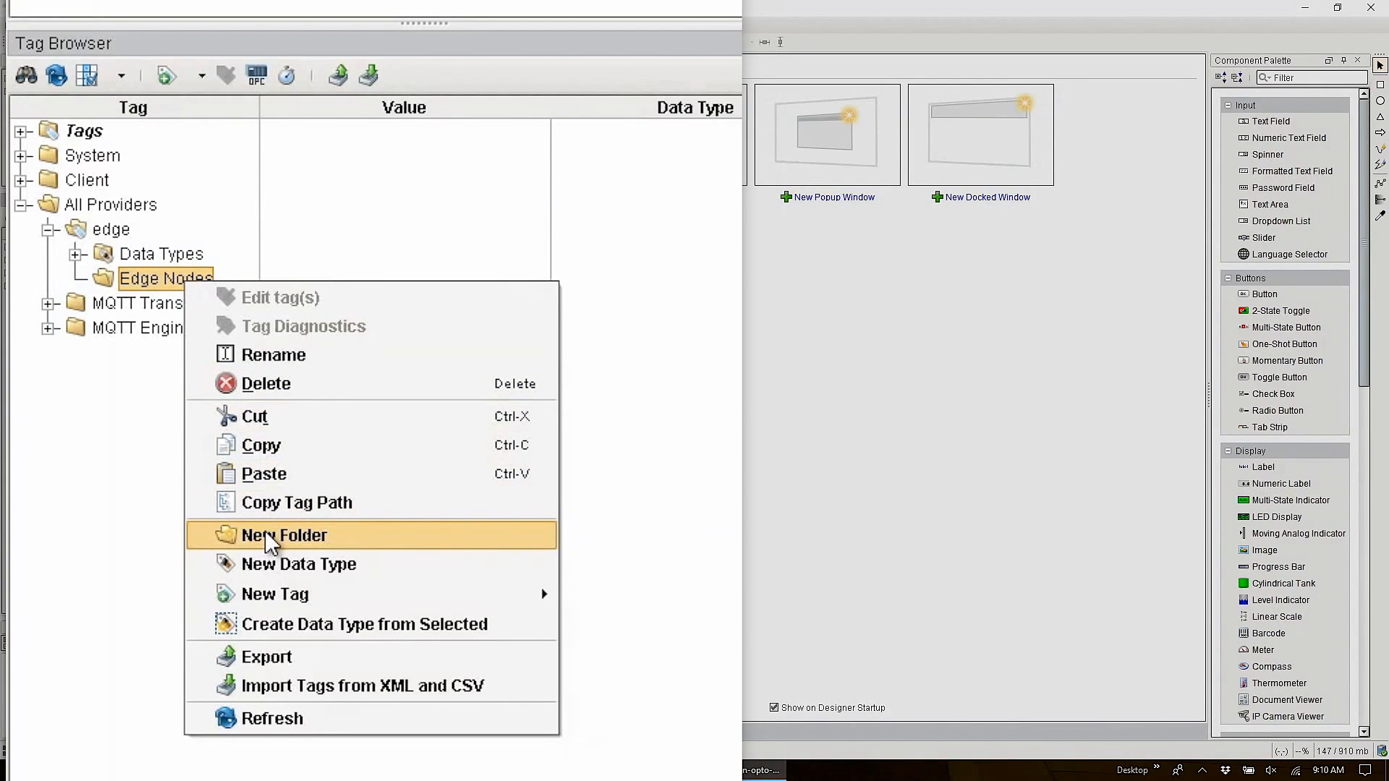
click(284, 535)
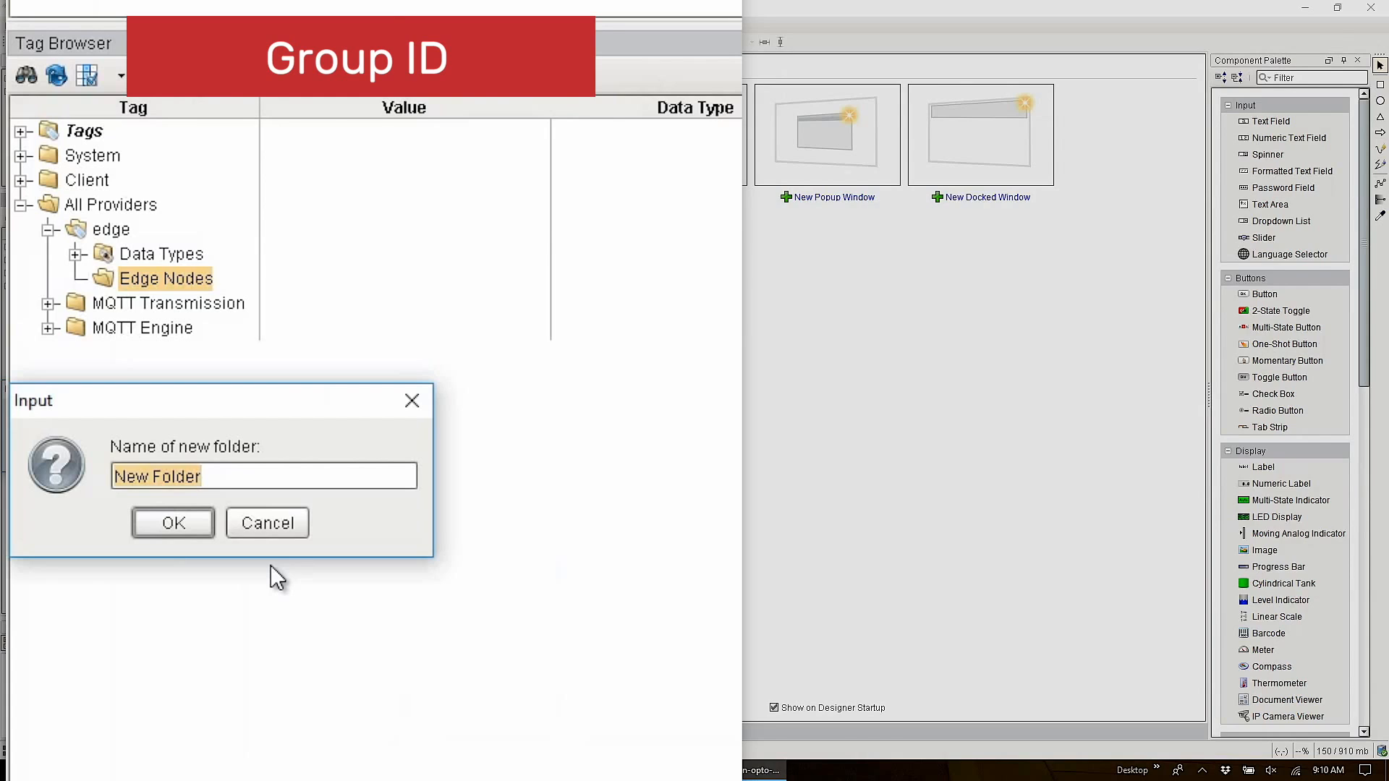
key(Delete)
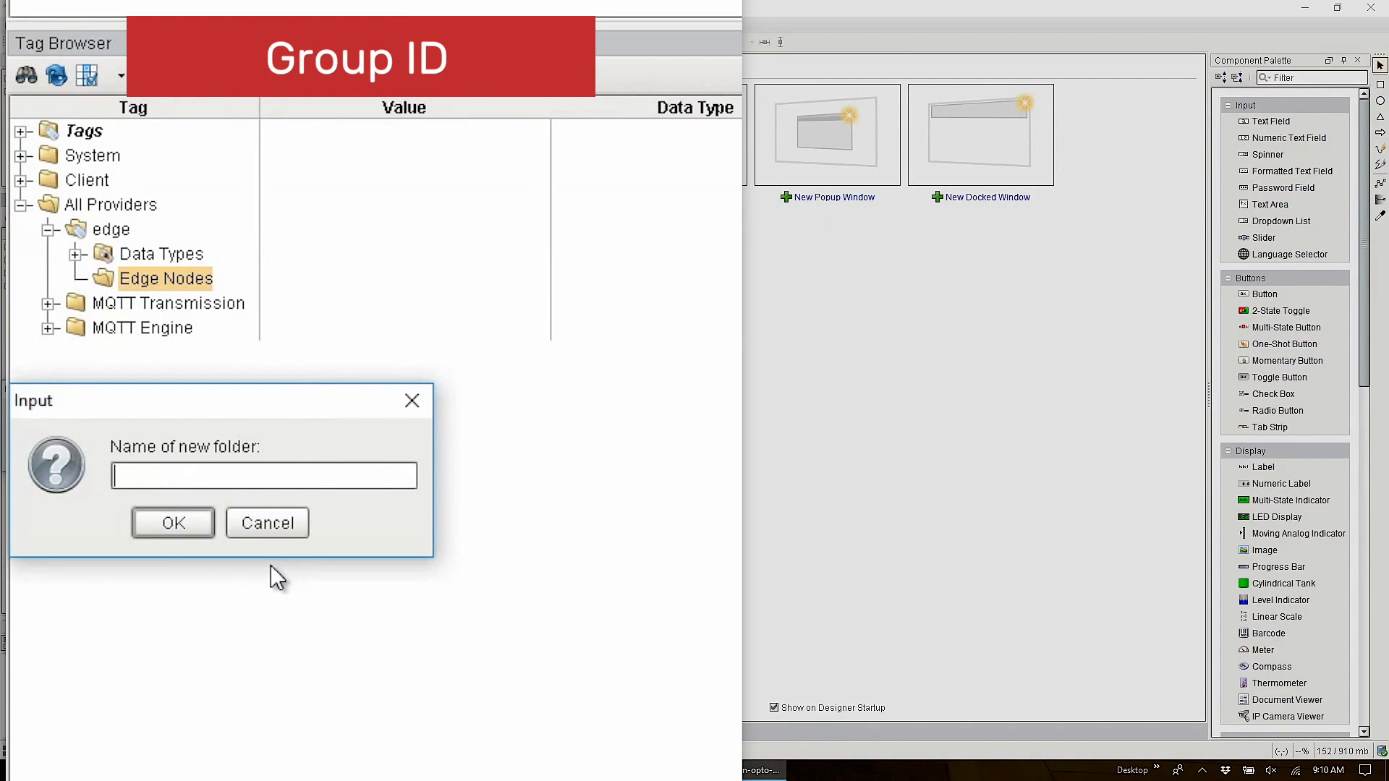
text(groovEdgeBo)
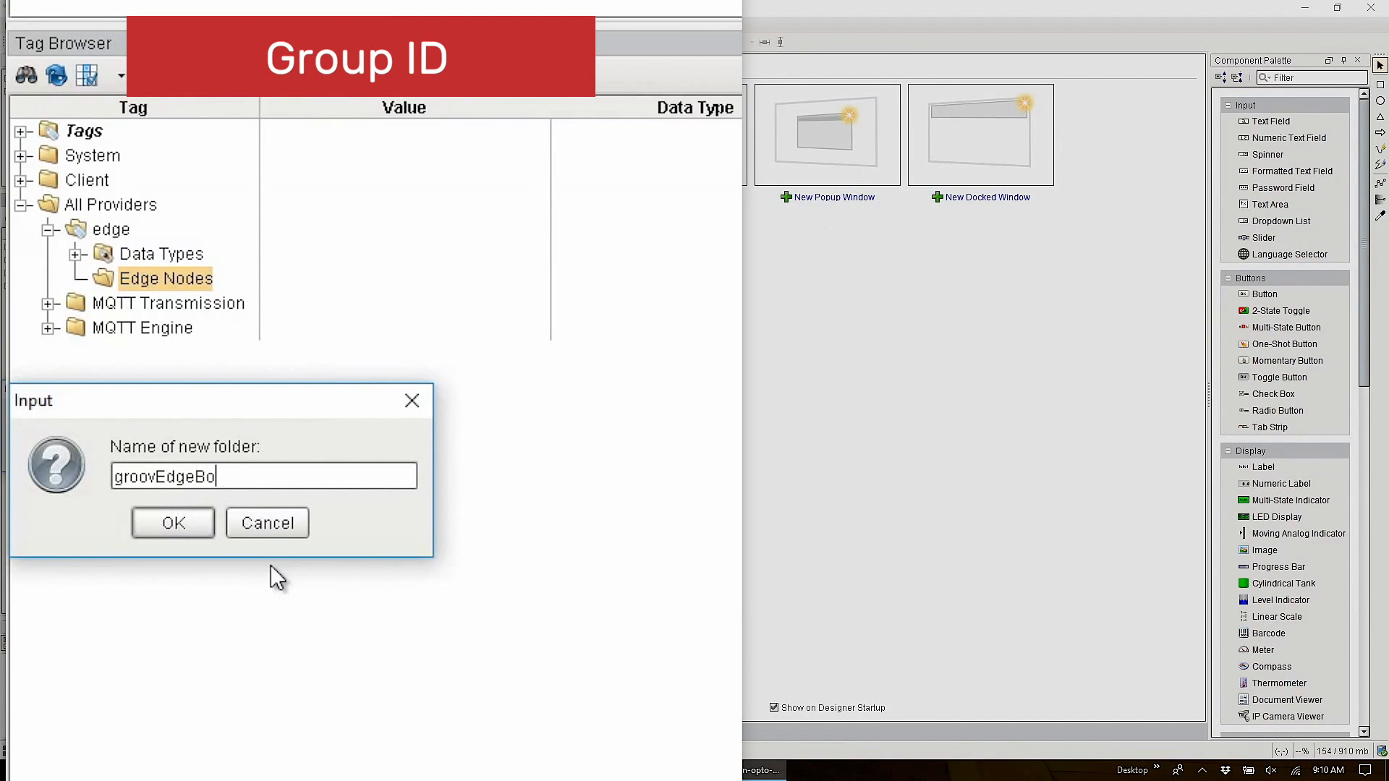
text(x)
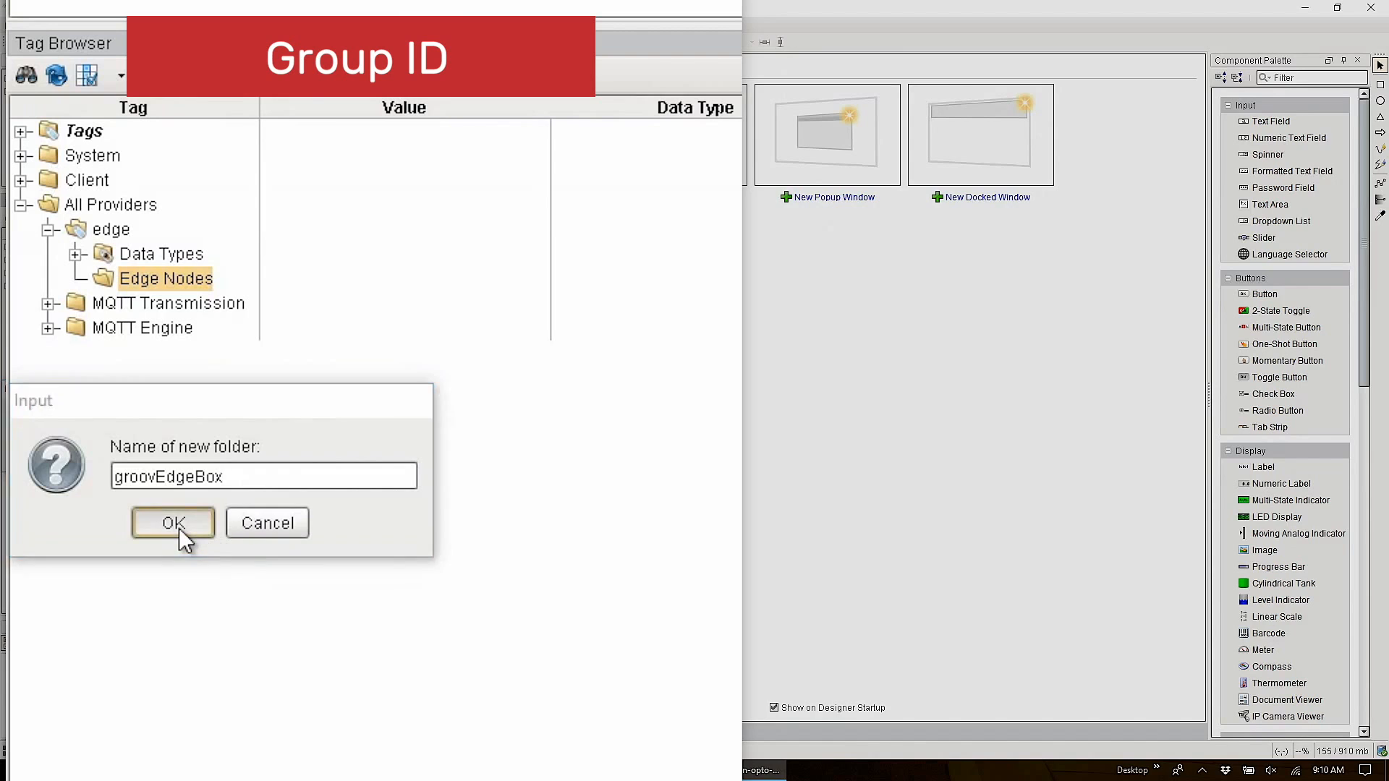
click(173, 522)
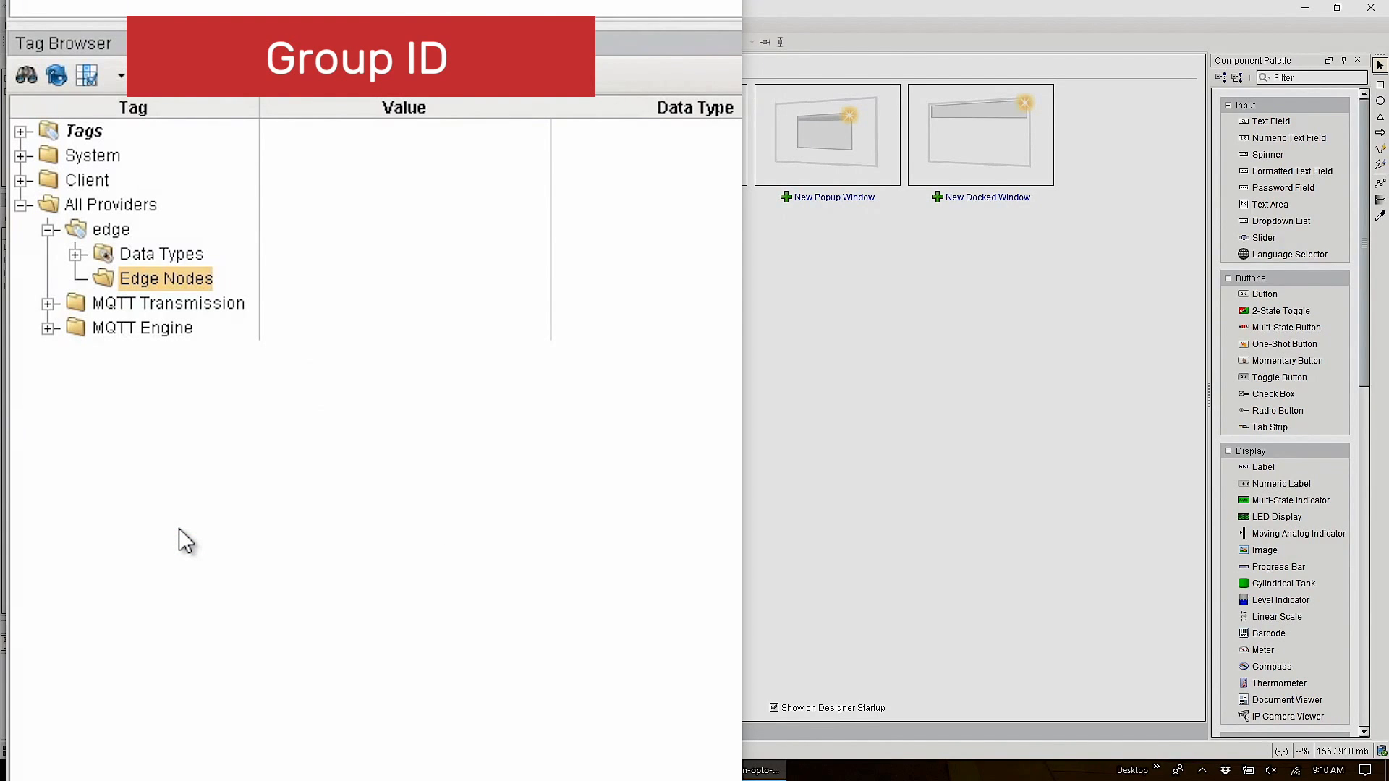
- Create an OptoWorkshop folder inside groovEdgeBox and expand groovEdgeBox to show it
click(79, 278)
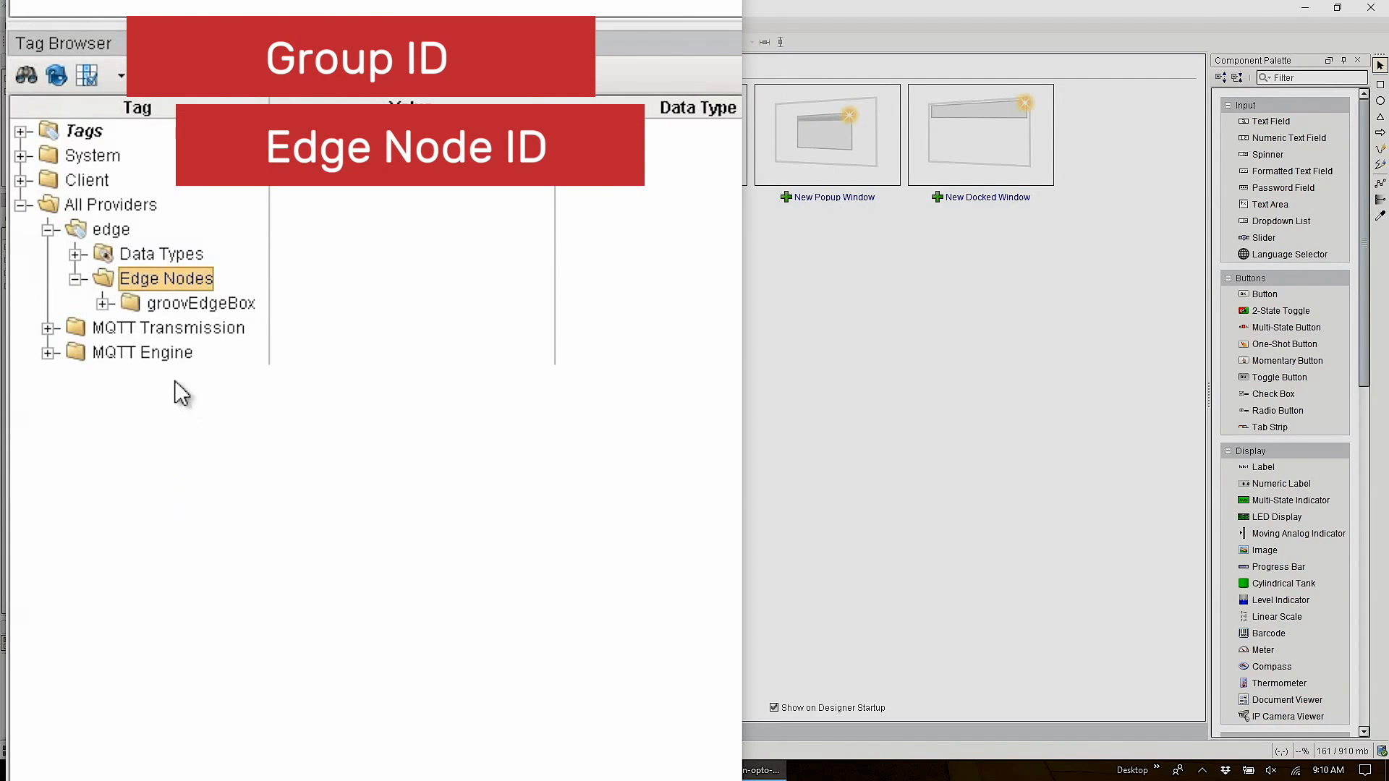
right_click(200, 303)
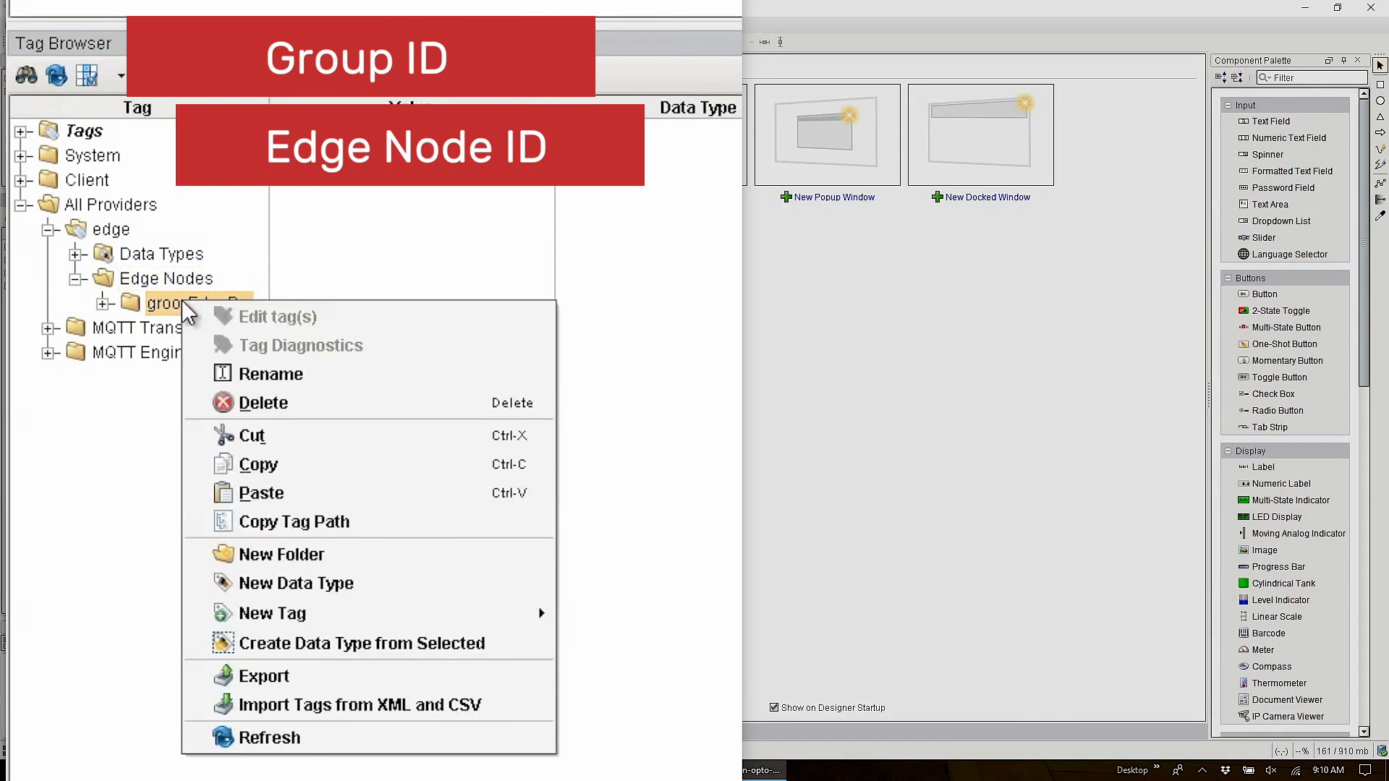
mouse_move(249, 563)
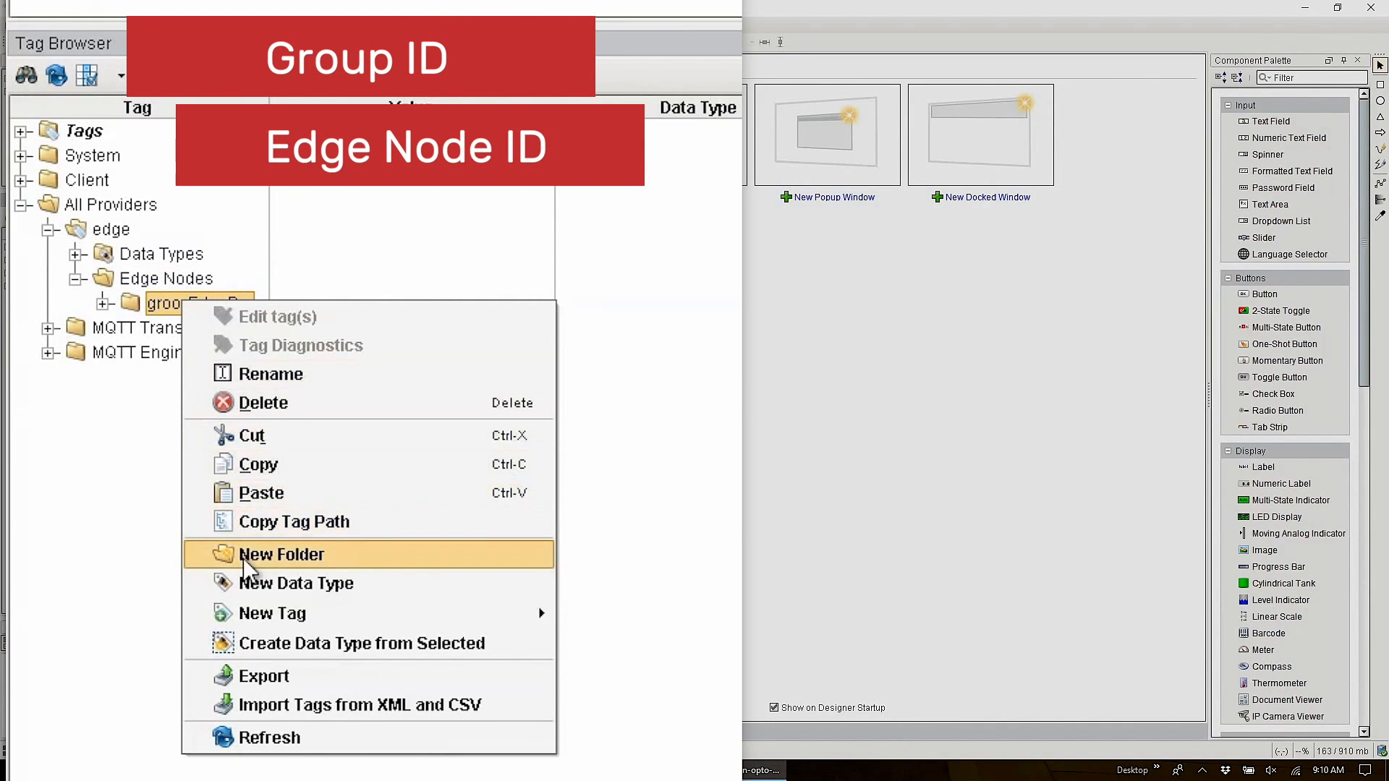
click(281, 553)
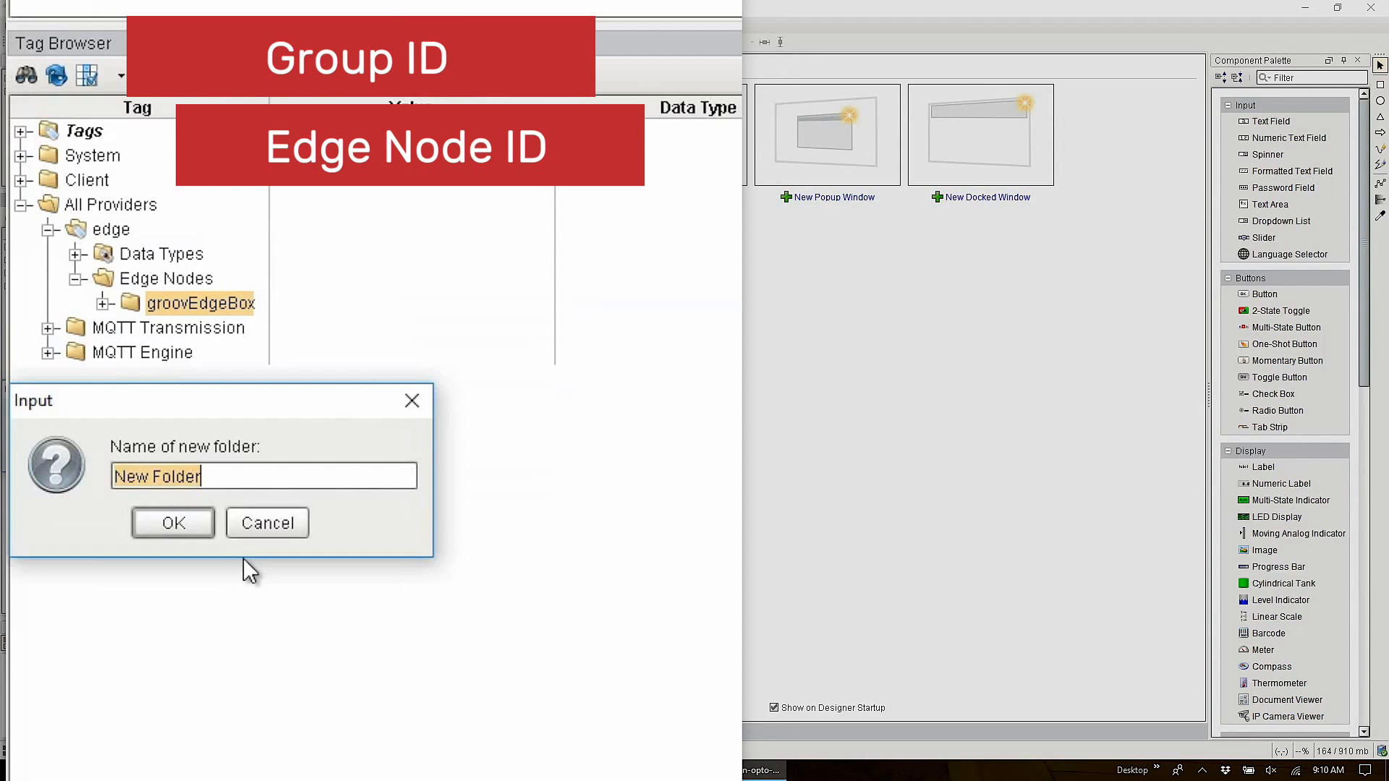
text(OptoWorkshop)
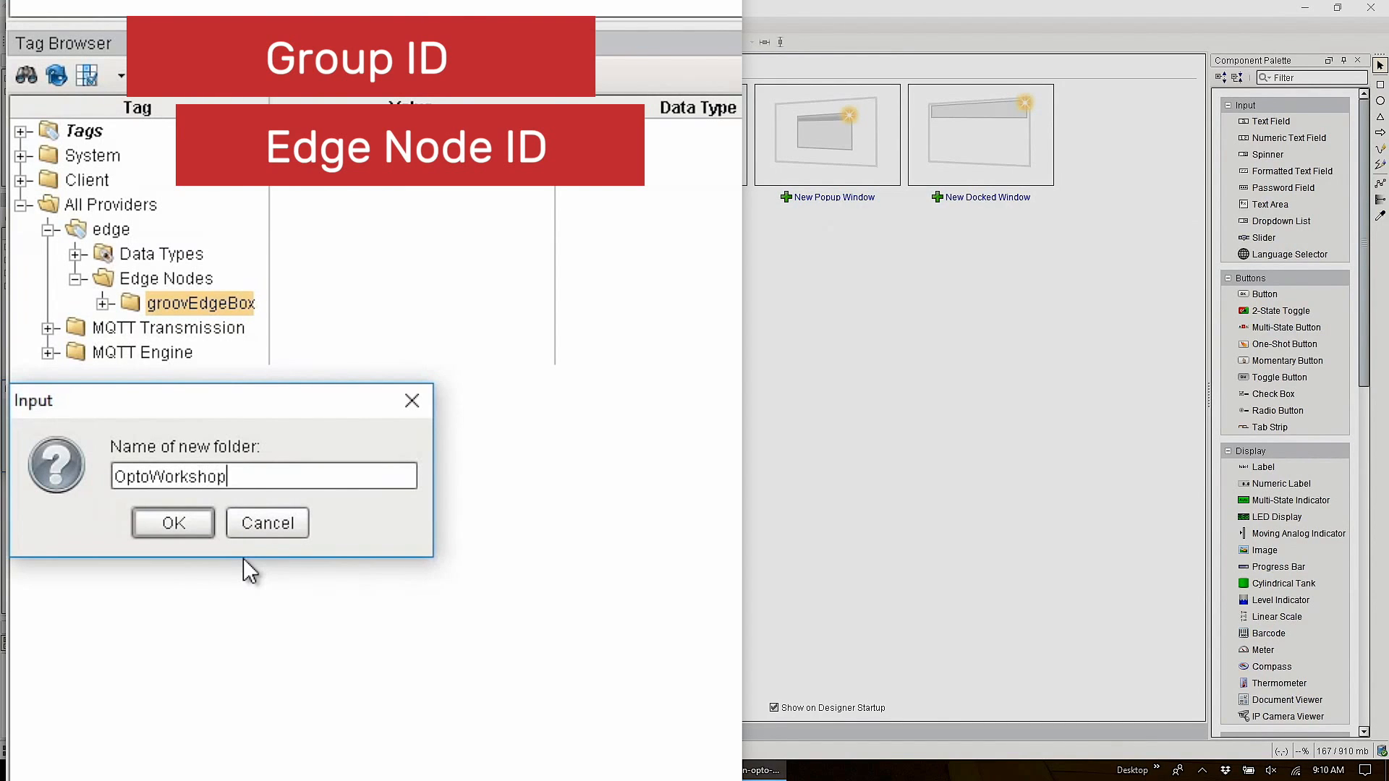
click(172, 523)
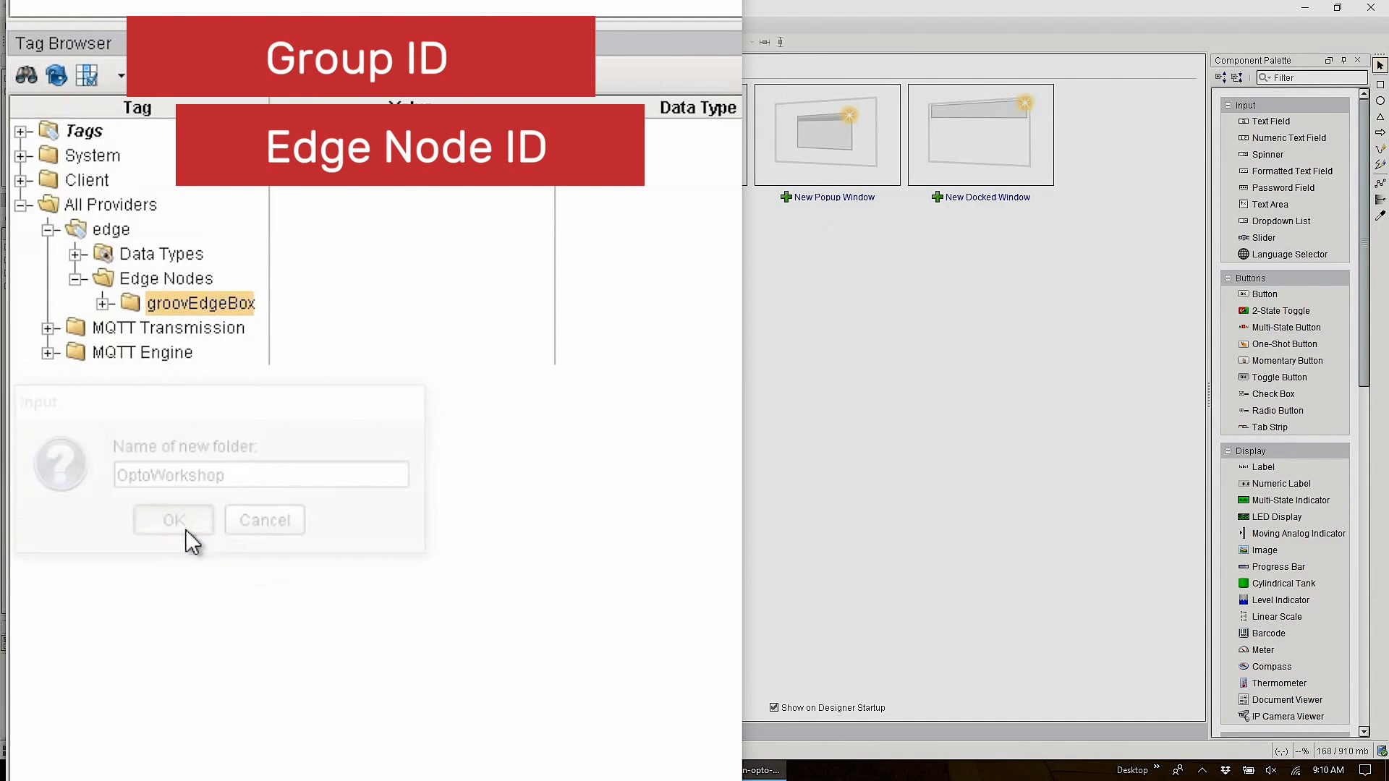
click(173, 520)
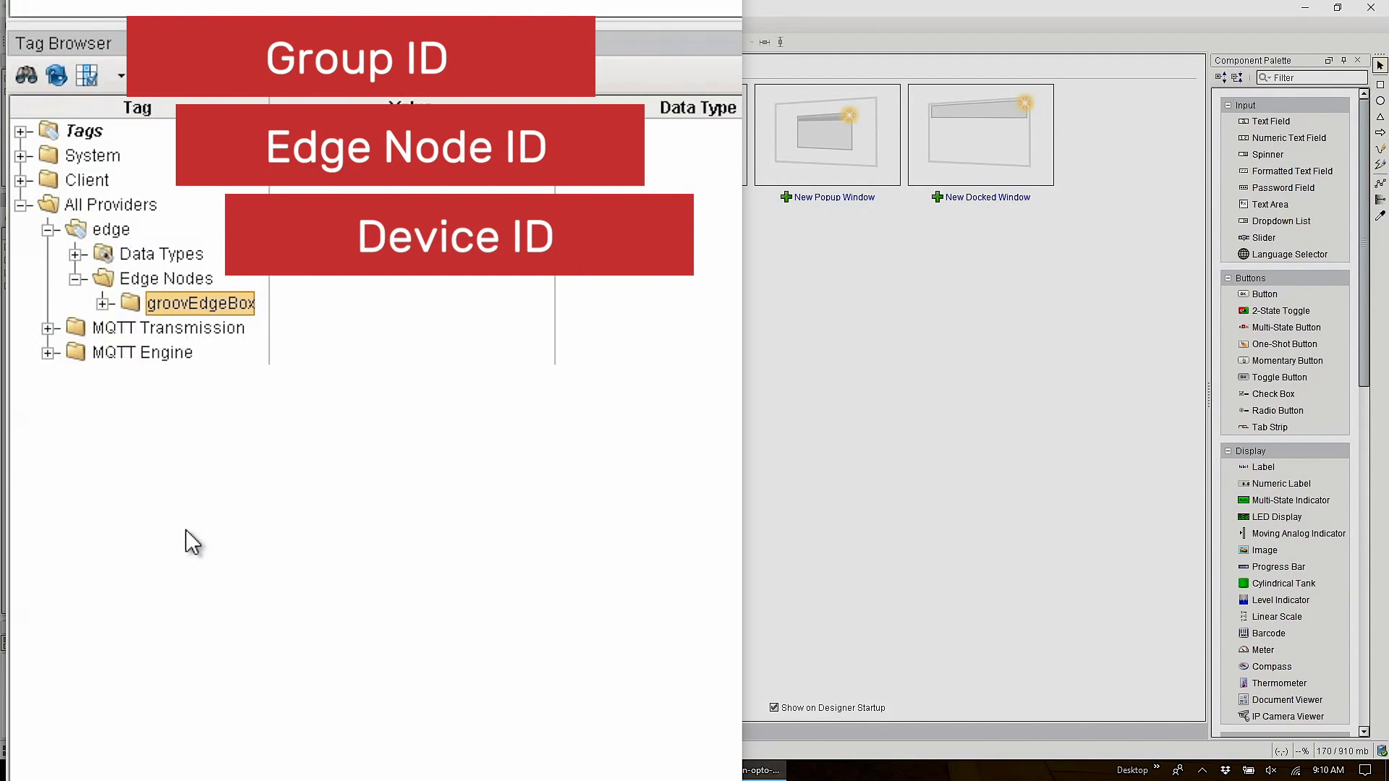
mouse_move(106, 328)
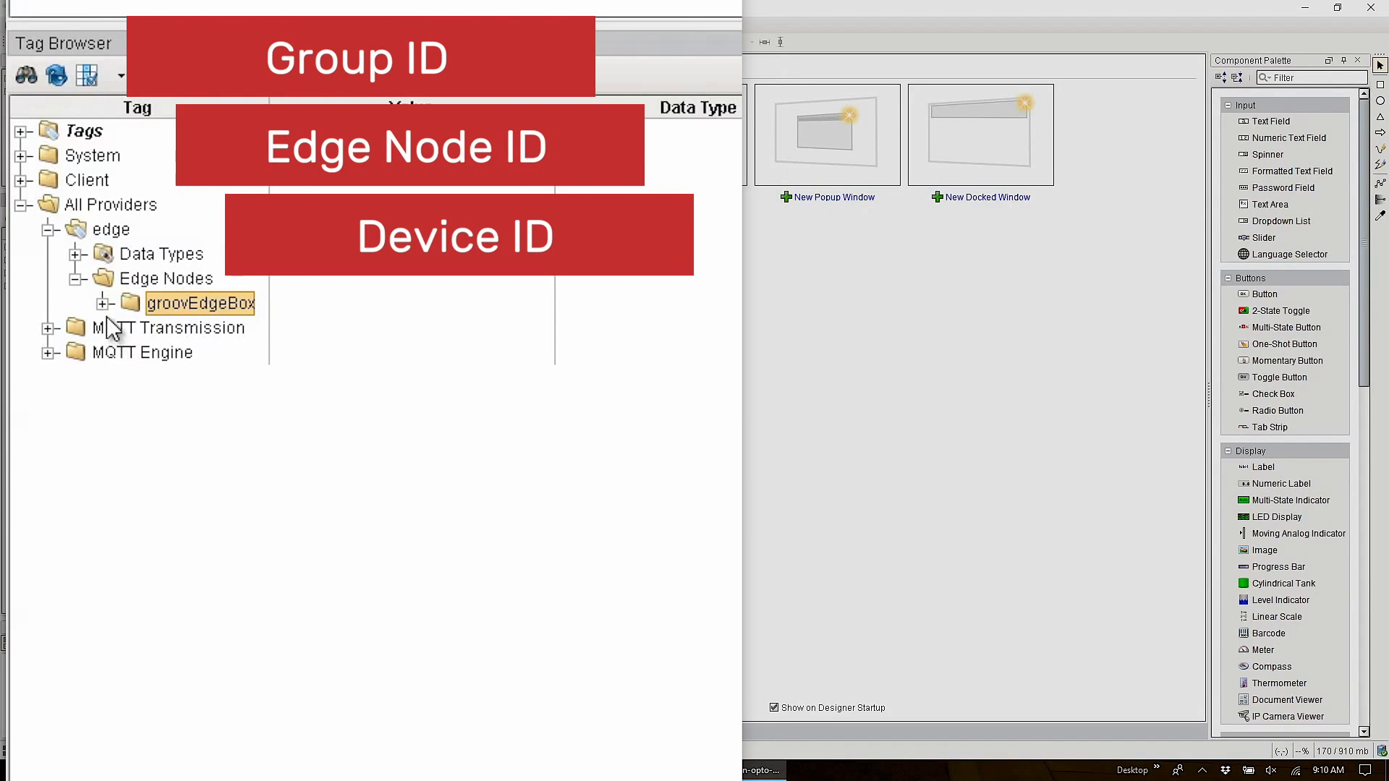
click(102, 303)
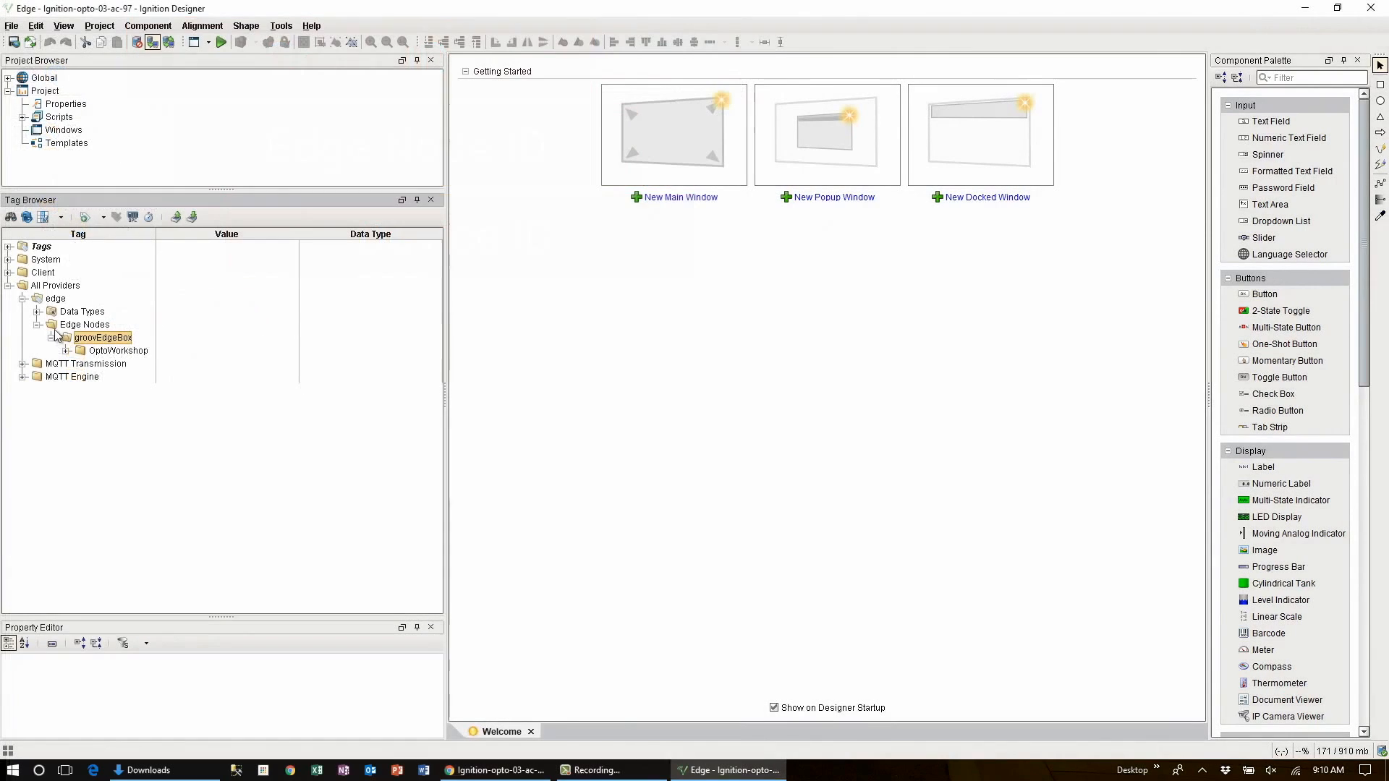
- Open the OPC Browser panel and expand Ignition OPC-UA Server > Devices > [AB PLC]
click(63, 25)
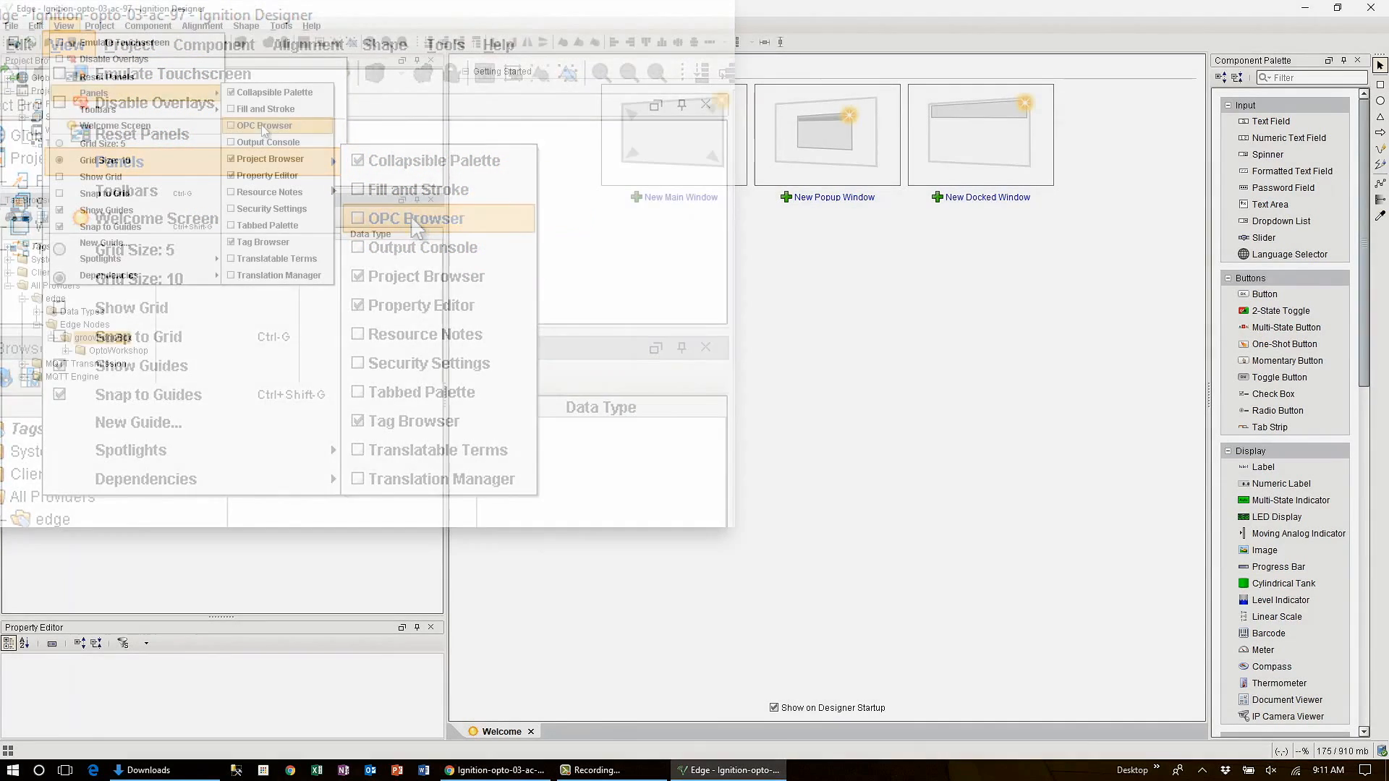
click(411, 218)
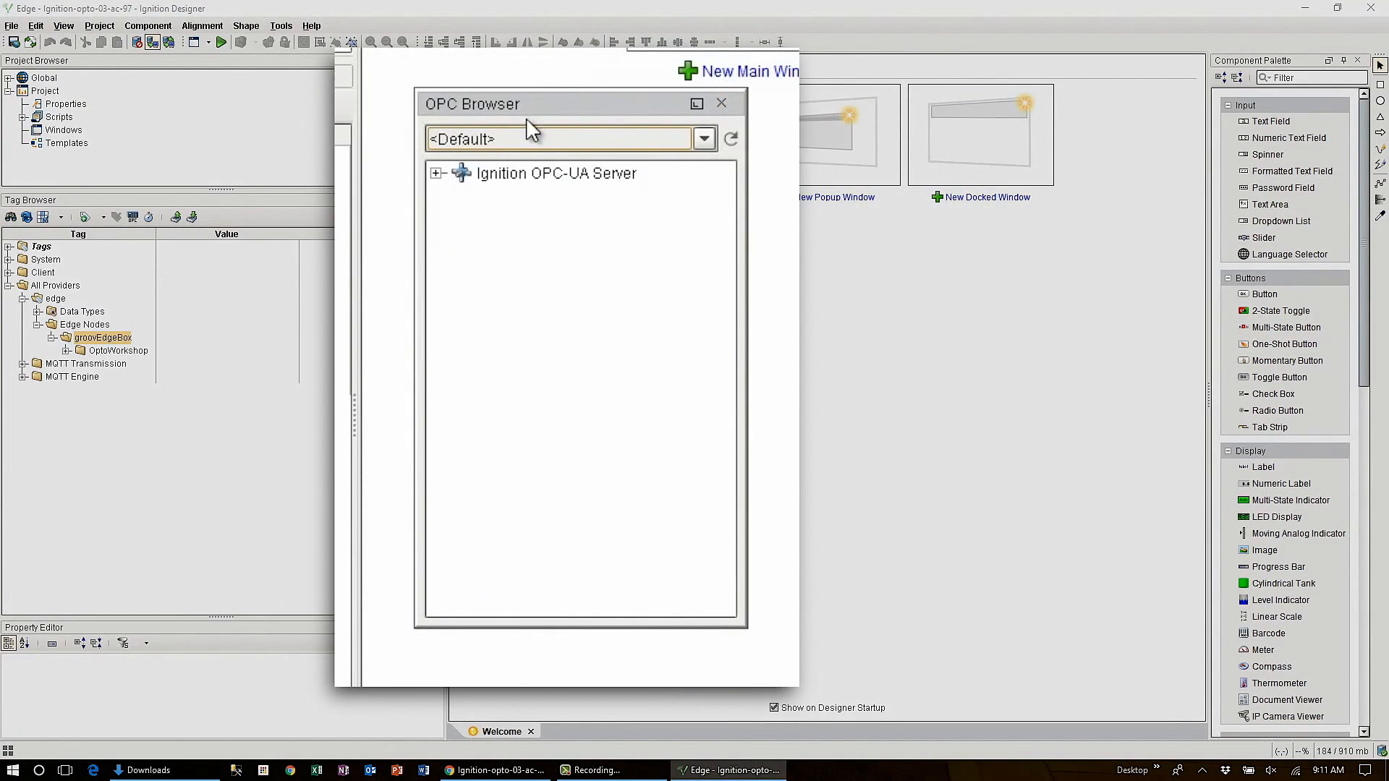
click(435, 173)
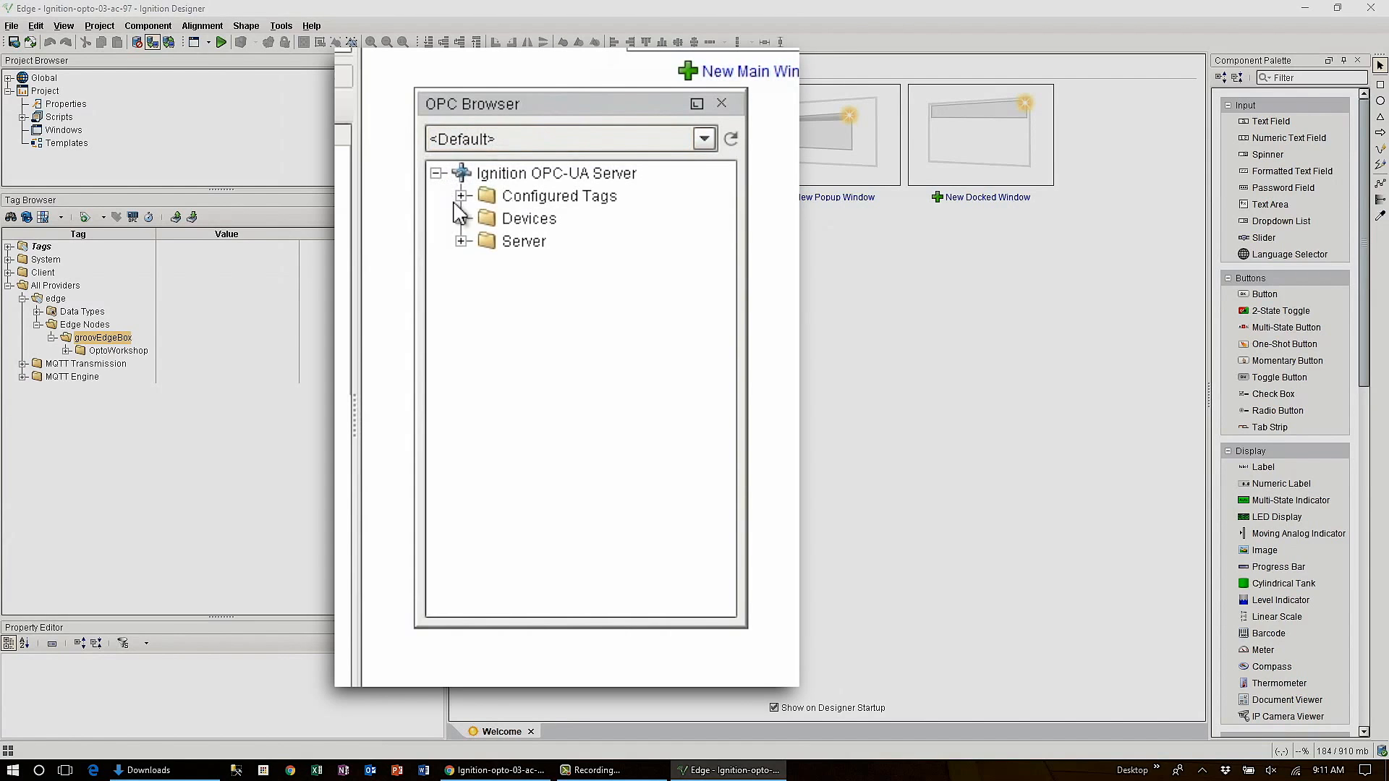
click(461, 218)
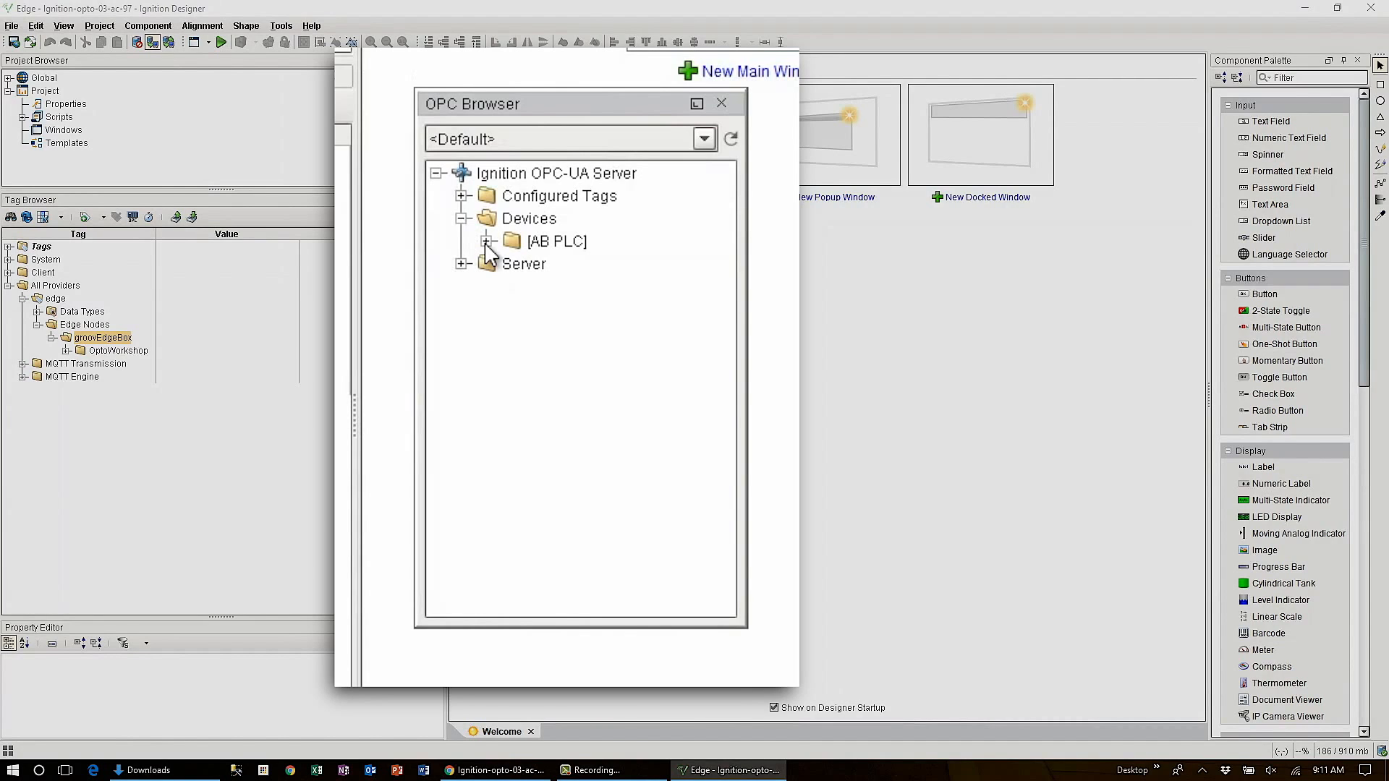
click(487, 241)
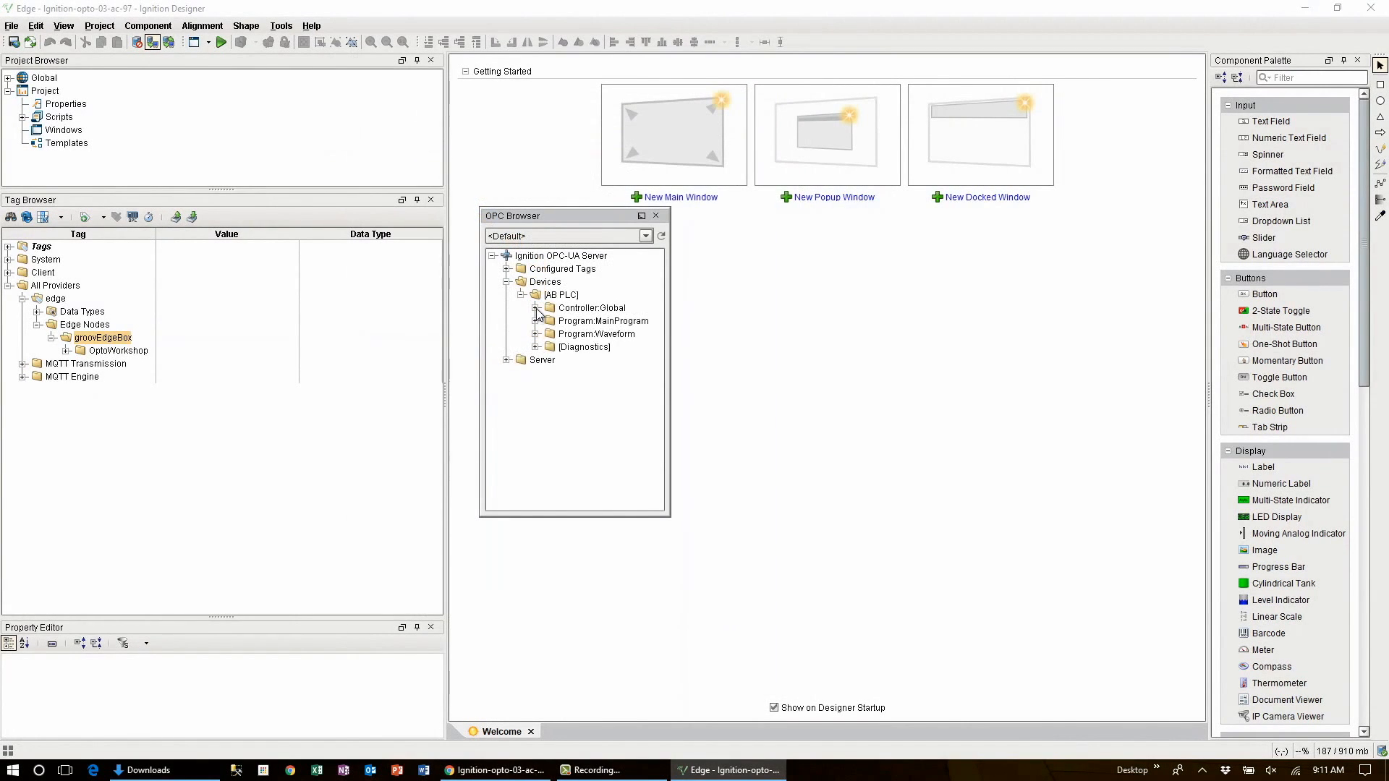
- Drop the AB PLC device onto OptoWorkshop, then expand Controller:Global and _Diagnostics_
click(537, 307)
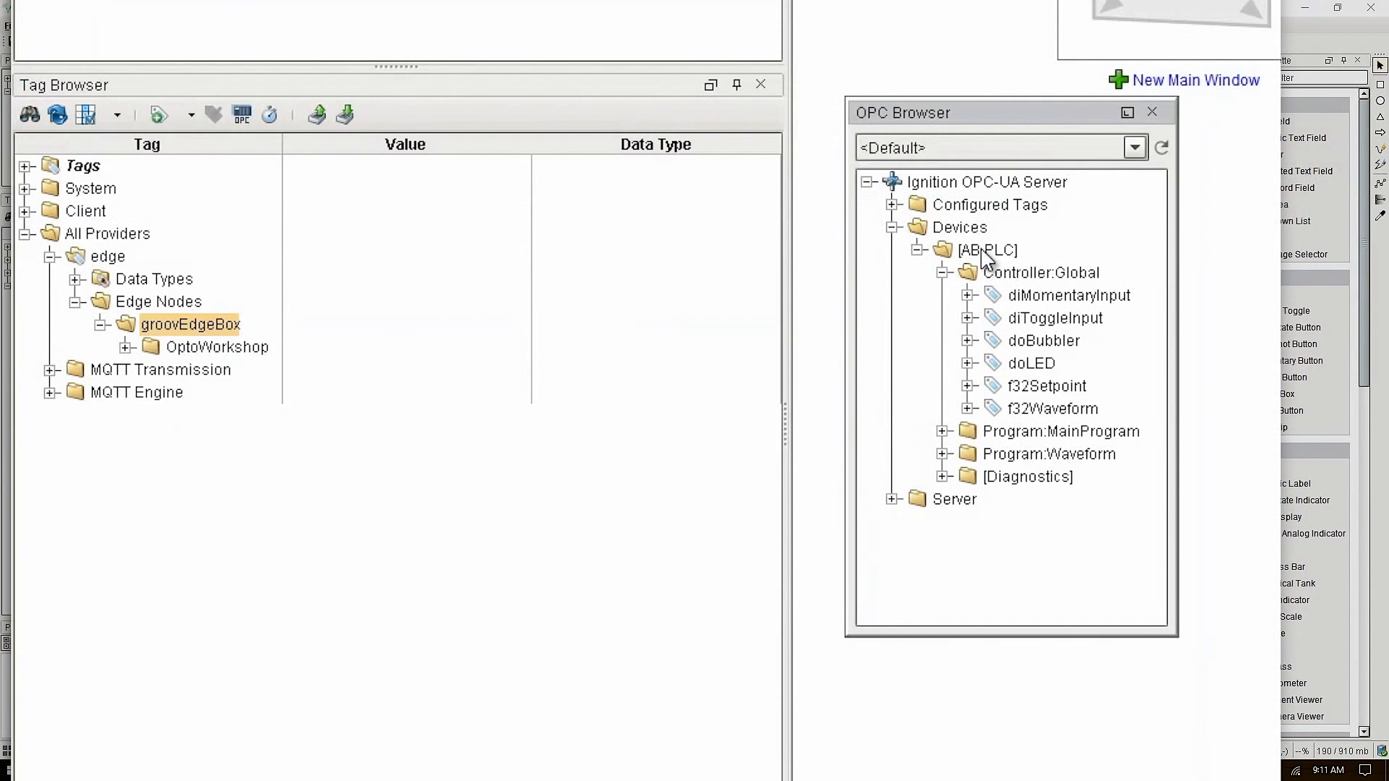
click(987, 250)
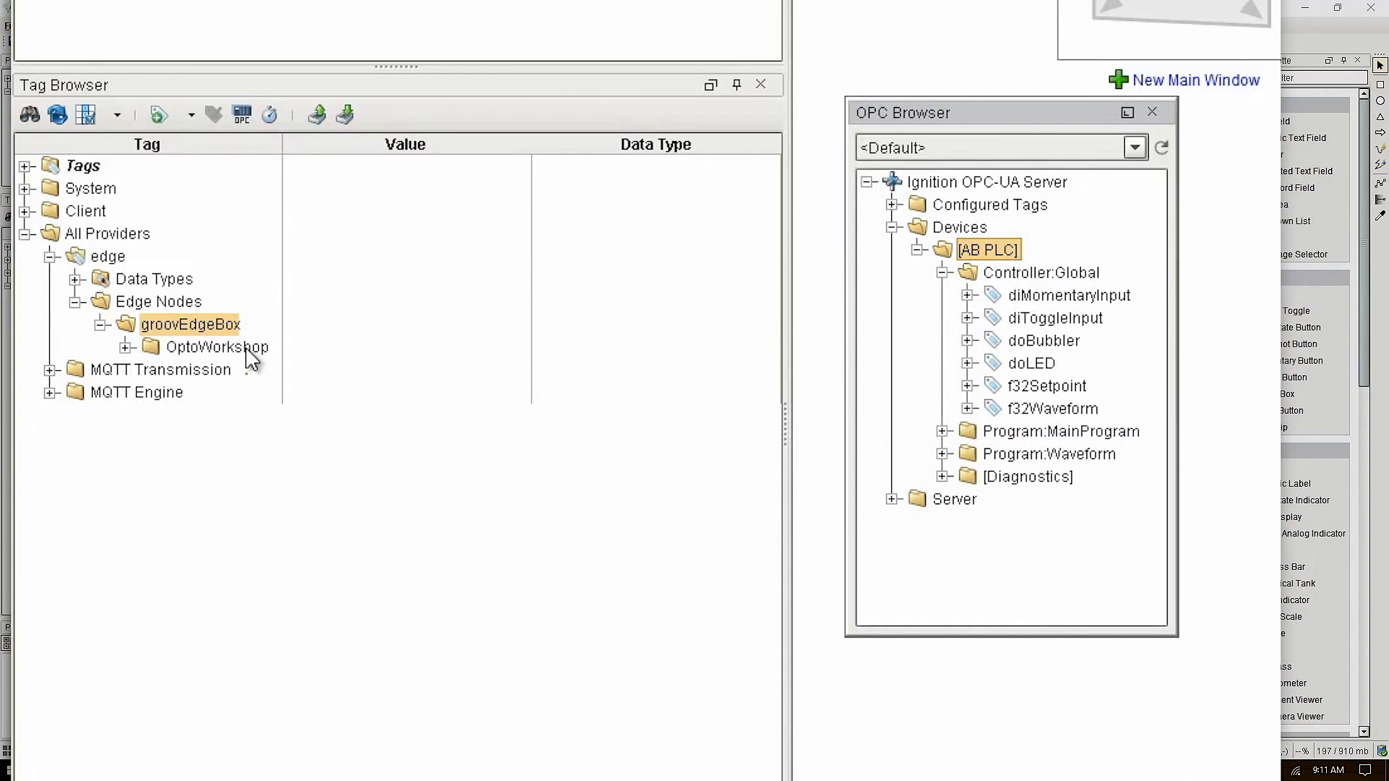
mouse_move(189, 355)
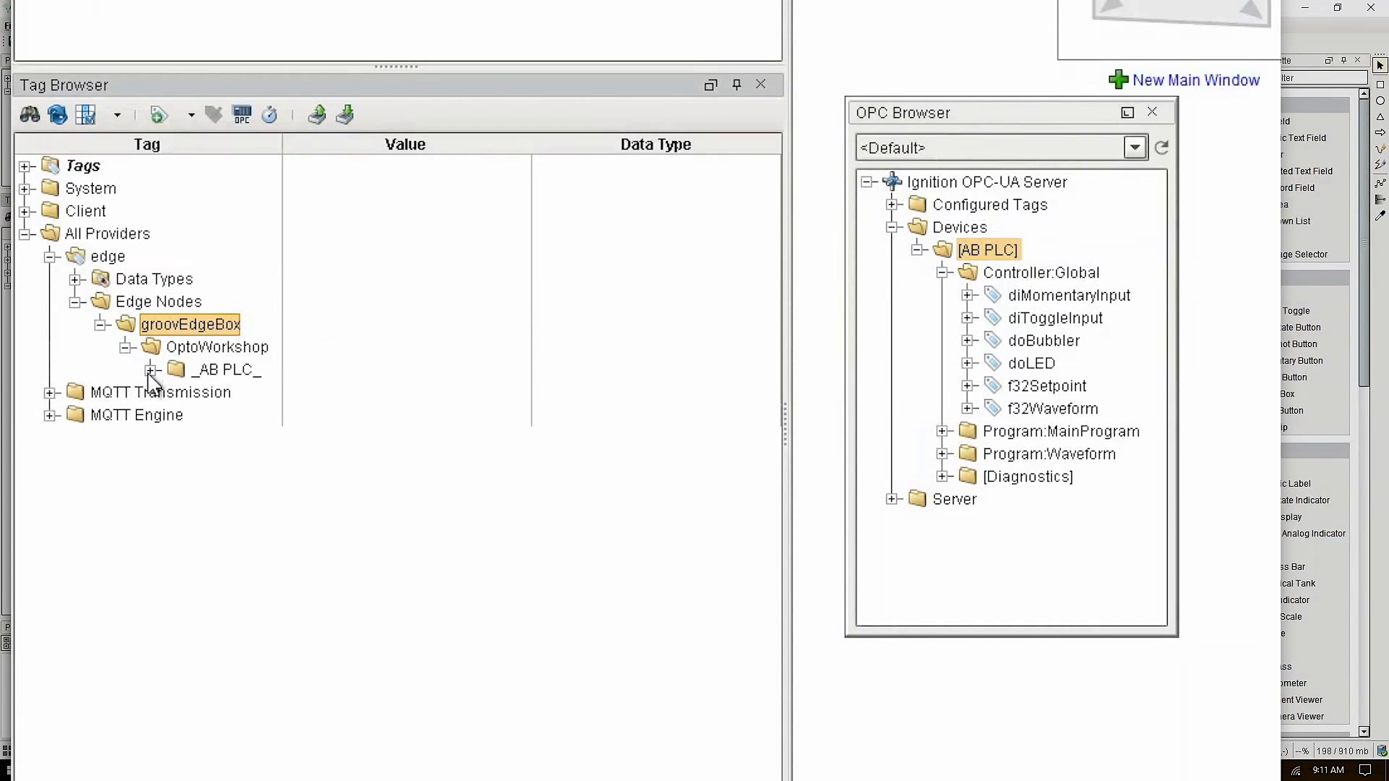
click(151, 370)
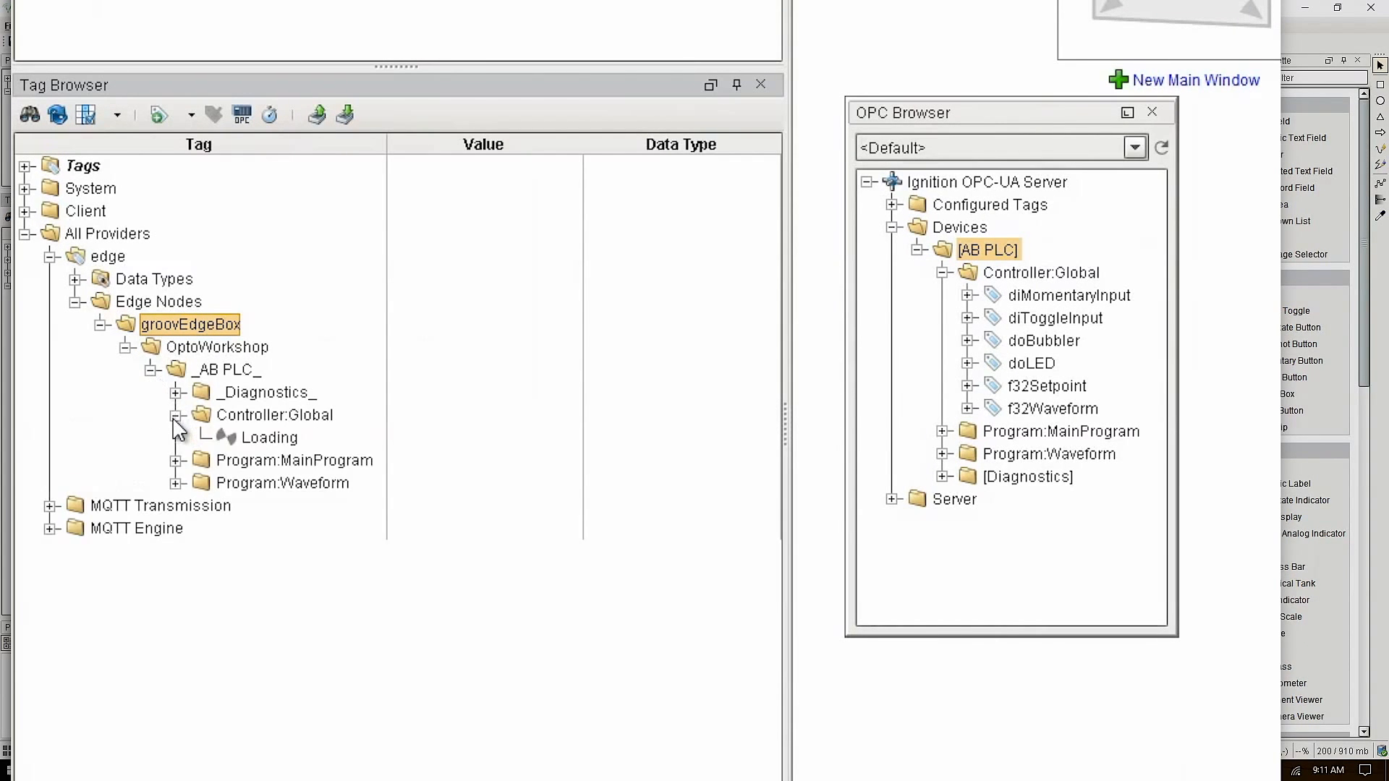
click(176, 415)
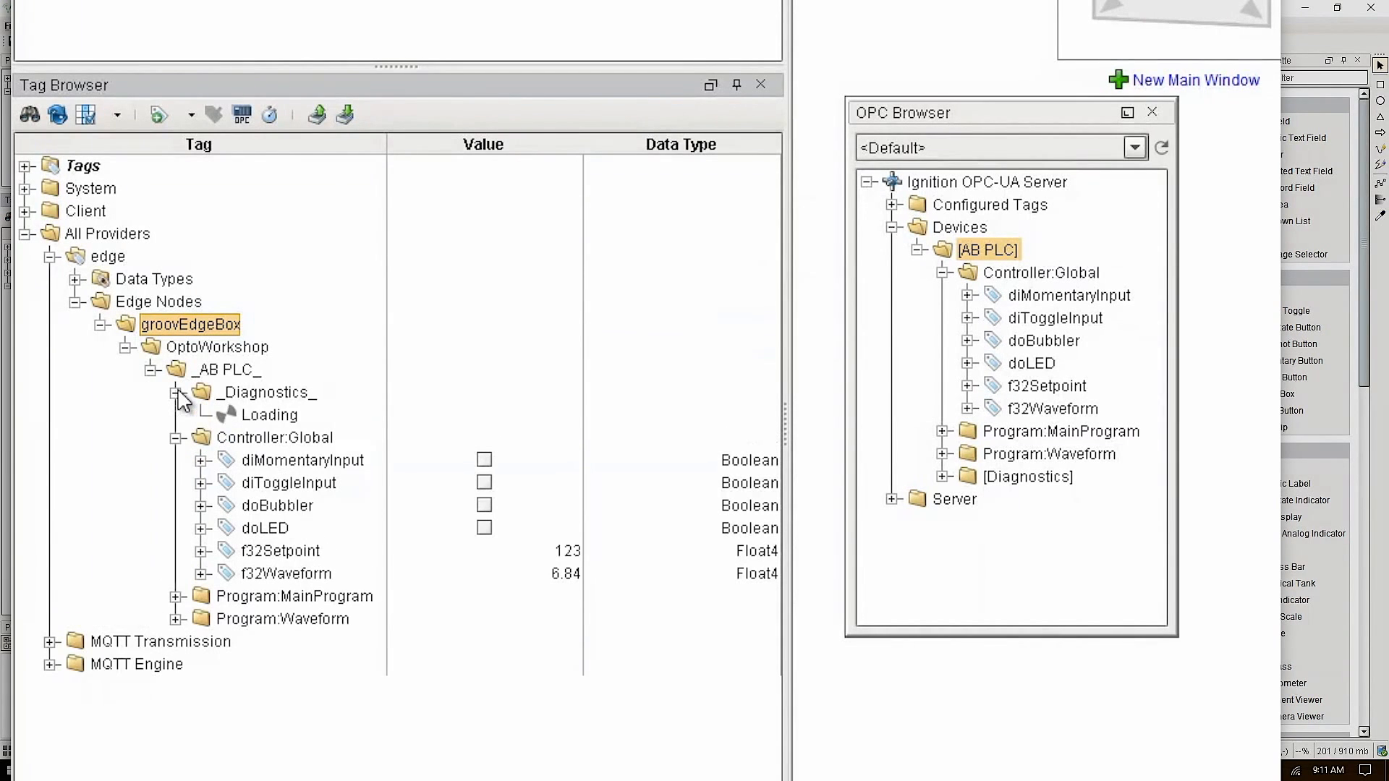
click(180, 391)
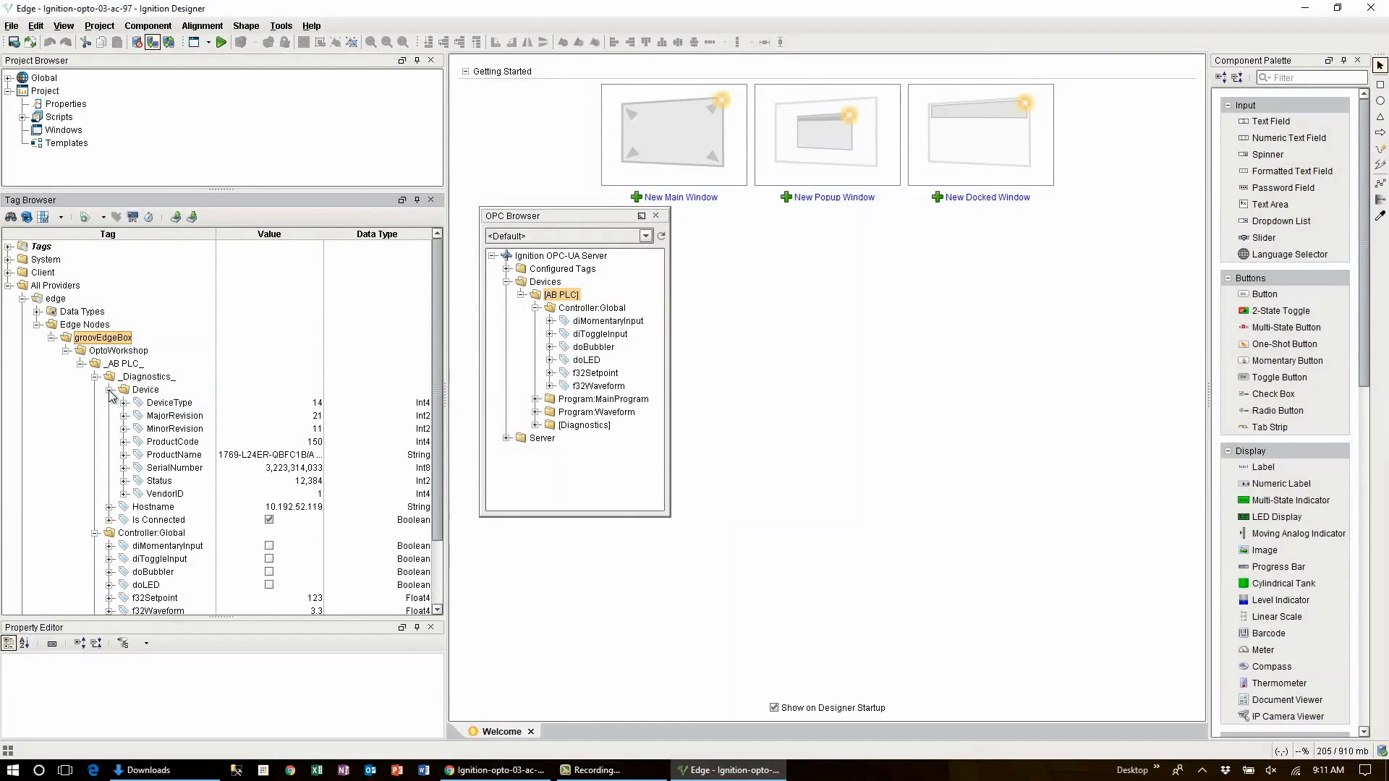
- Delete the _AB PLC_ folder from OptoWorkshop and confirm with Yes
right_click(123, 364)
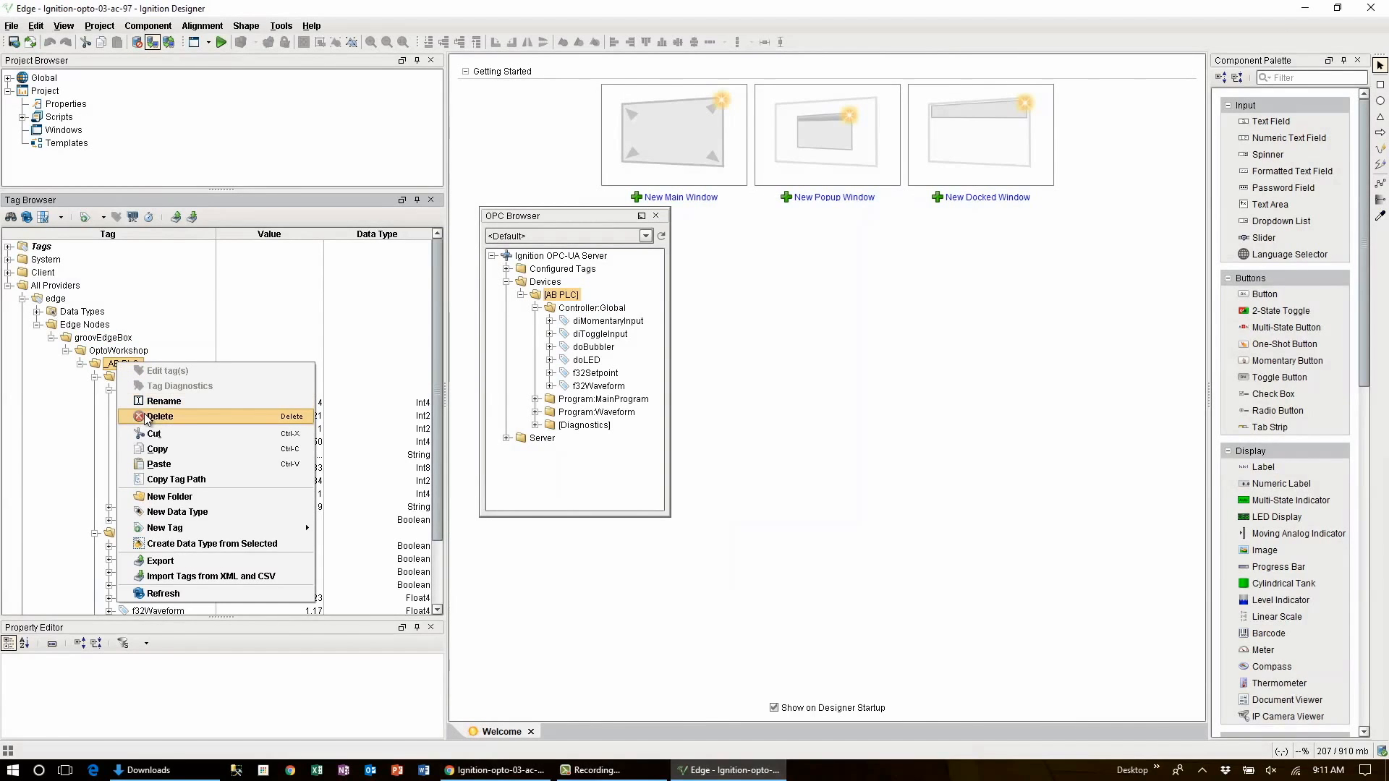
click(159, 417)
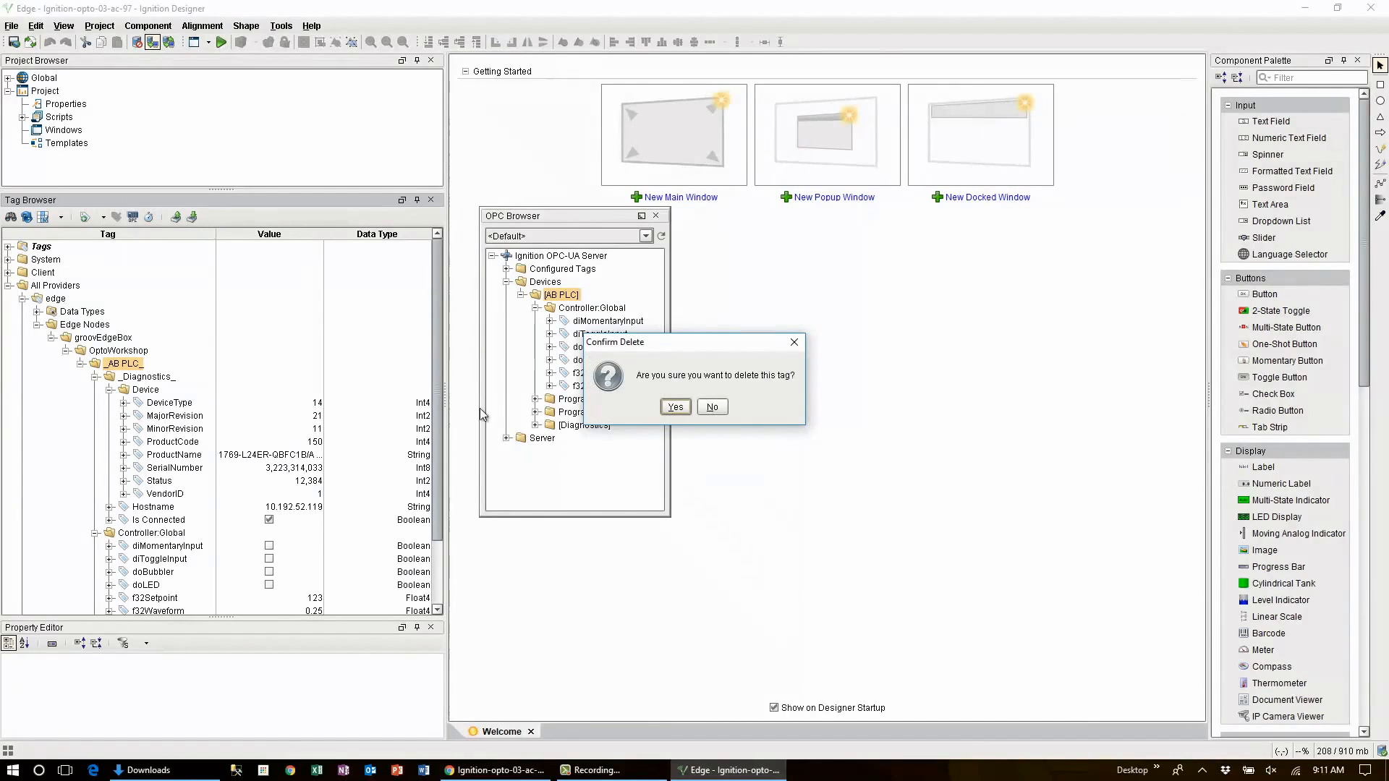
click(674, 407)
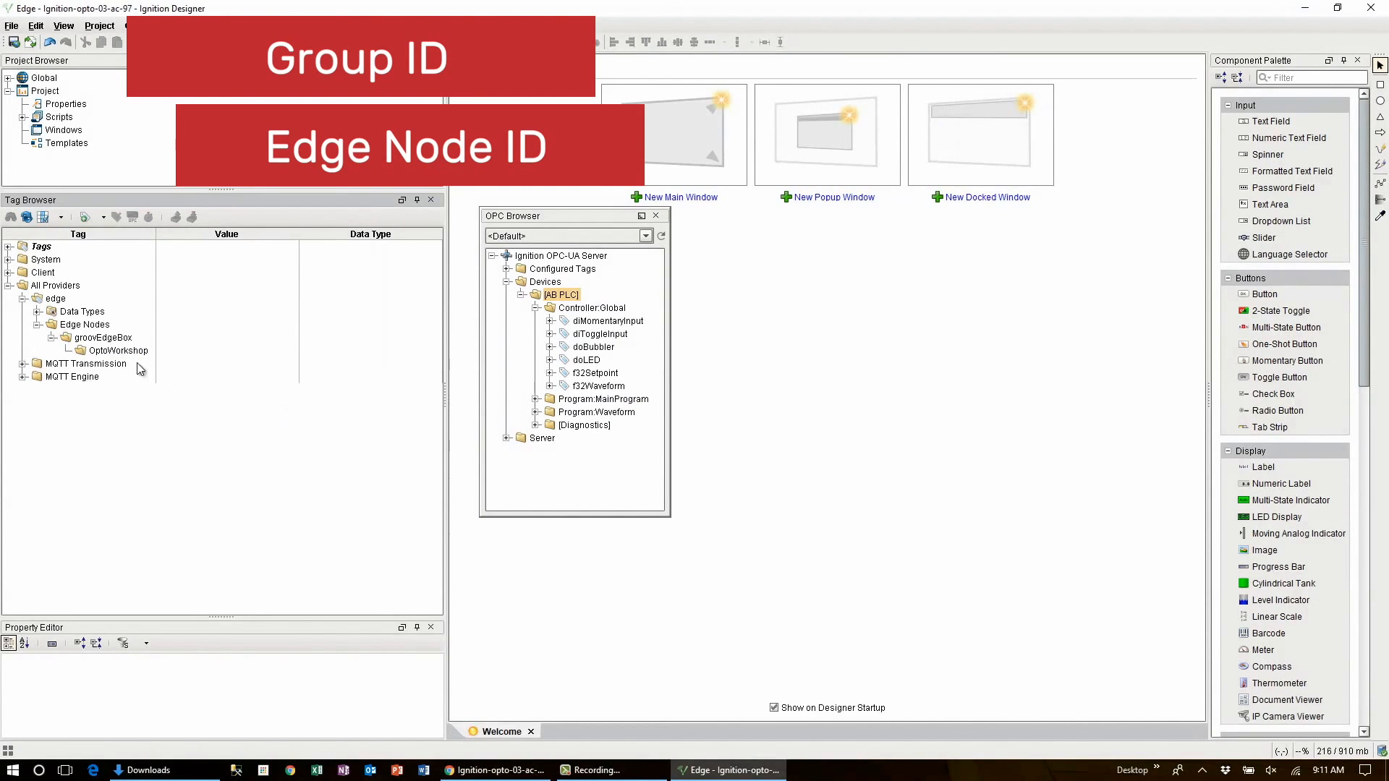
- Create an AB PLC folder under OptoWorkshop and multi-select doBubbler, doLED and f32Waveform
right_click(115, 350)
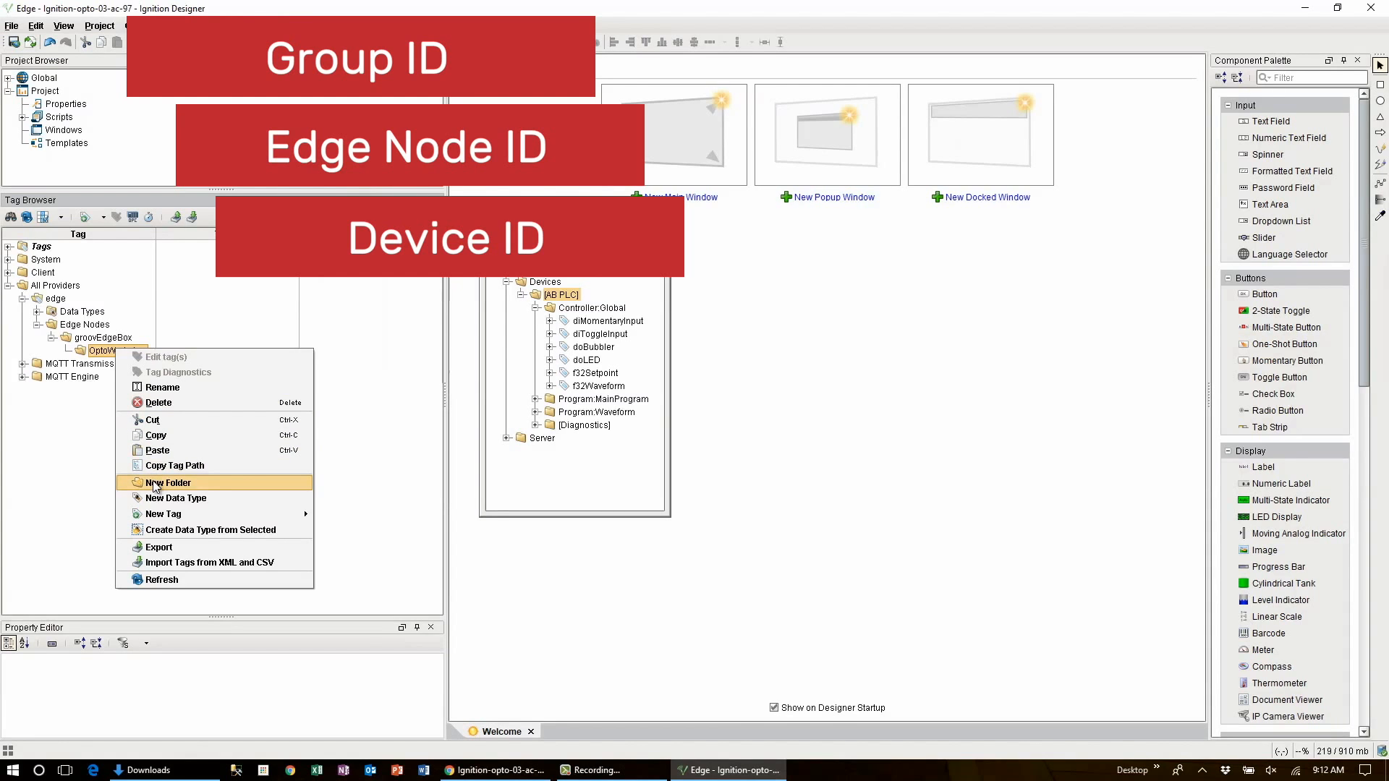
click(166, 482)
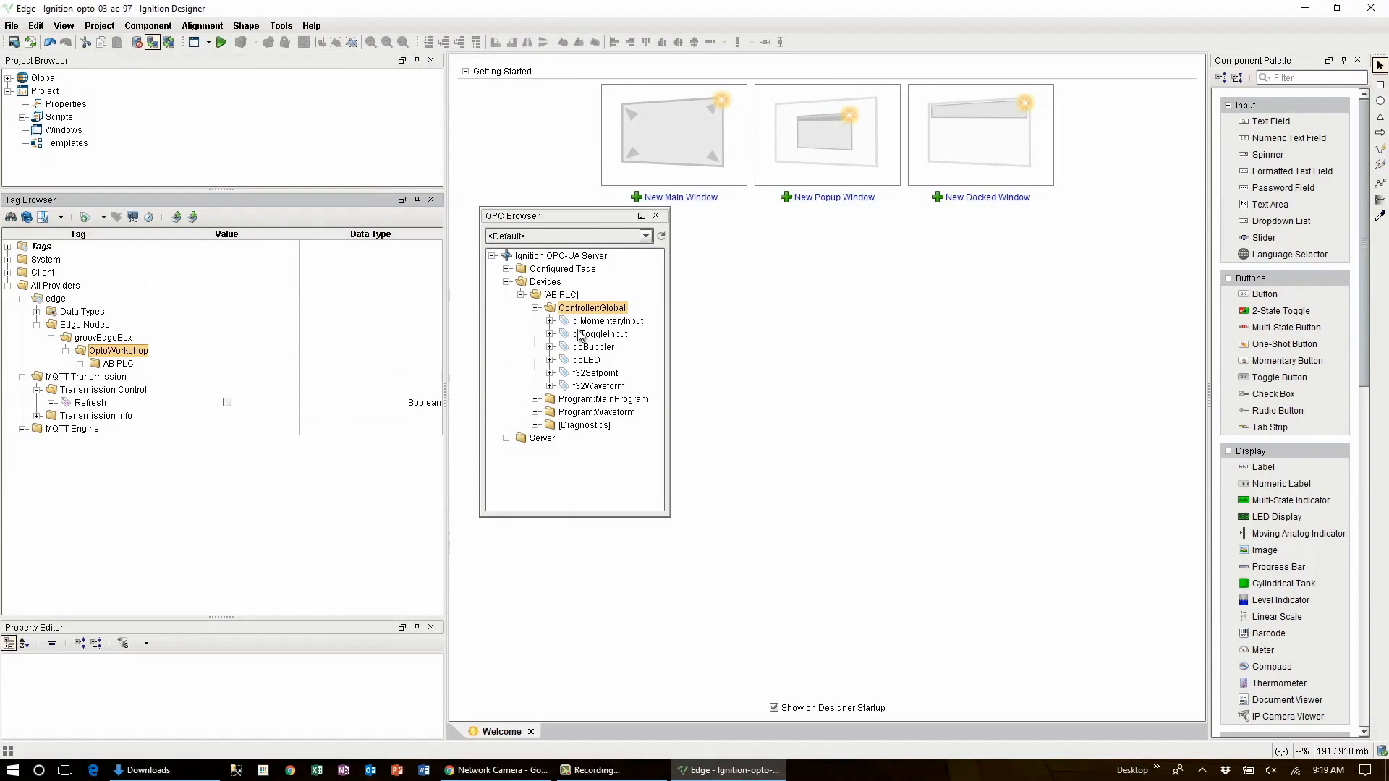
click(593, 346)
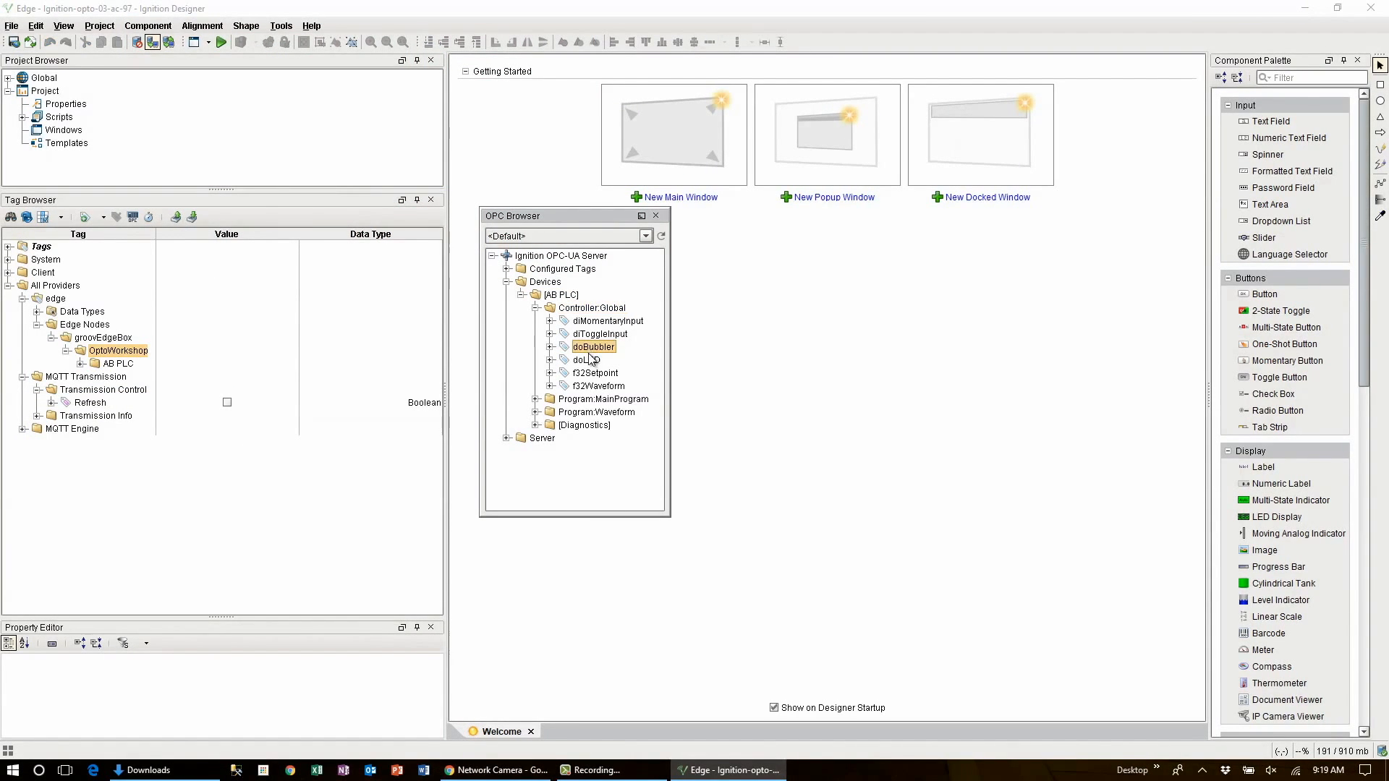
click(597, 386)
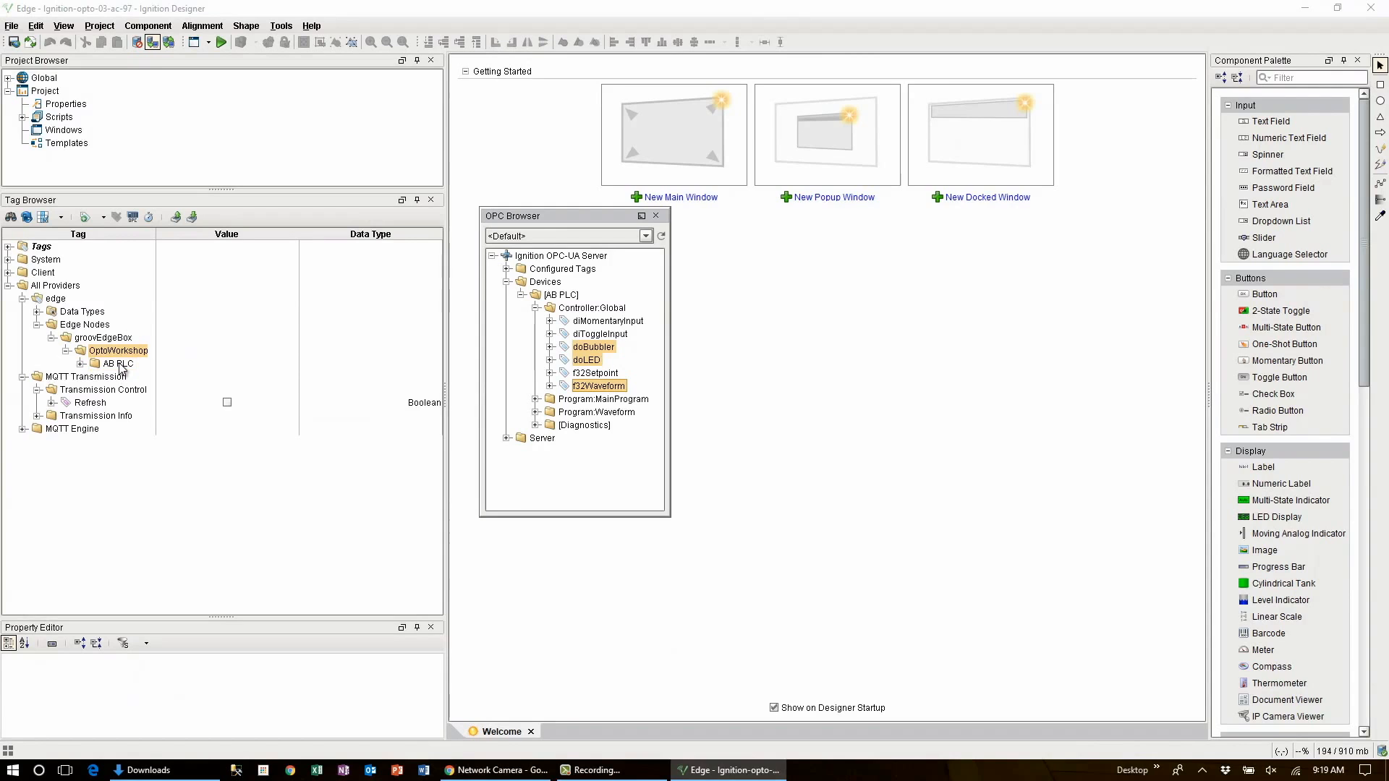
click(84, 363)
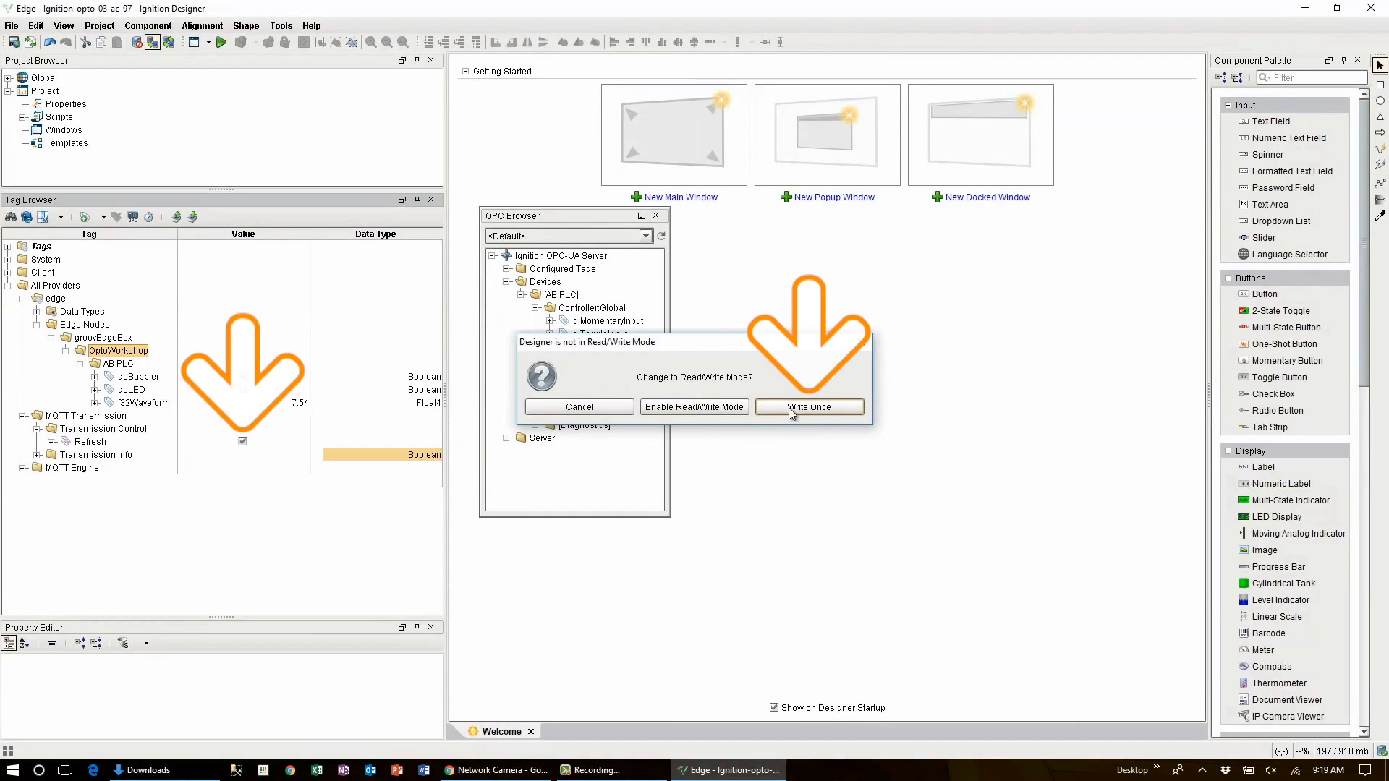
- Apply the Transmission Control Refresh with Write Once
click(807, 407)
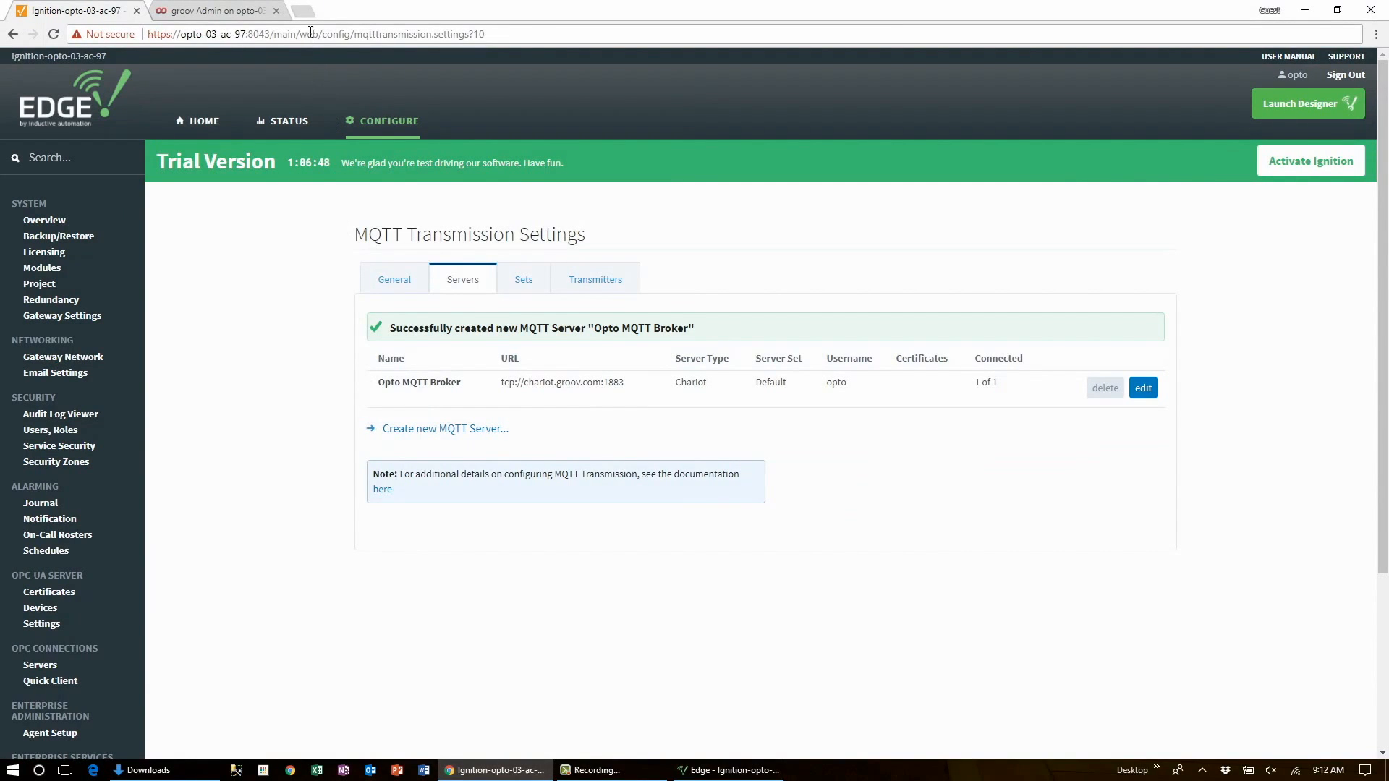
mouse_move(304, 16)
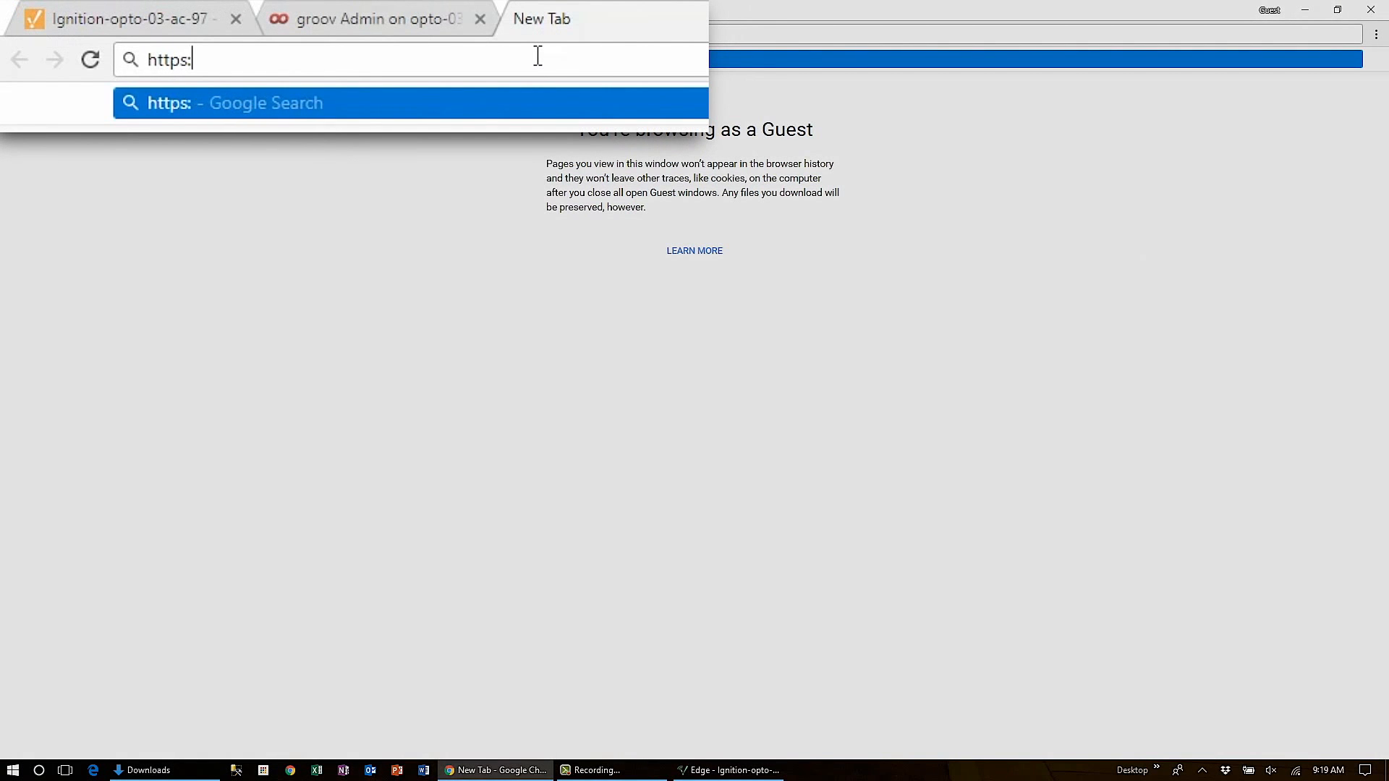
text(//localh)
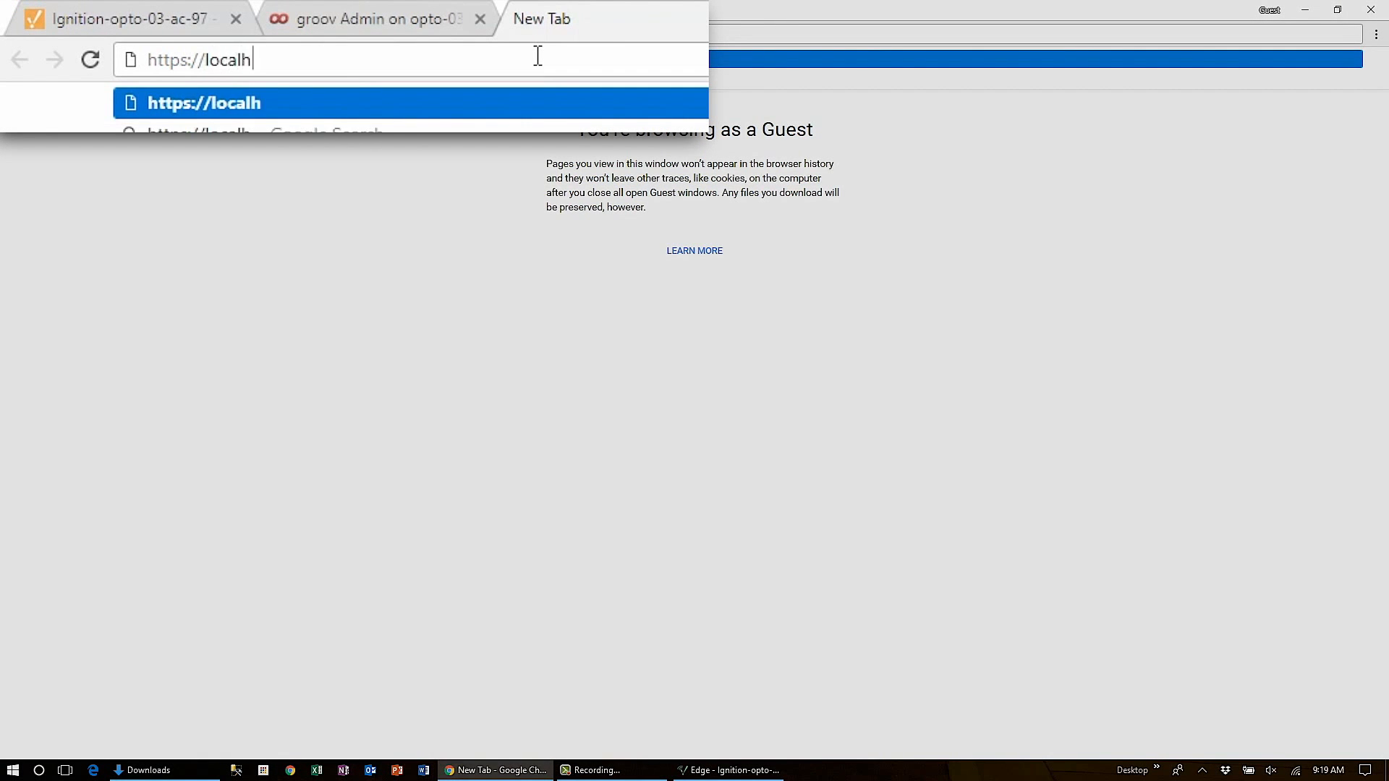
text(ost:8043/main/web/home?9)
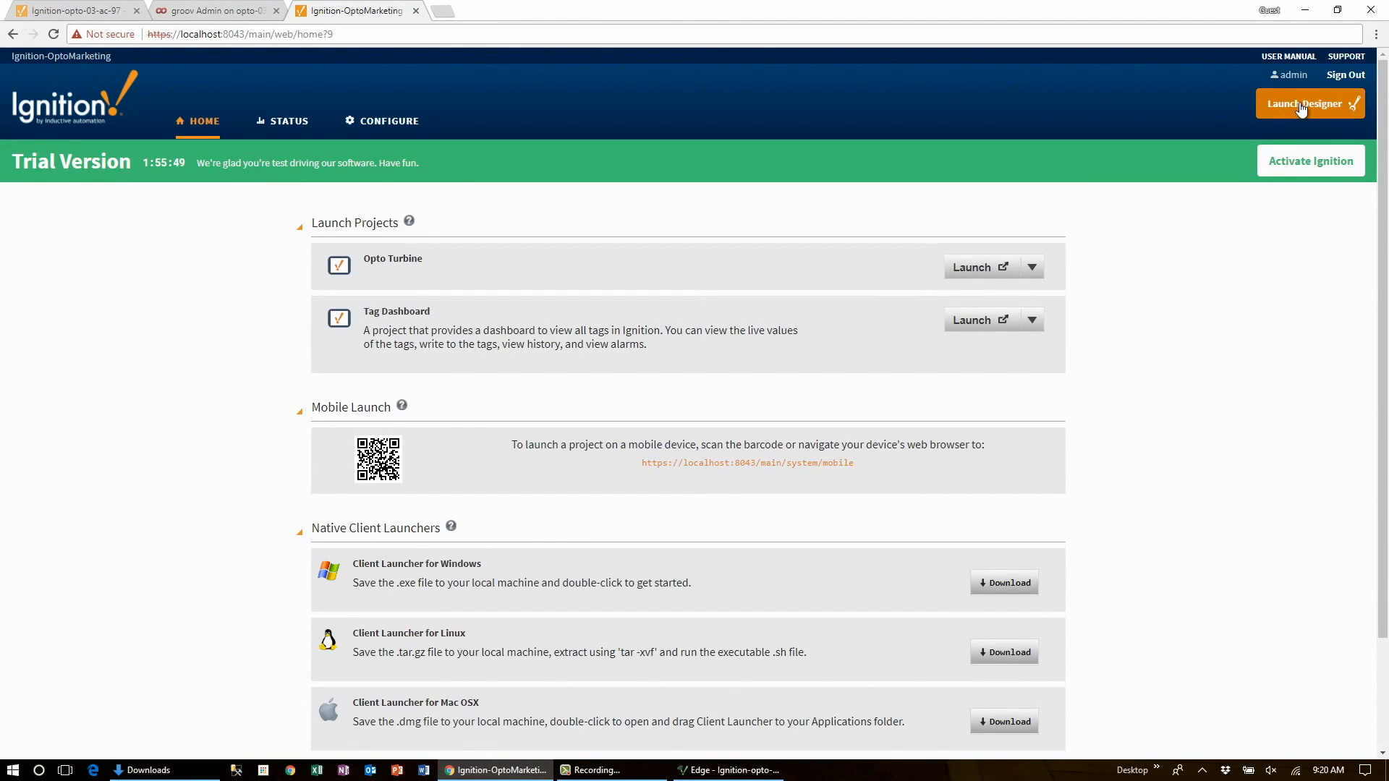
mouse_move(1310, 103)
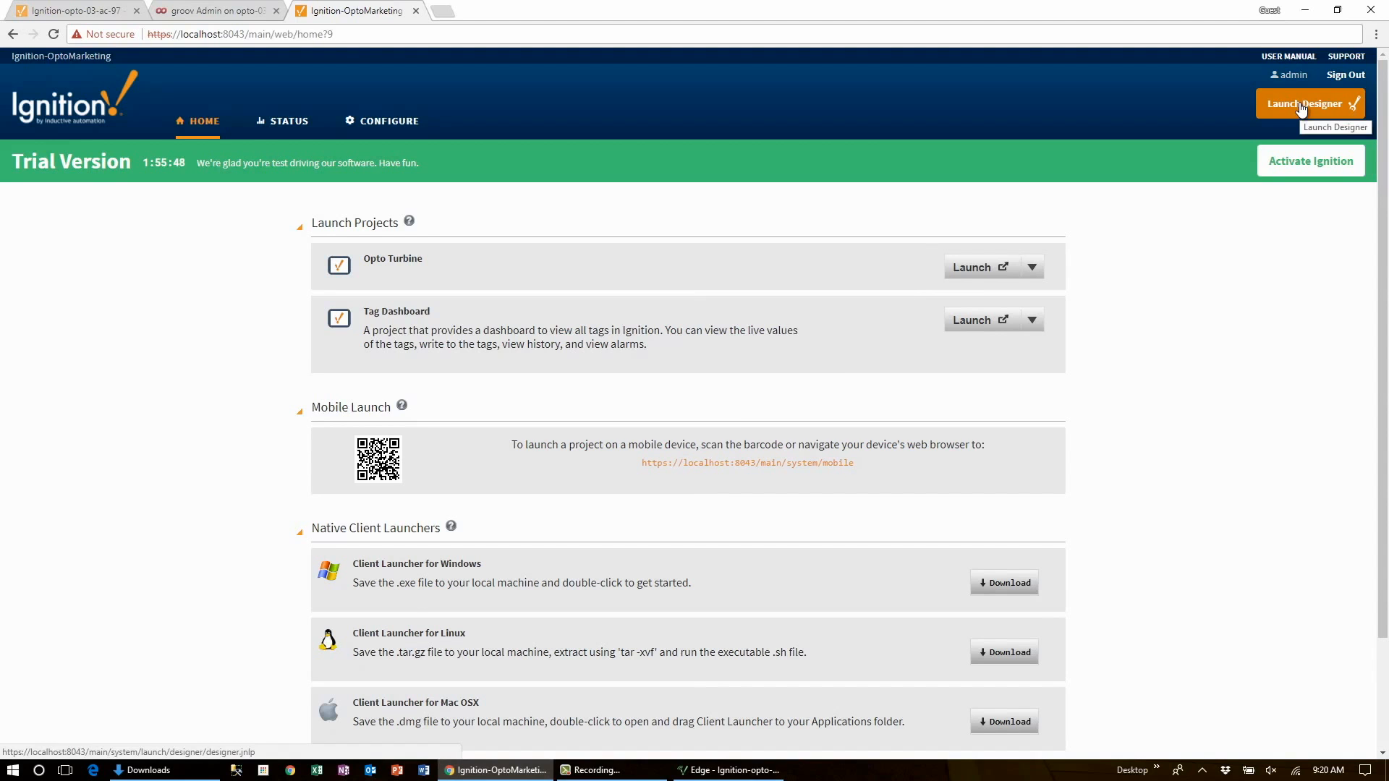
click(1309, 104)
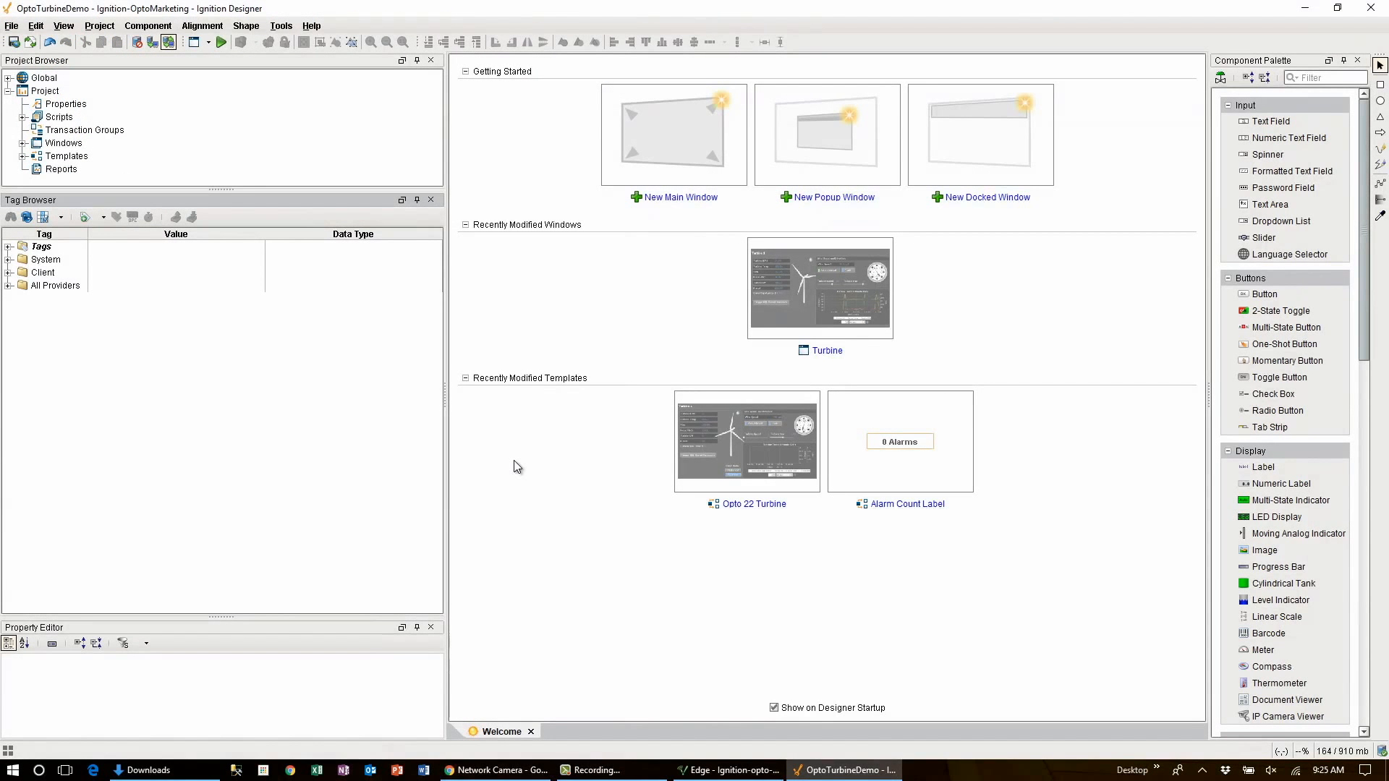
mouse_move(435, 414)
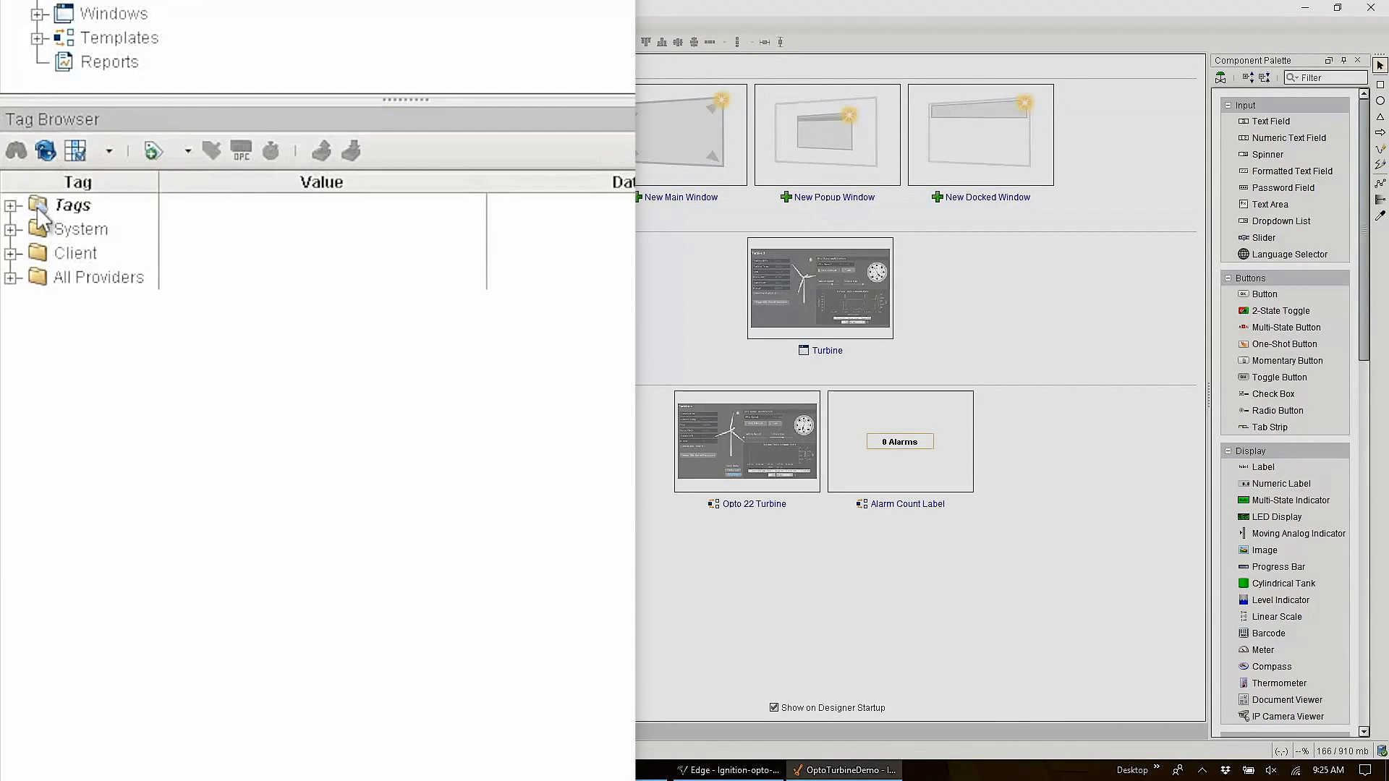
- Expand All Providers > MQTT Engine > Edge Nodes > groovEdgeBox > OptoWorkshop > AB PLC
click(13, 277)
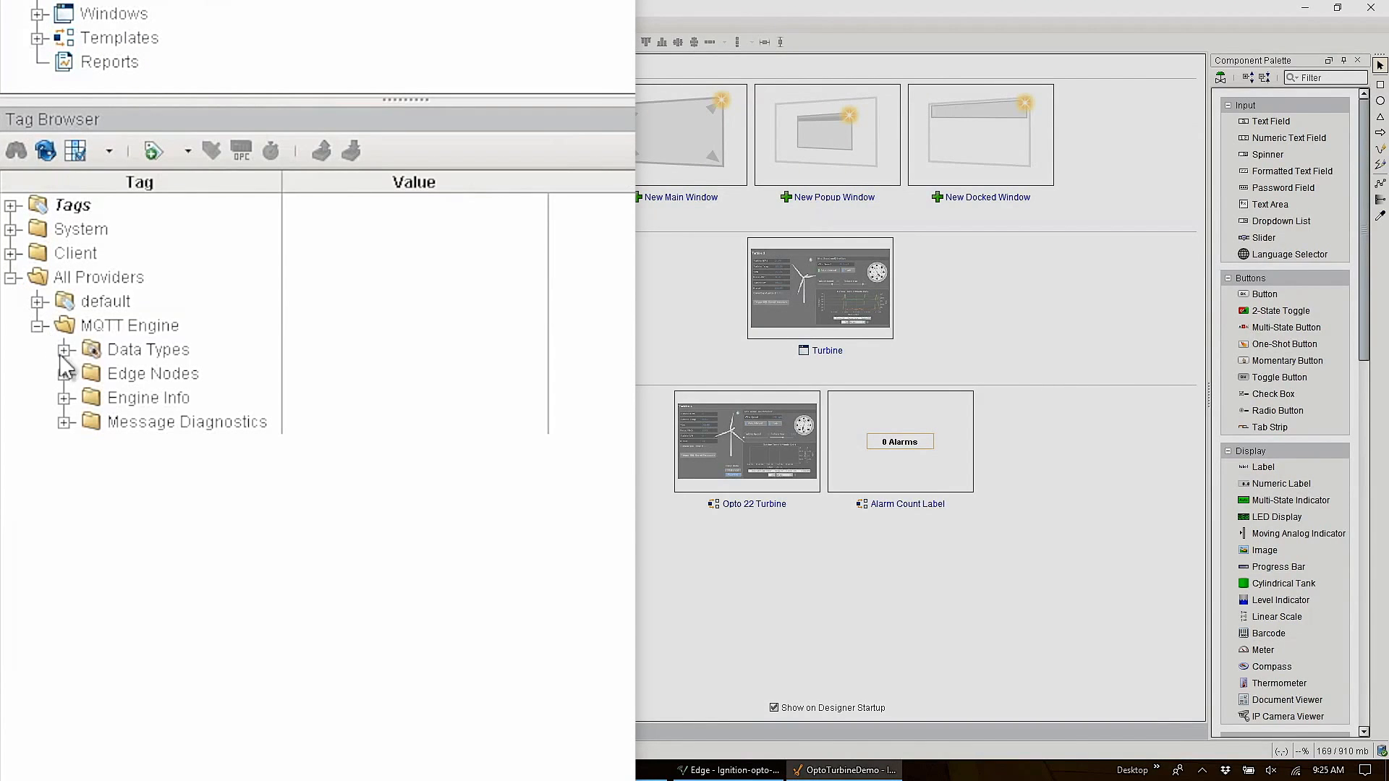
click(65, 373)
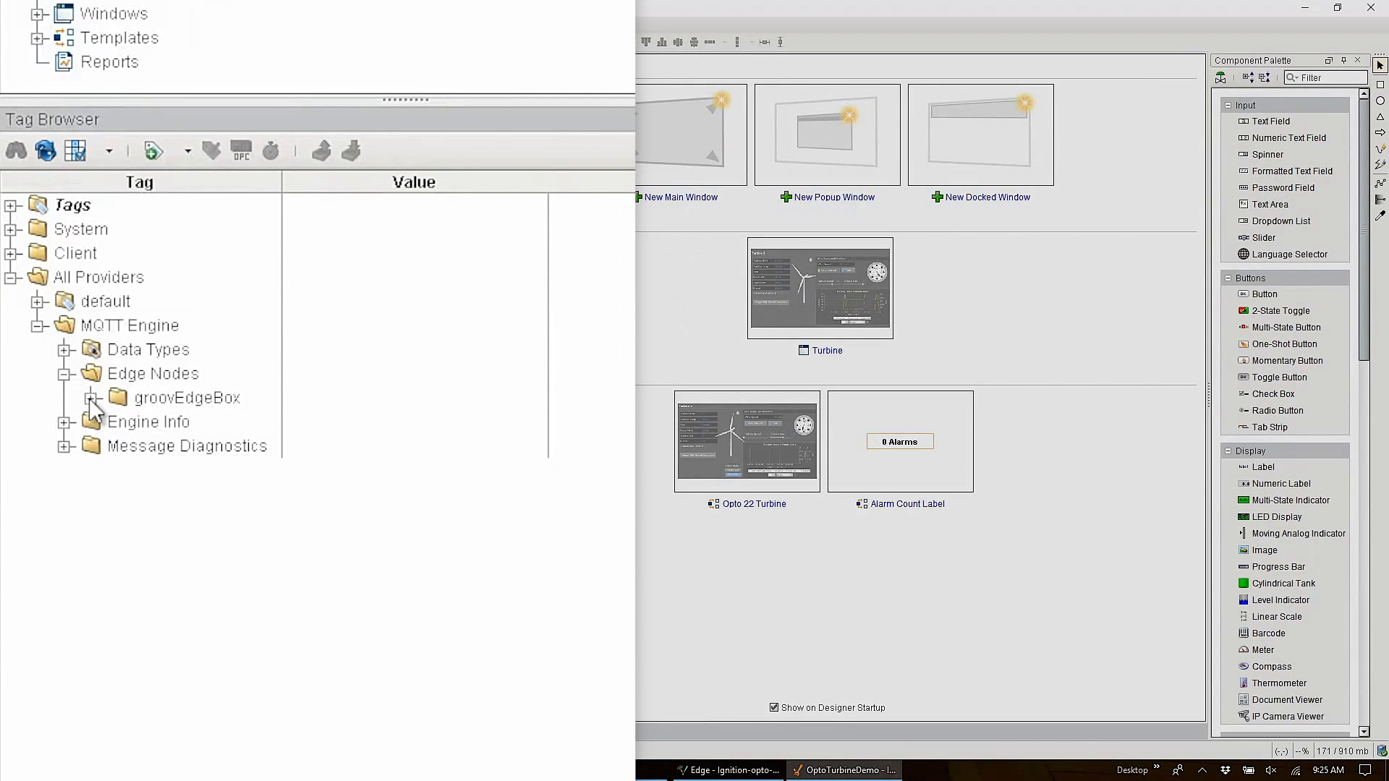
click(92, 398)
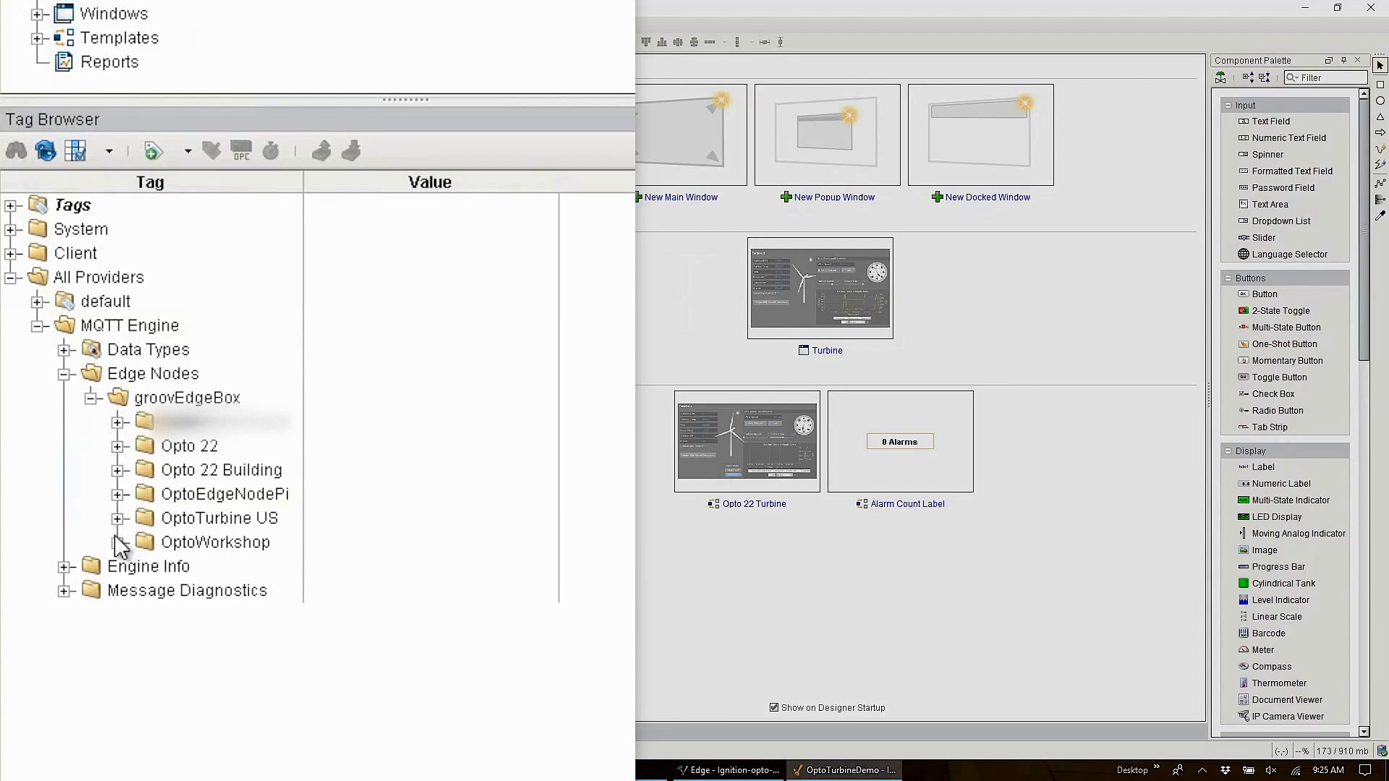
click(120, 542)
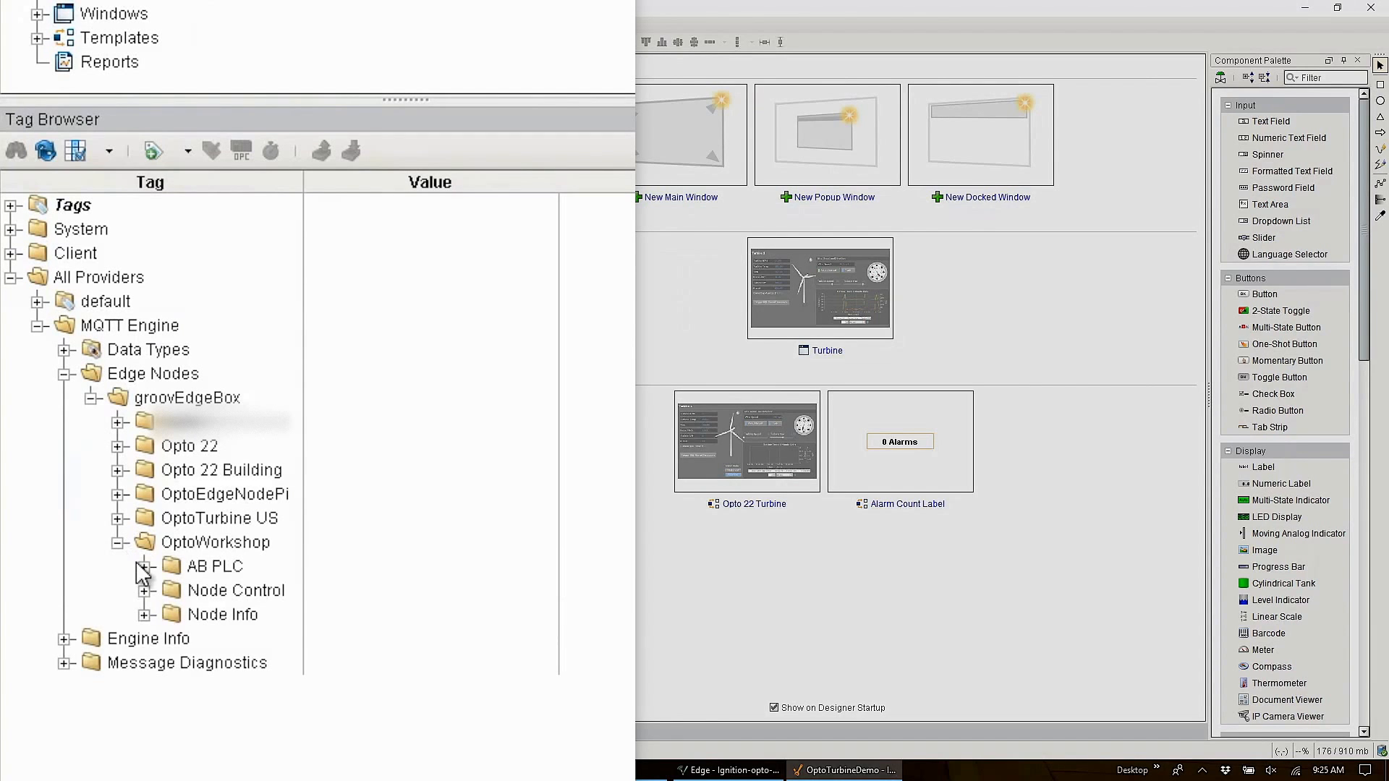
click(145, 566)
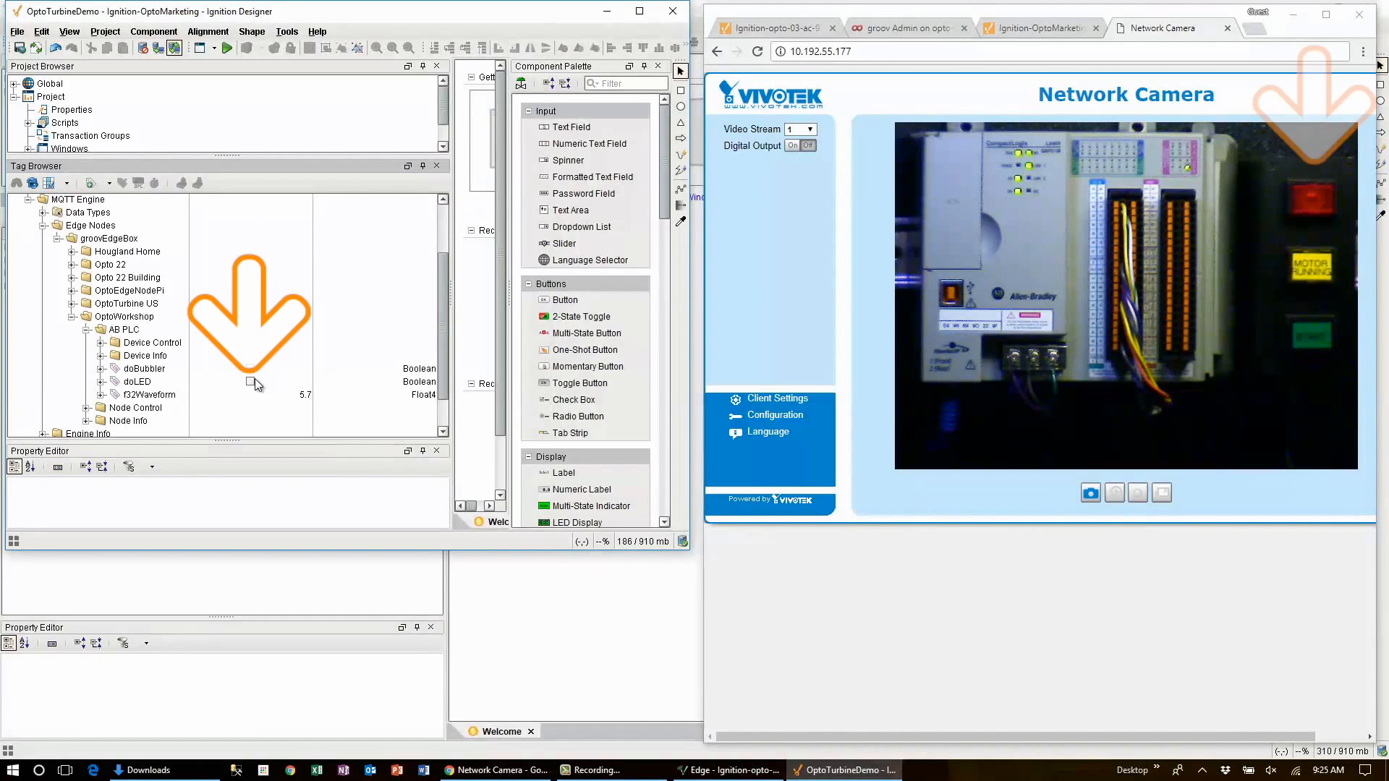
- Toggle the doLED value checkbox to switch the PLC light
click(257, 383)
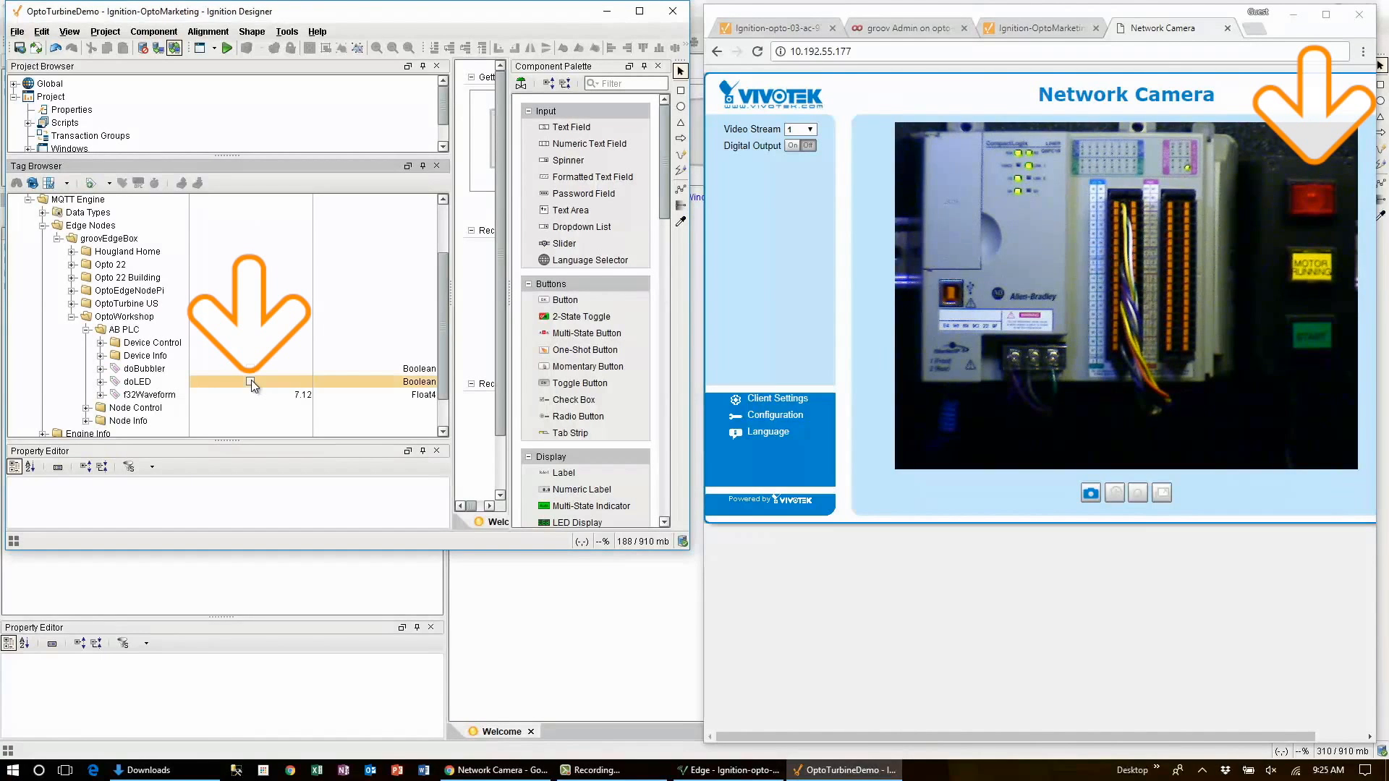